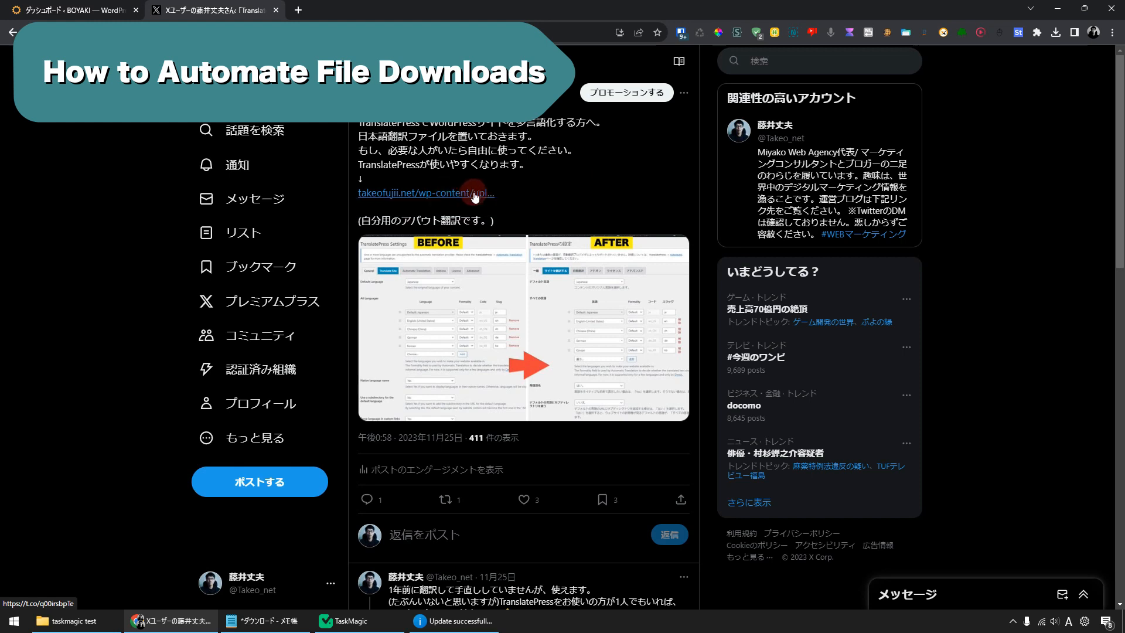
{"action": "mouse_move", "coordinate": [453, 193]}
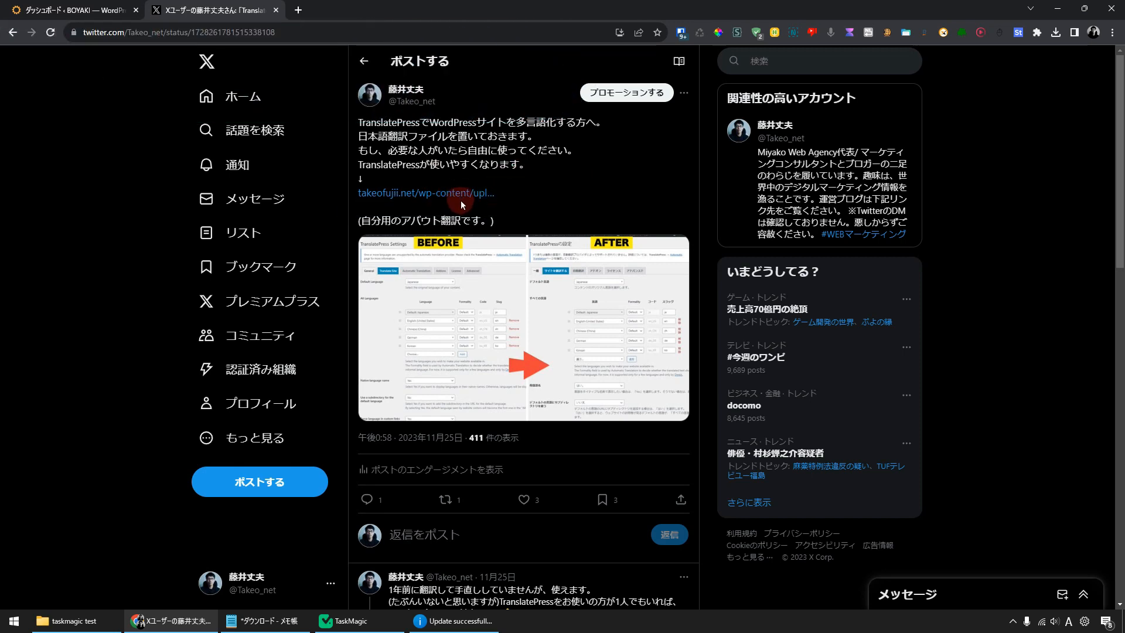
{"action": "mouse_move", "coordinate": [465, 194]}
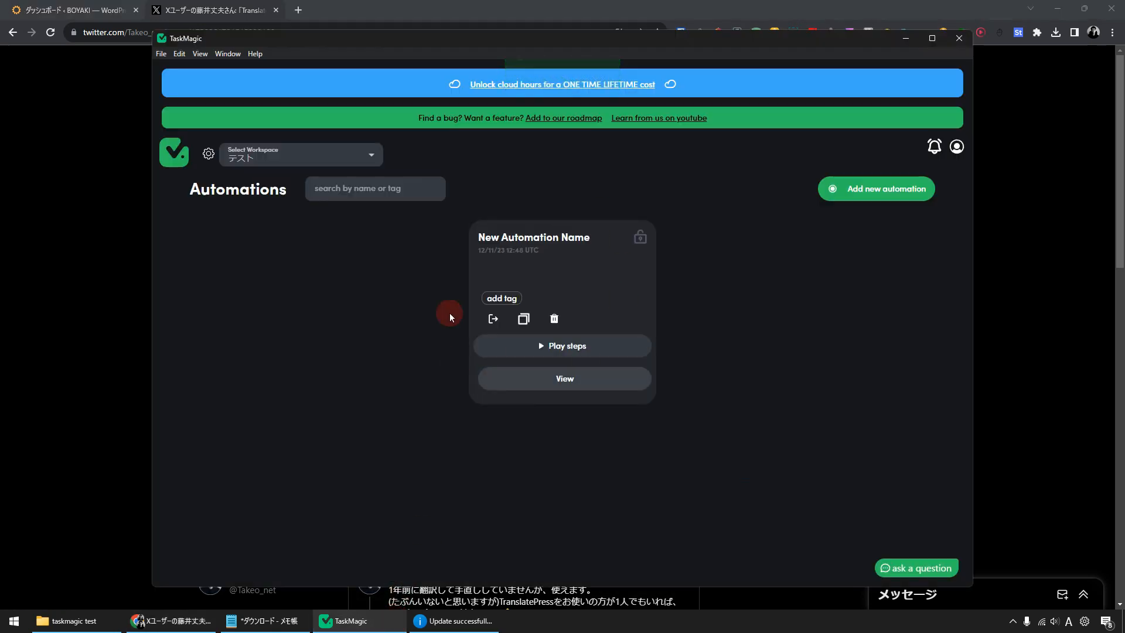
{"action": "mouse_move", "coordinate": [504, 433]}
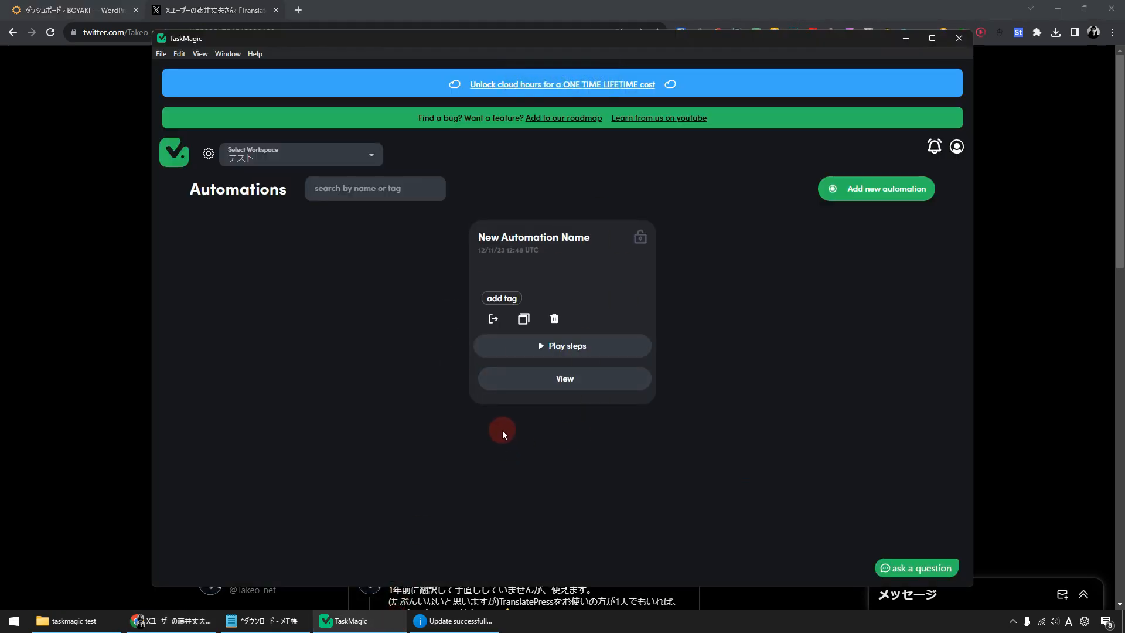
{"action": "mouse_move", "coordinate": [578, 410]}
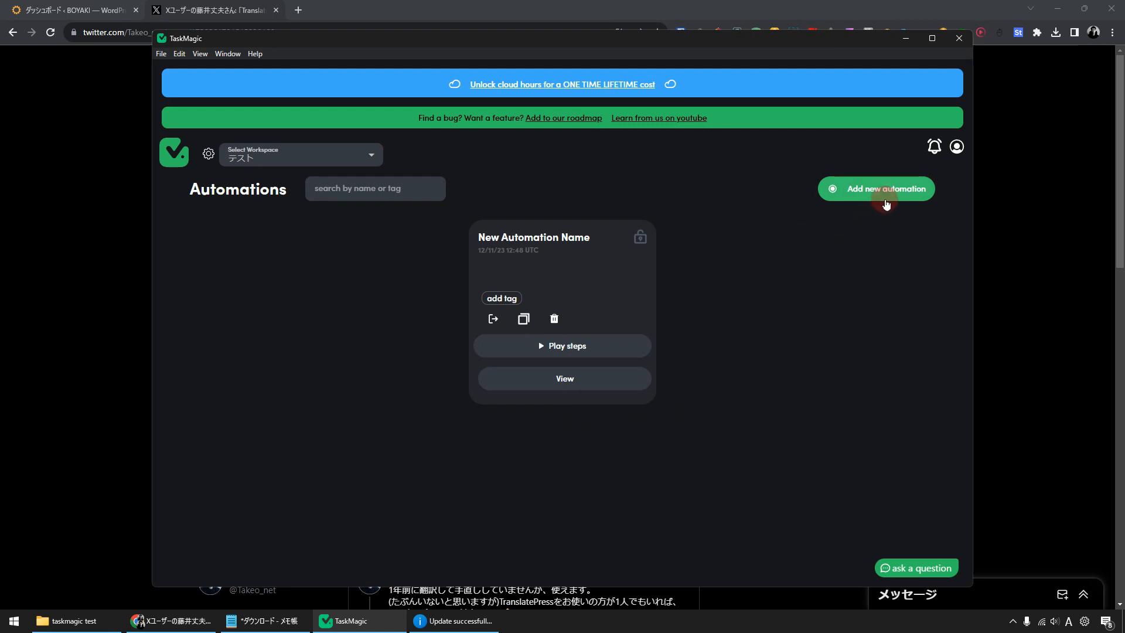
Step: Create a new automation and save its first step opening the X post URL
{"action": "left_click", "coordinate": [885, 188]}
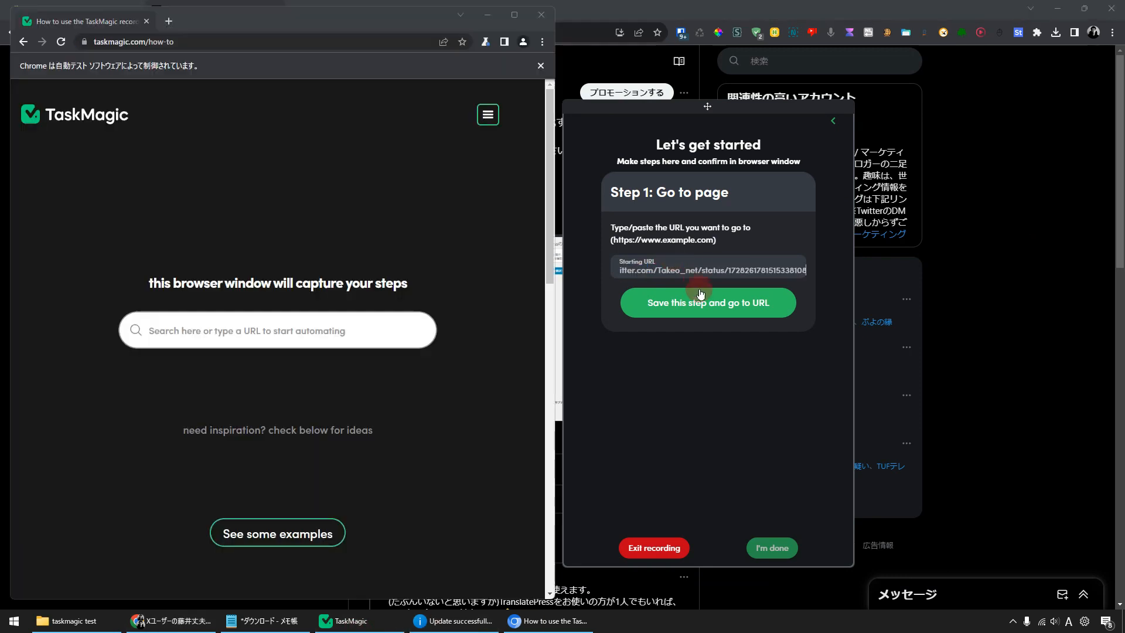
{"action": "left_click", "coordinate": [708, 302]}
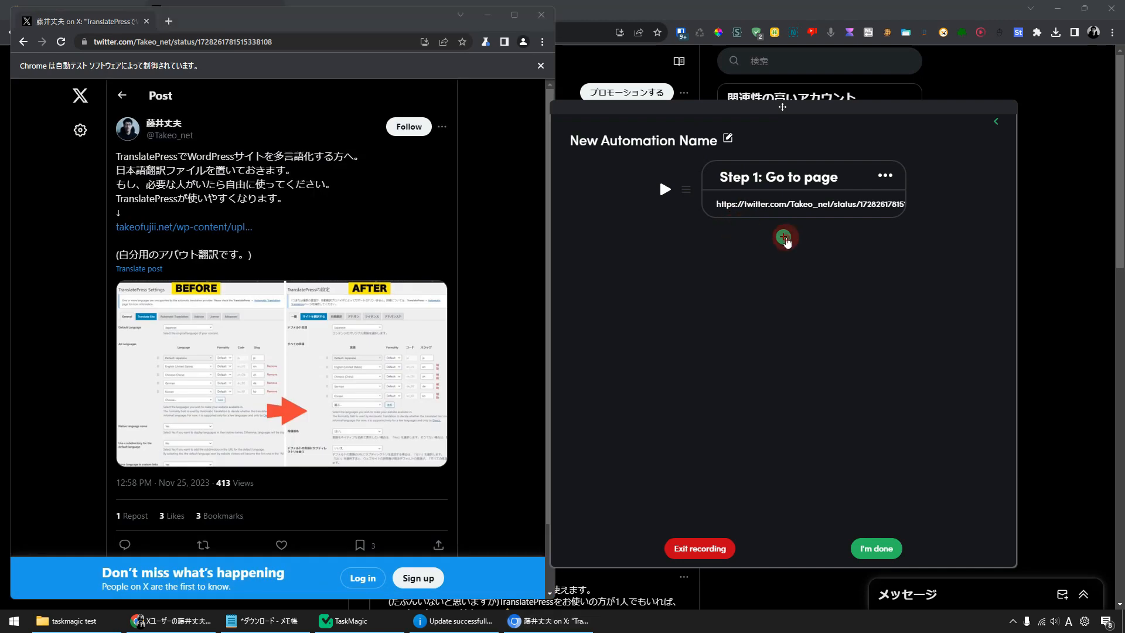
Step: Add a second step recording a click on the takeofujii.net zip link and confirm it
{"action": "left_click", "coordinate": [783, 236]}
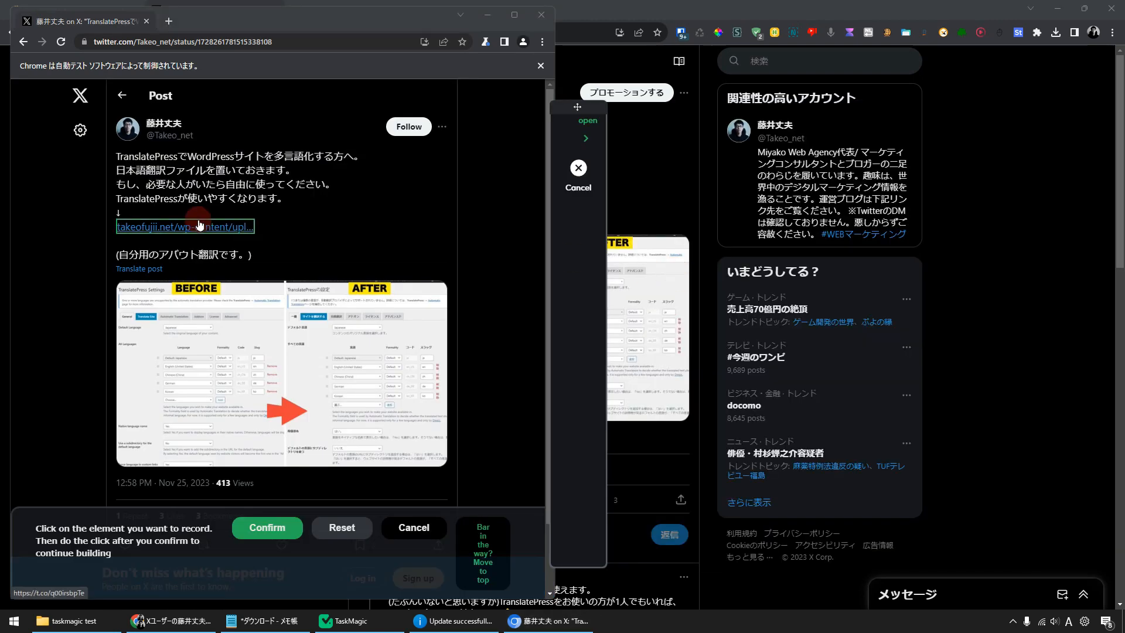
{"action": "mouse_move", "coordinate": [199, 225]}
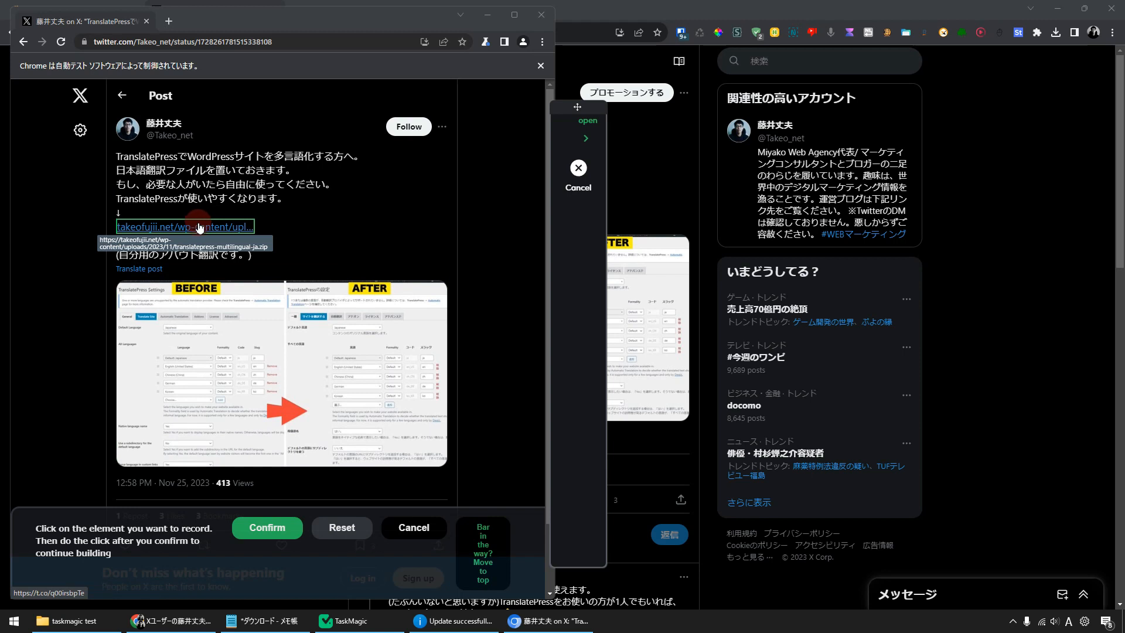
{"action": "left_click", "coordinate": [199, 227]}
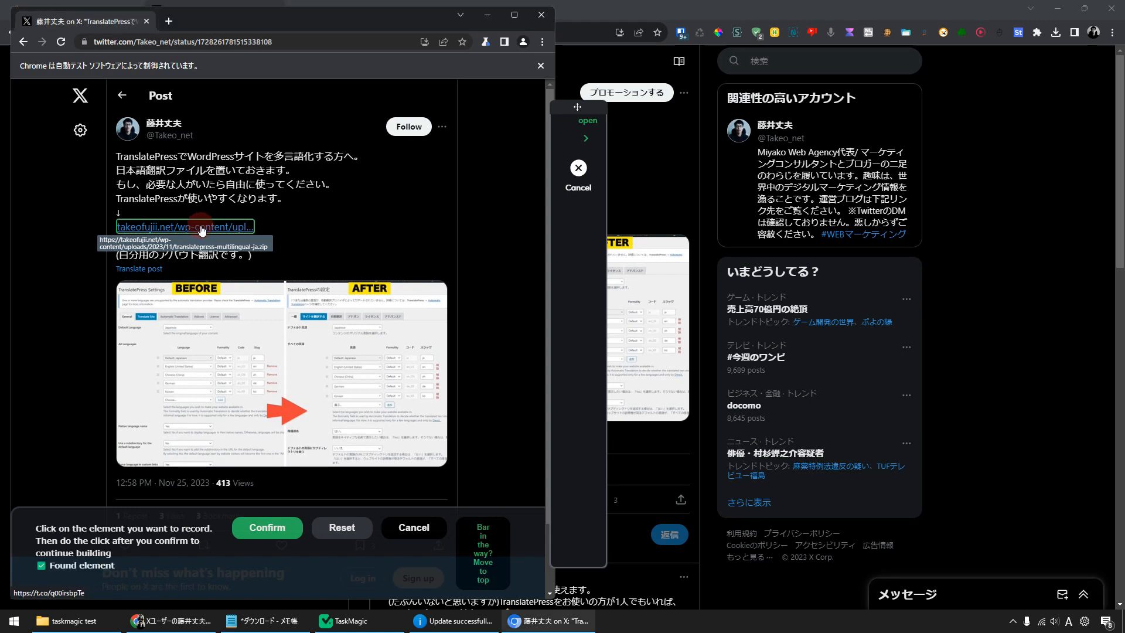
{"action": "left_click", "coordinate": [267, 528]}
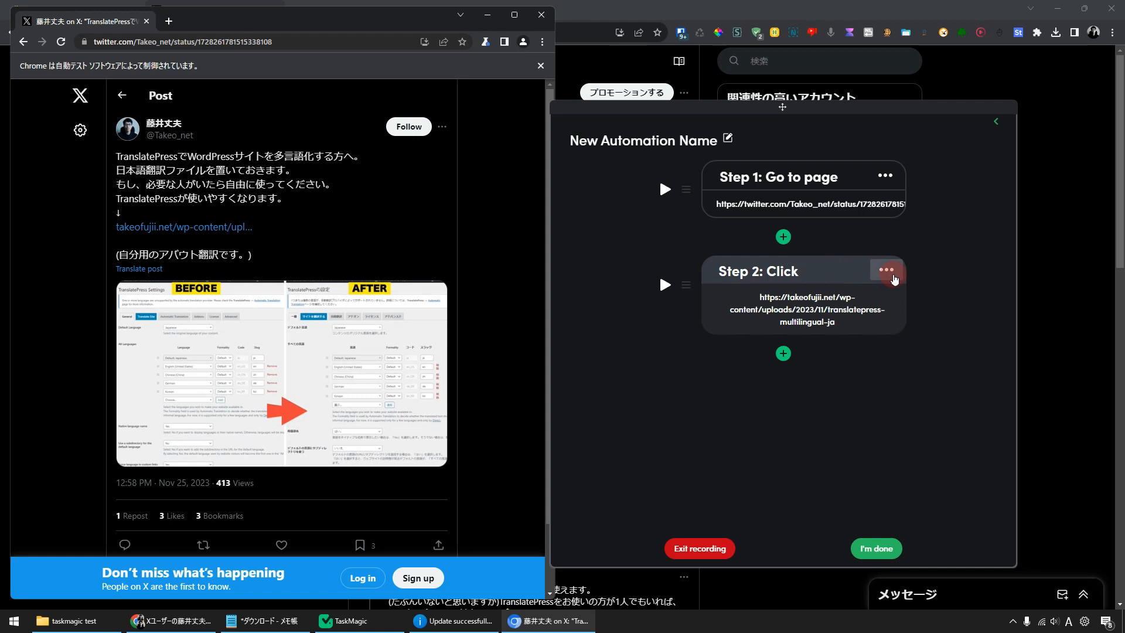
Step: Change Step 2's type from Click to Download via its options menu
{"action": "left_click", "coordinate": [886, 270]}
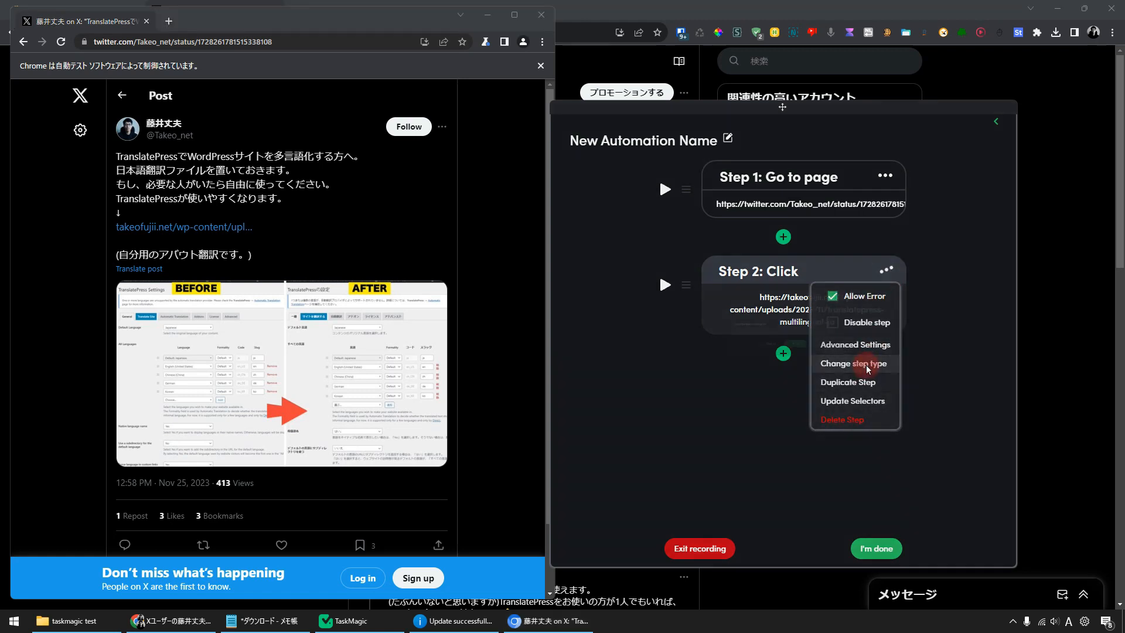
{"action": "left_click", "coordinate": [853, 363]}
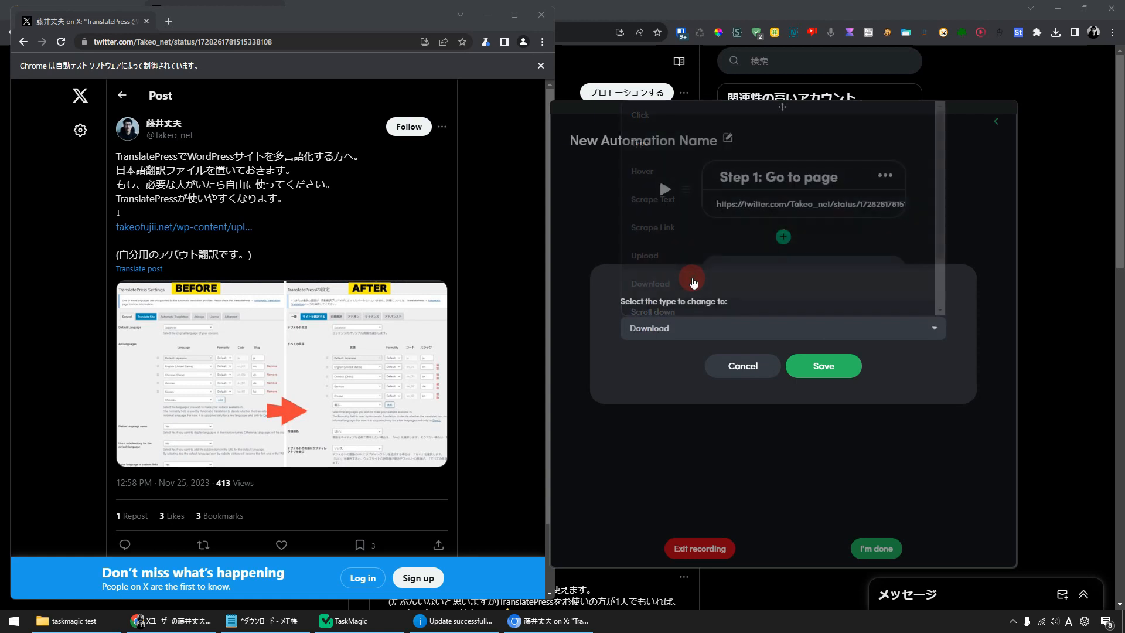
{"action": "left_click", "coordinate": [823, 366]}
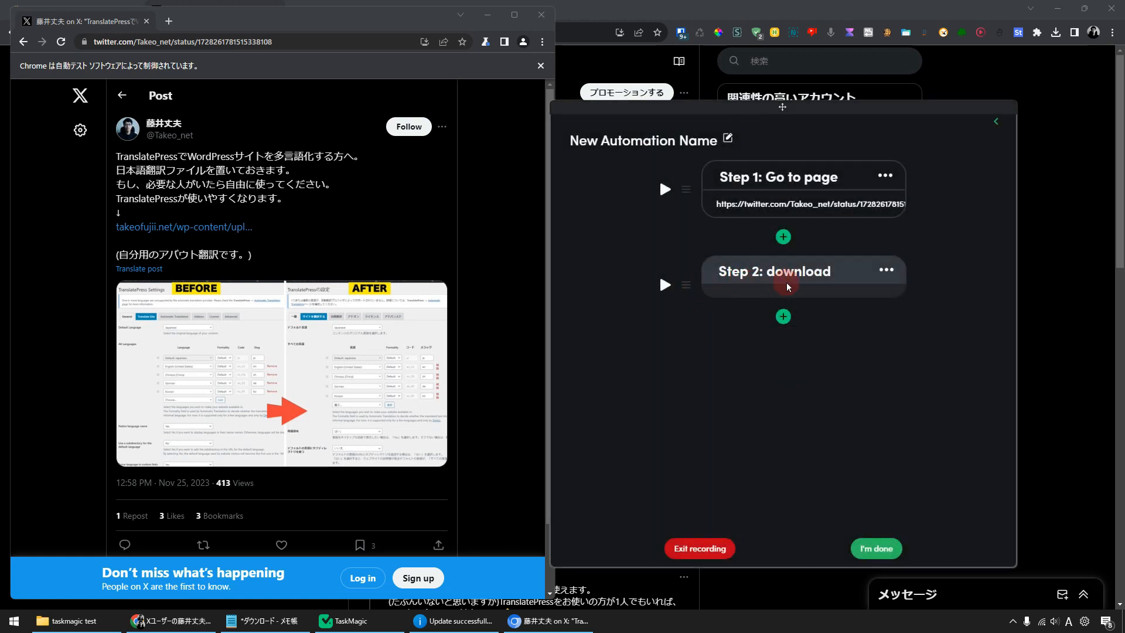
{"action": "mouse_move", "coordinate": [779, 288]}
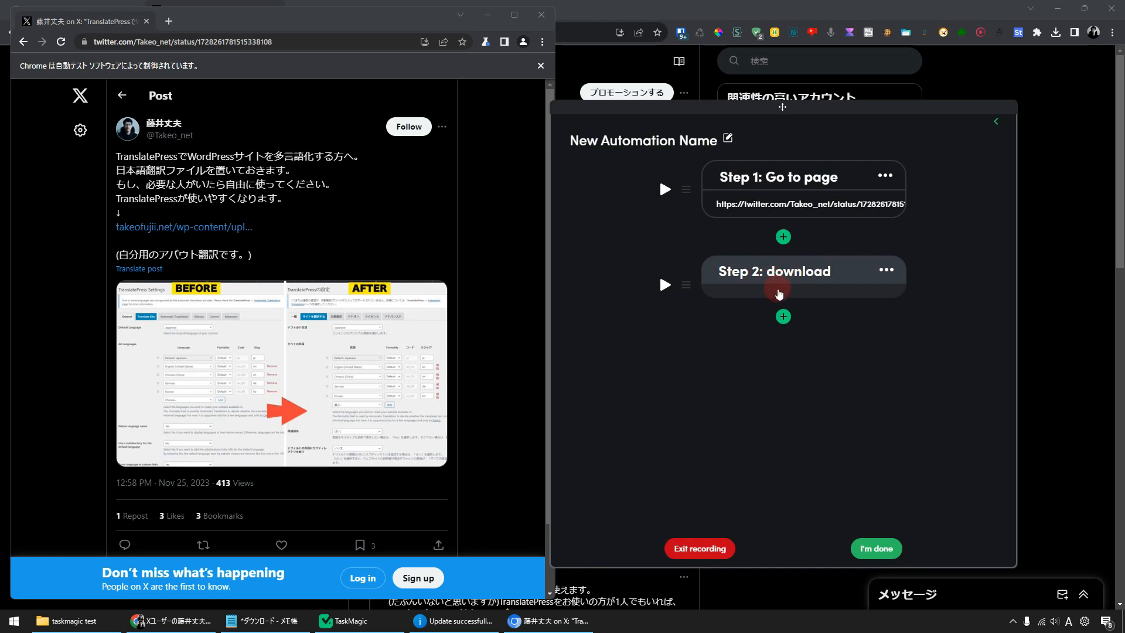
Step: Set the download step's save path to the taskmagic test folder under Downloads
{"action": "left_click", "coordinate": [778, 288]}
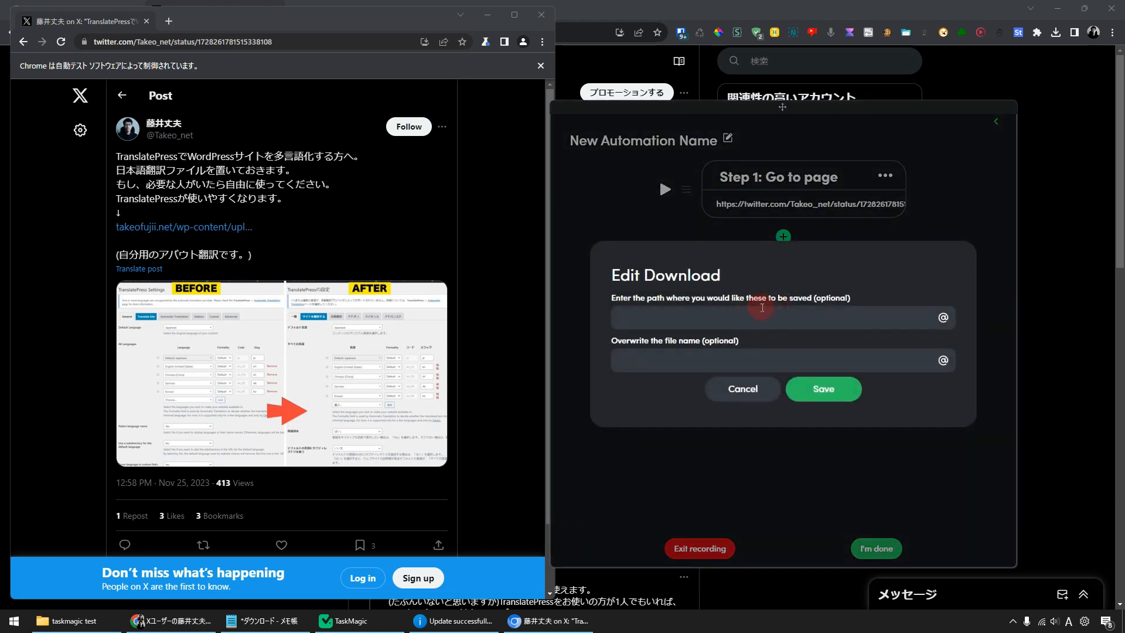
{"action": "mouse_move", "coordinate": [760, 325]}
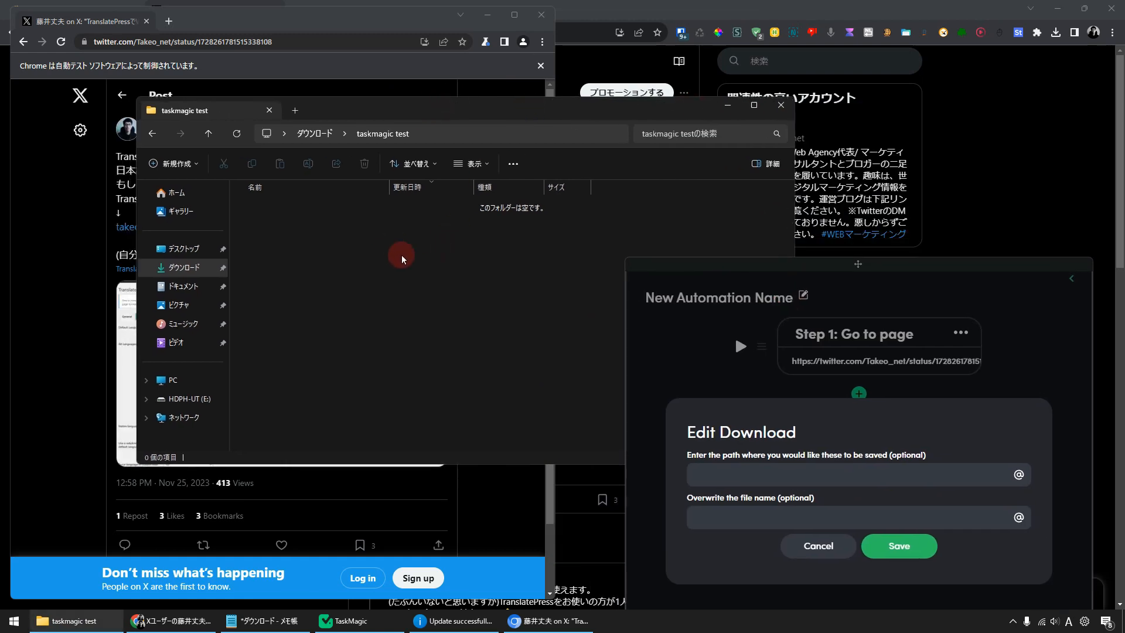
{"action": "mouse_move", "coordinate": [402, 262]}
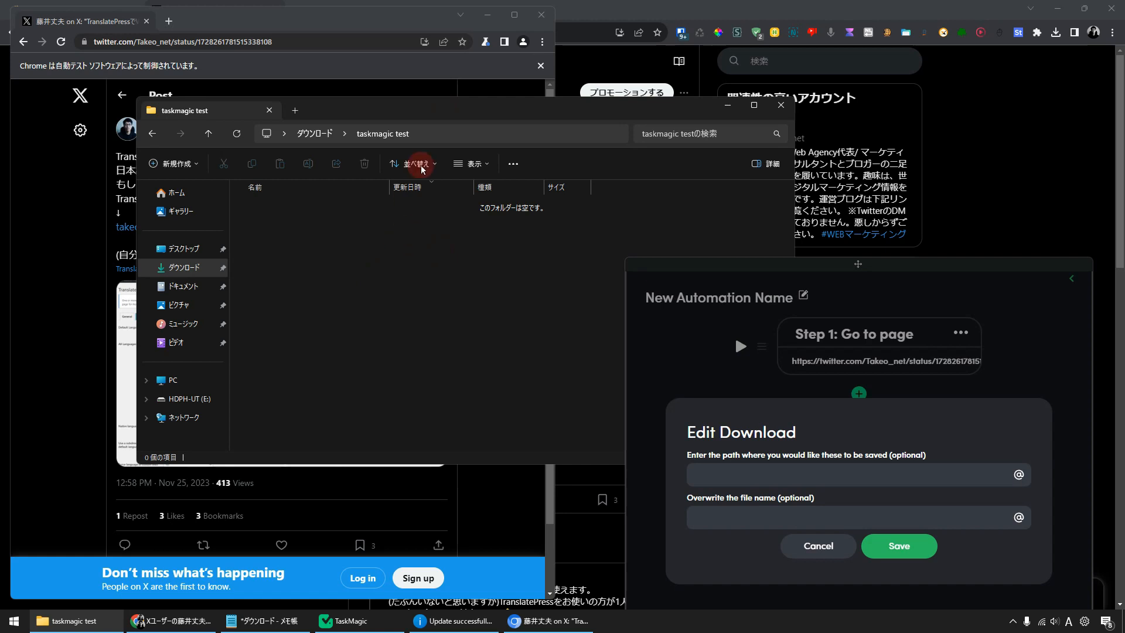
{"action": "left_click", "coordinate": [455, 133]}
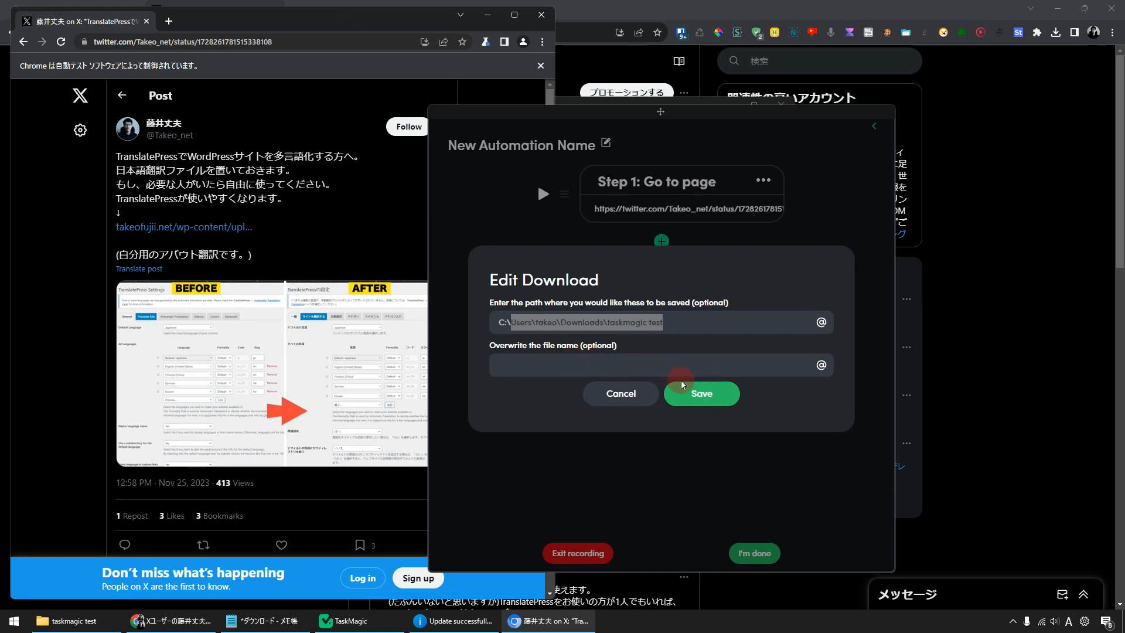
{"action": "left_click", "coordinate": [702, 394]}
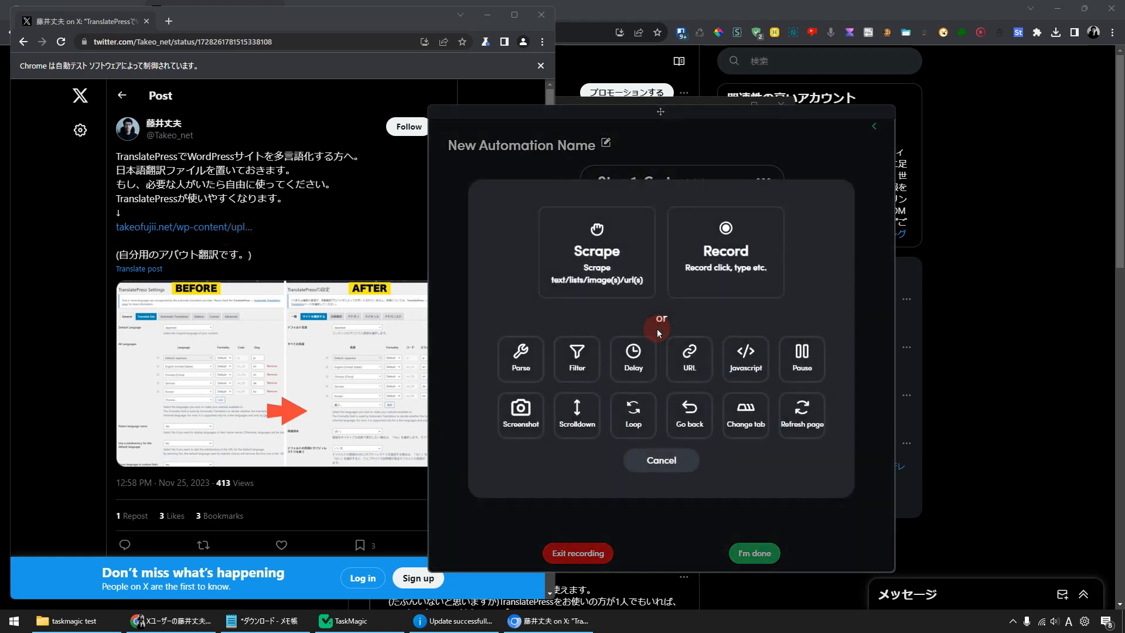
Step: Add a Delay step of 0.1 minutes after the download
{"action": "left_click", "coordinate": [632, 358]}
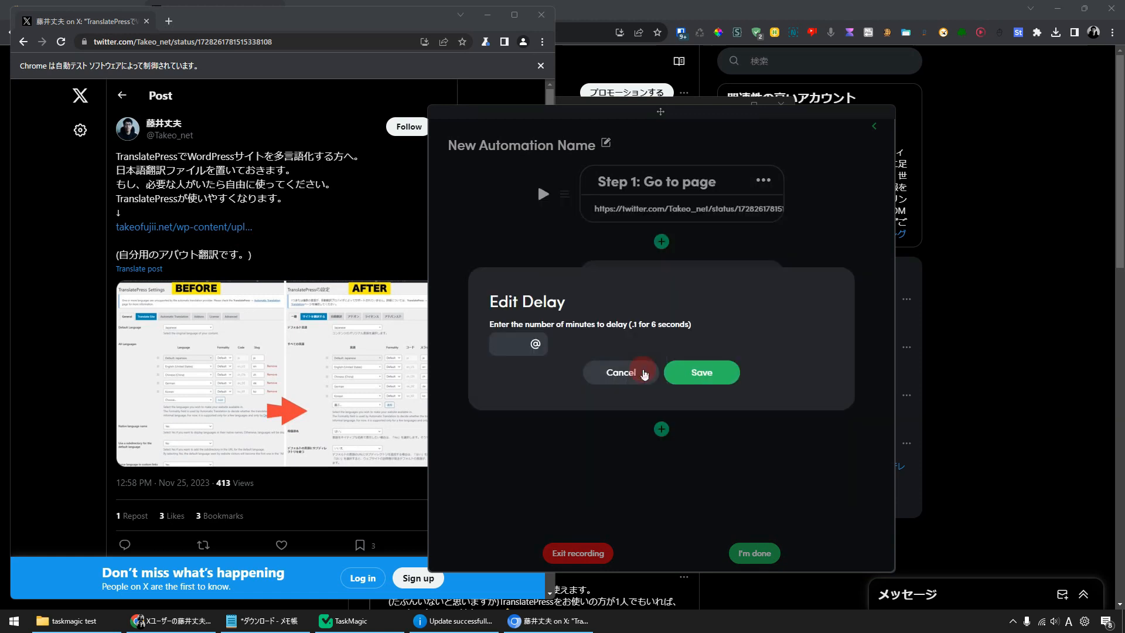
{"action": "type", "text": ".1"}
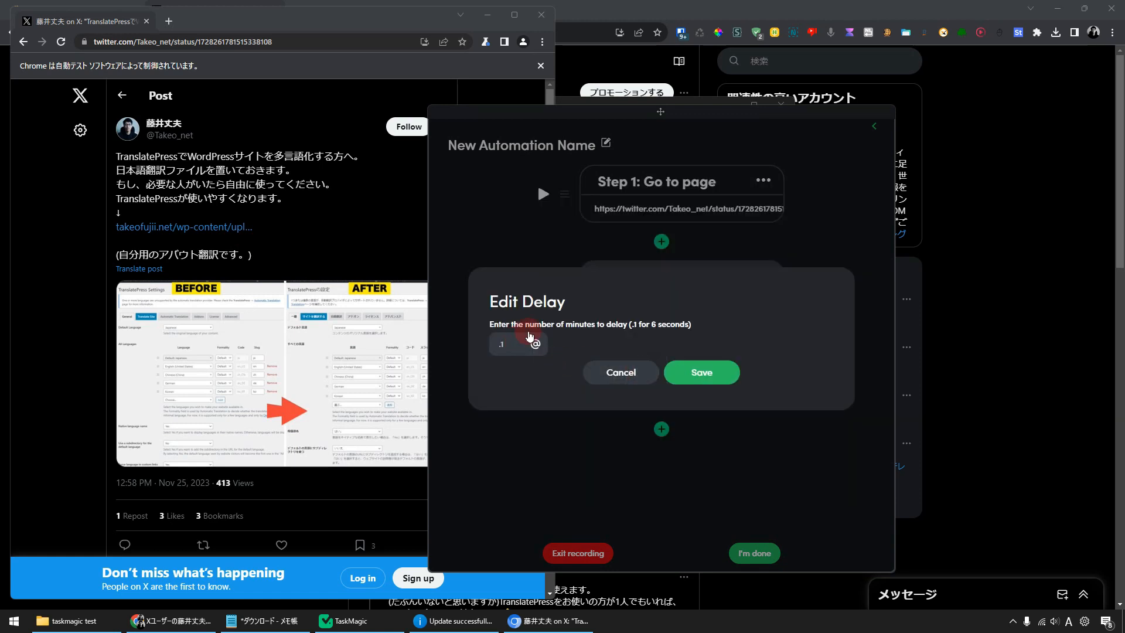
{"action": "left_click", "coordinate": [701, 373]}
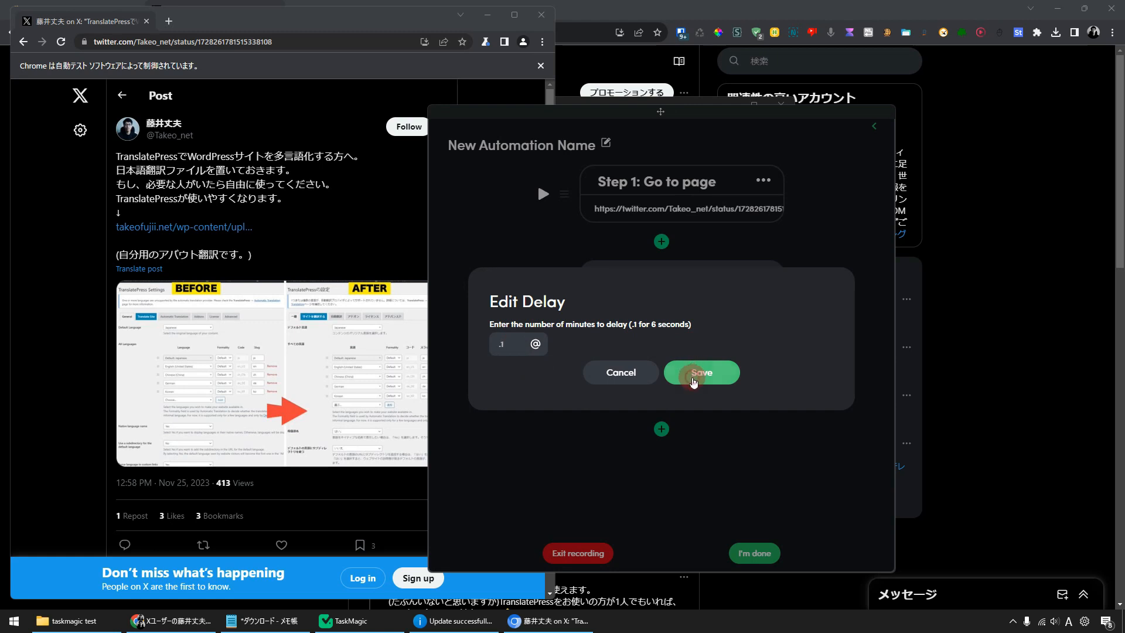
{"action": "left_click", "coordinate": [701, 373]}
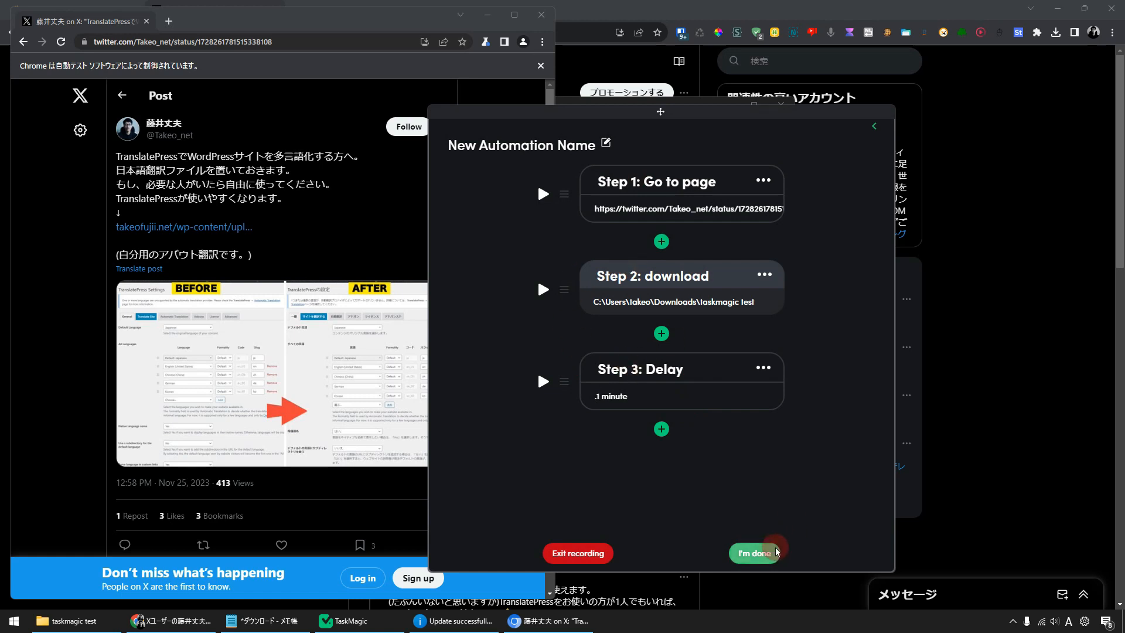
Step: Finish recording and play the three-step automation so it reopens the X post
{"action": "left_click", "coordinate": [755, 553]}
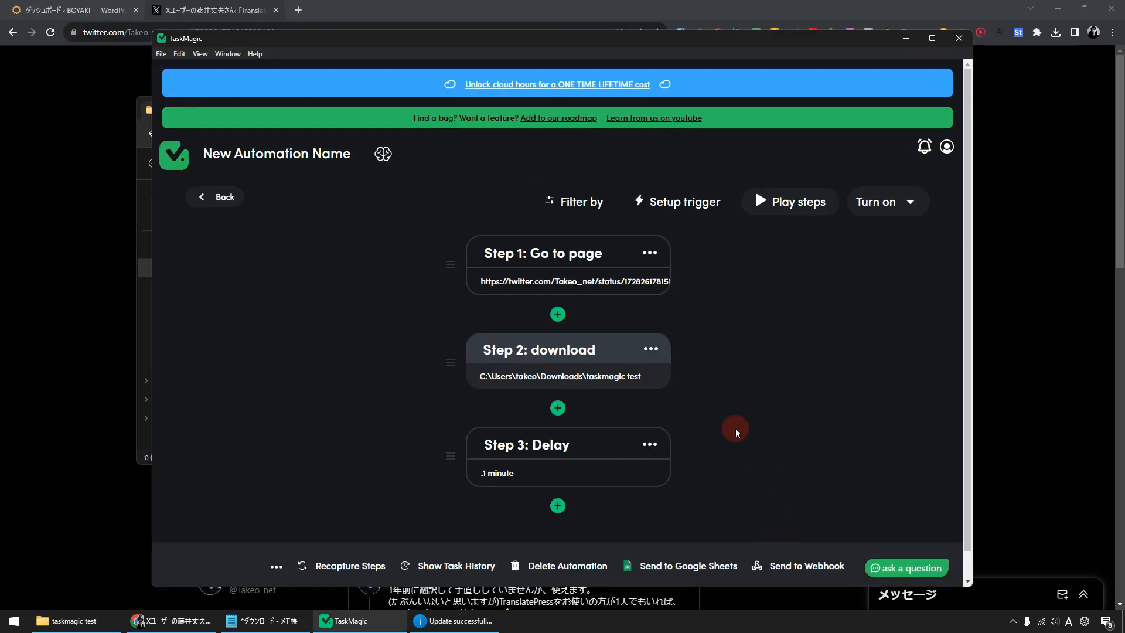
{"action": "mouse_move", "coordinate": [771, 205]}
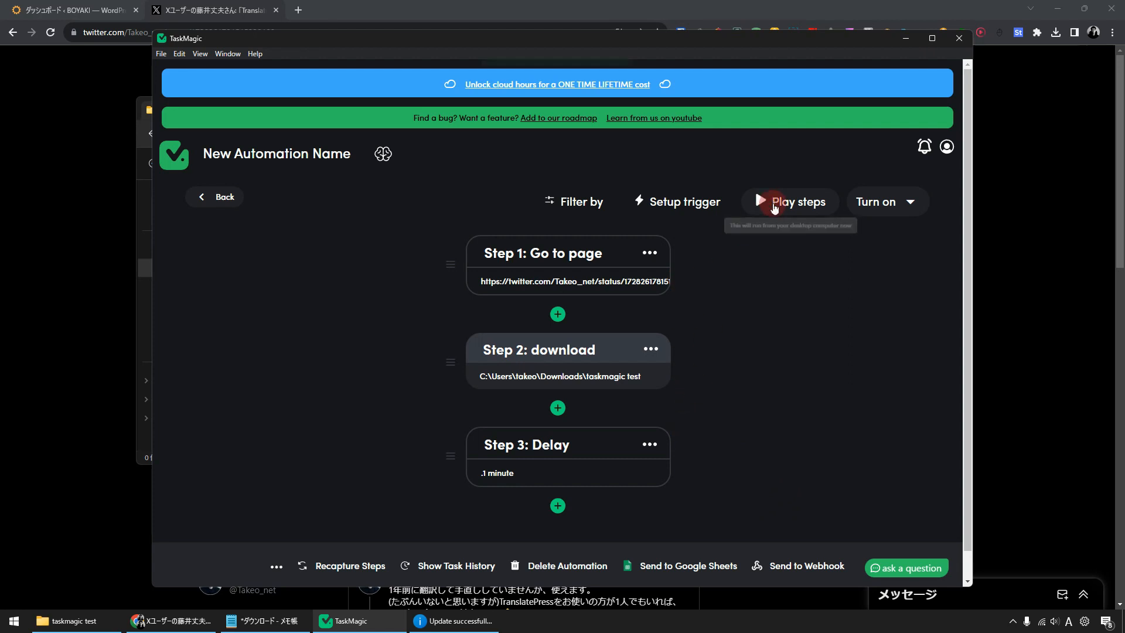
{"action": "left_click", "coordinate": [790, 201]}
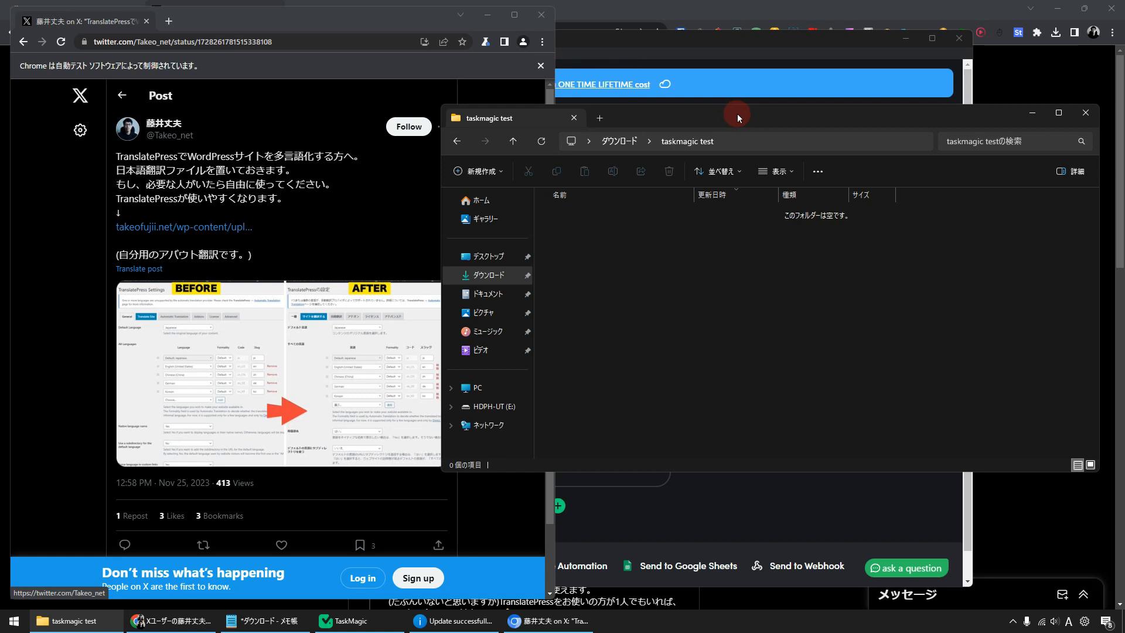
{"action": "mouse_move", "coordinate": [733, 227]}
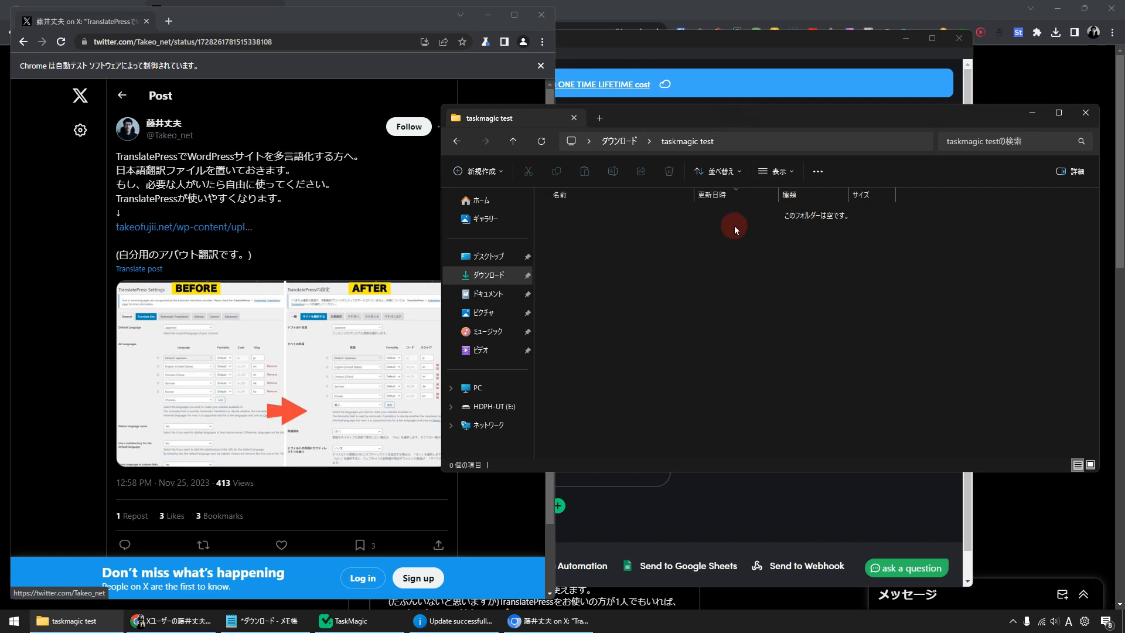
{"action": "mouse_move", "coordinate": [672, 267]}
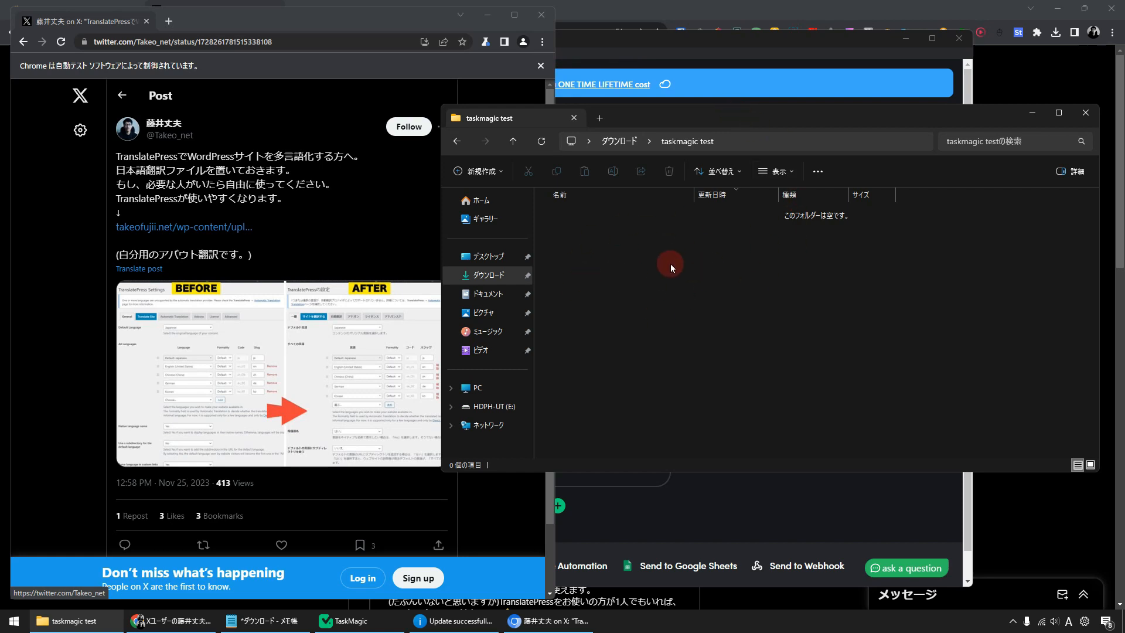
{"action": "mouse_move", "coordinate": [689, 277]}
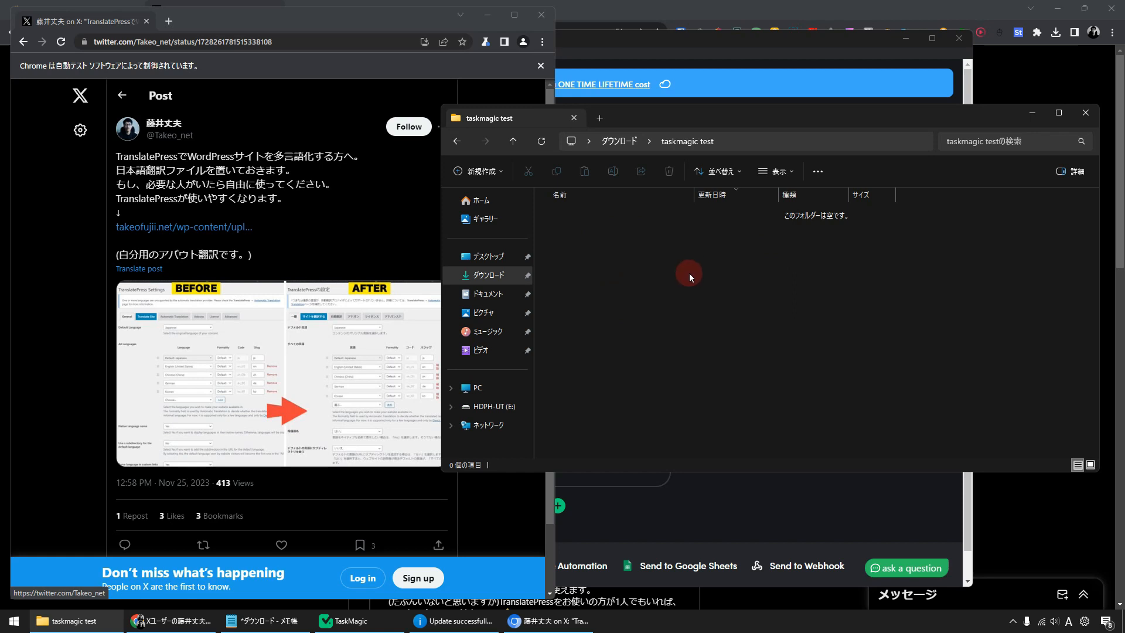
{"action": "mouse_move", "coordinate": [677, 520]}
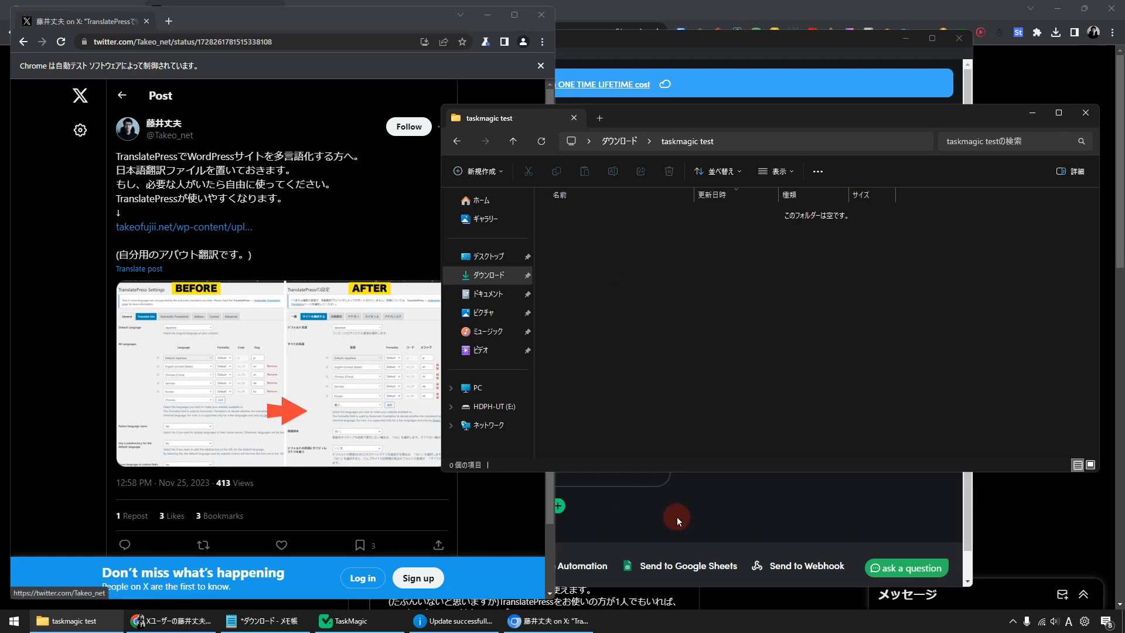
Step: Check that download-8788660 (71 KB zip) landed in the taskmagic test folder
{"action": "left_click", "coordinate": [183, 227]}
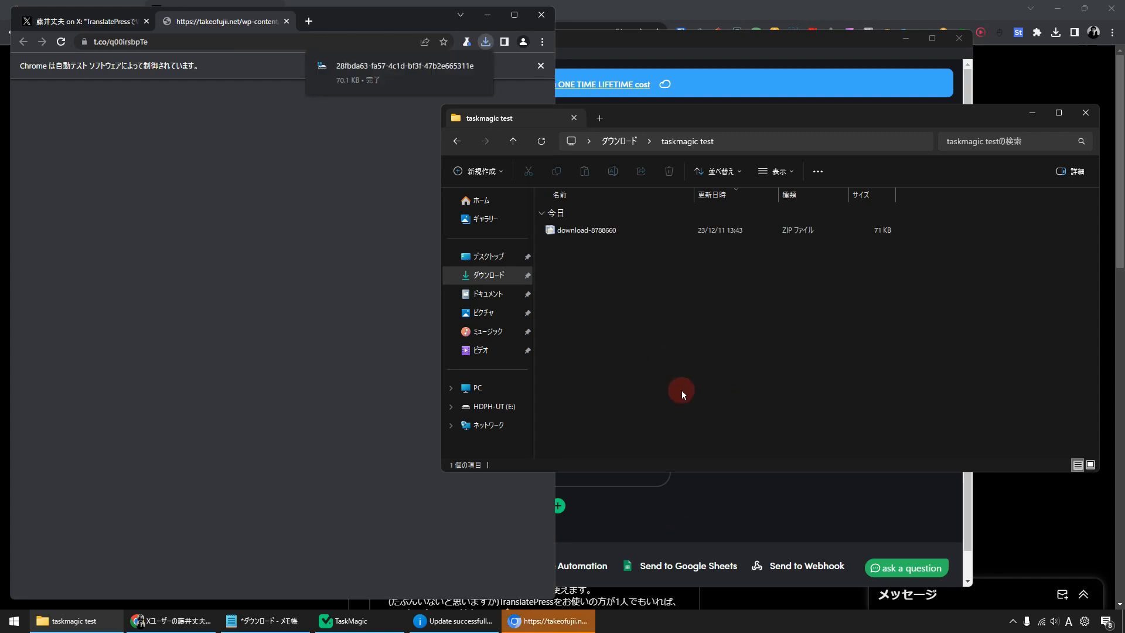
{"action": "mouse_move", "coordinate": [738, 312]}
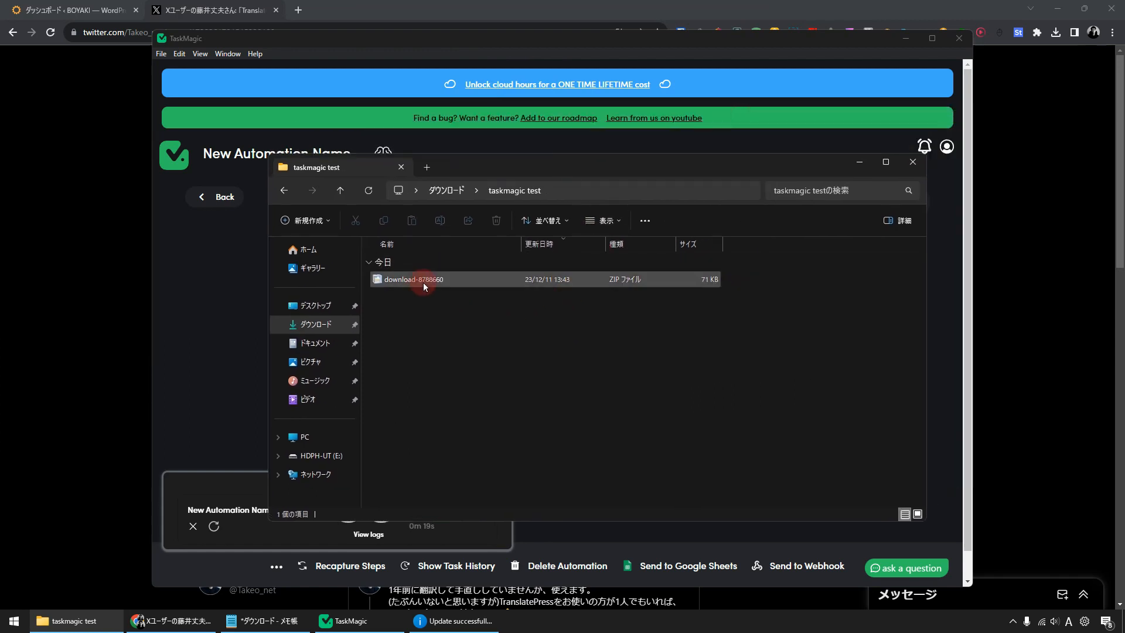
{"action": "left_click", "coordinate": [434, 309]}
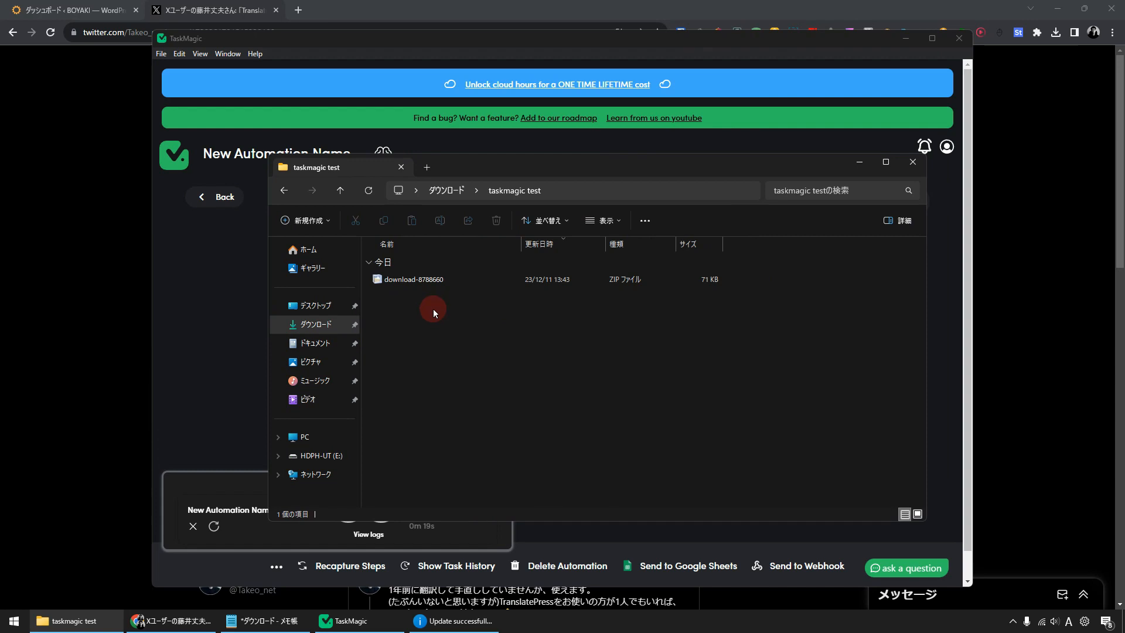
{"action": "mouse_move", "coordinate": [448, 305]}
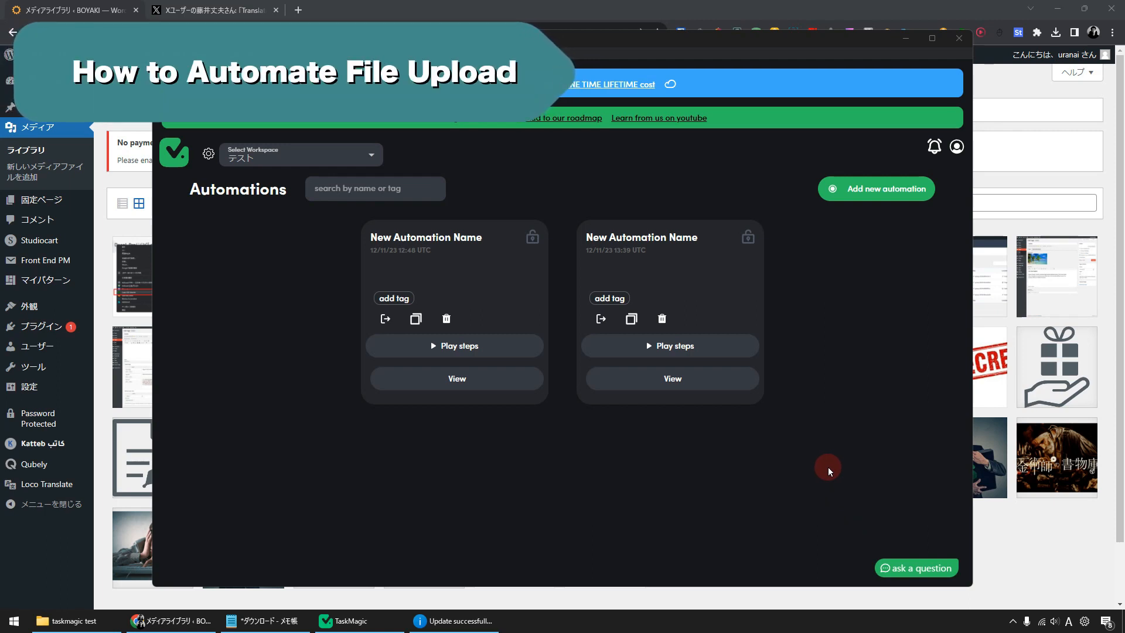
{"action": "mouse_move", "coordinate": [781, 398]}
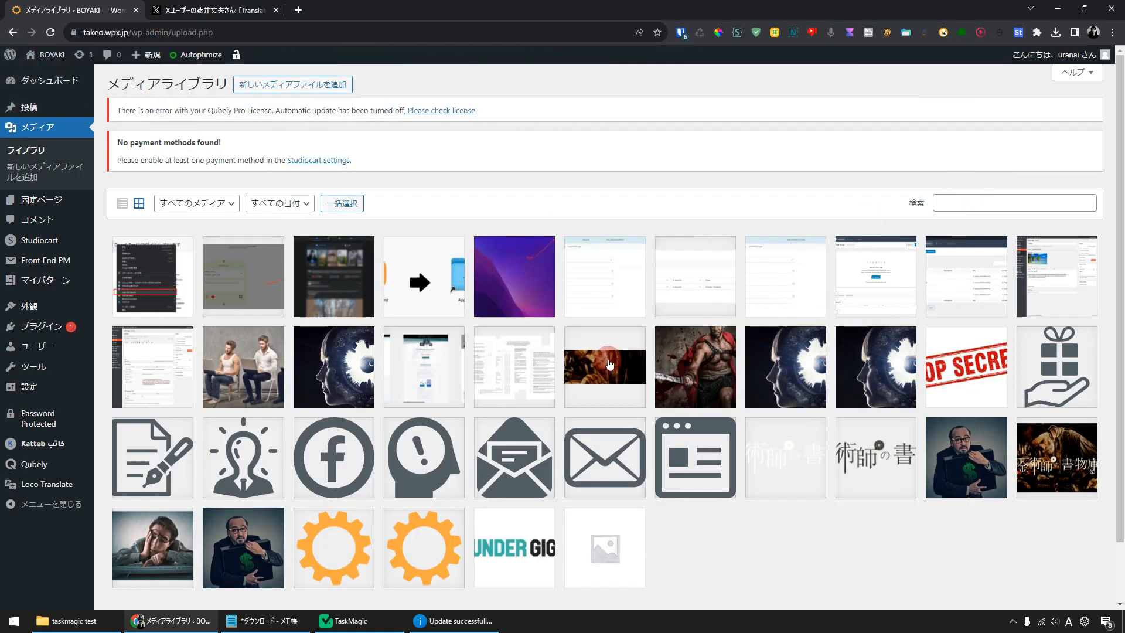
{"action": "mouse_move", "coordinate": [619, 359]}
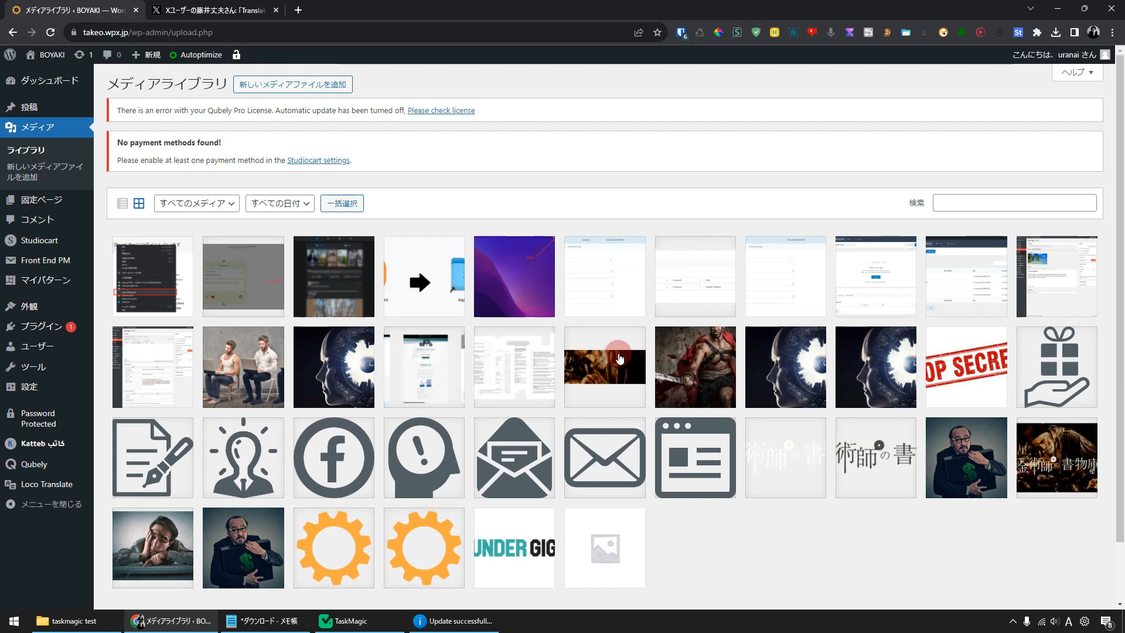
Step: Review the WordPress Media Library, then start a new TaskMagic automation
{"action": "left_click", "coordinate": [343, 620]}
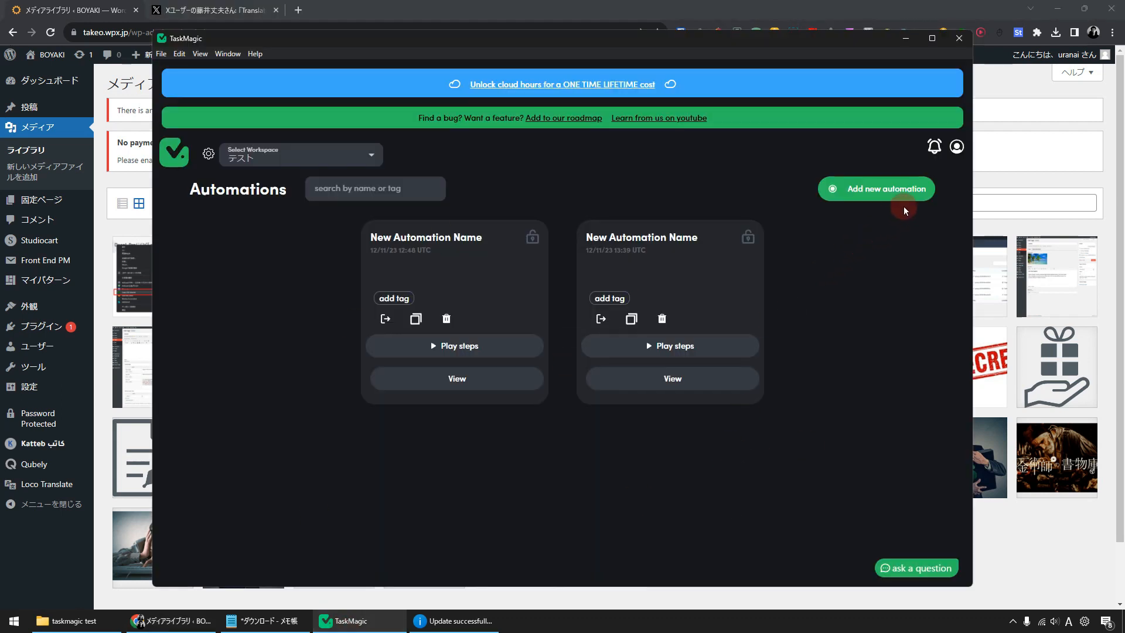
{"action": "mouse_move", "coordinate": [873, 204]}
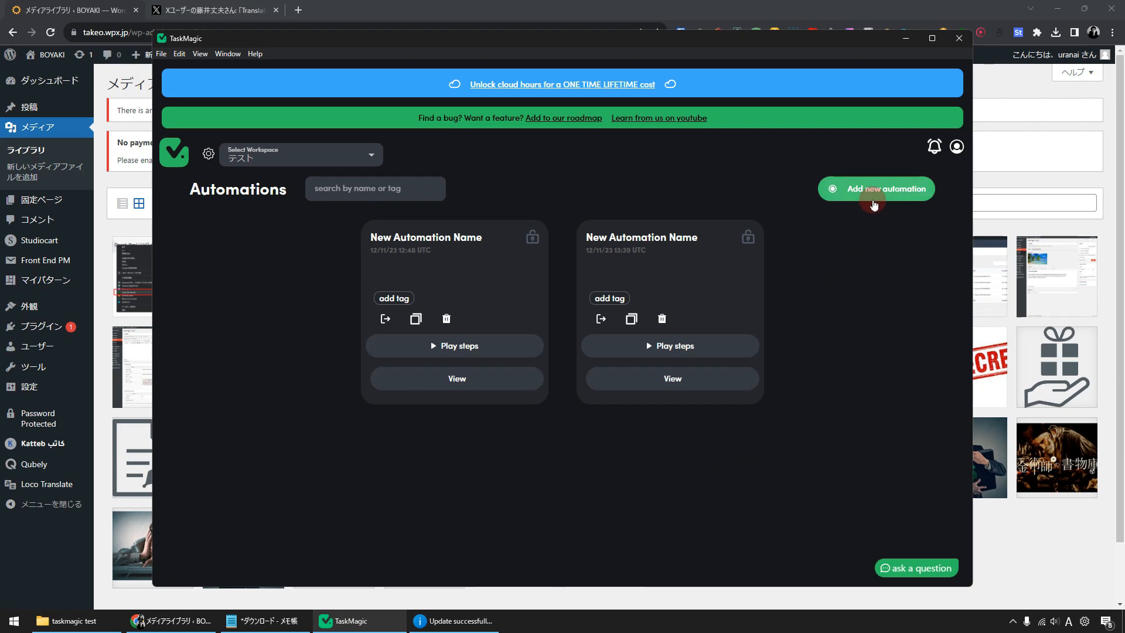
{"action": "left_click", "coordinate": [877, 187]}
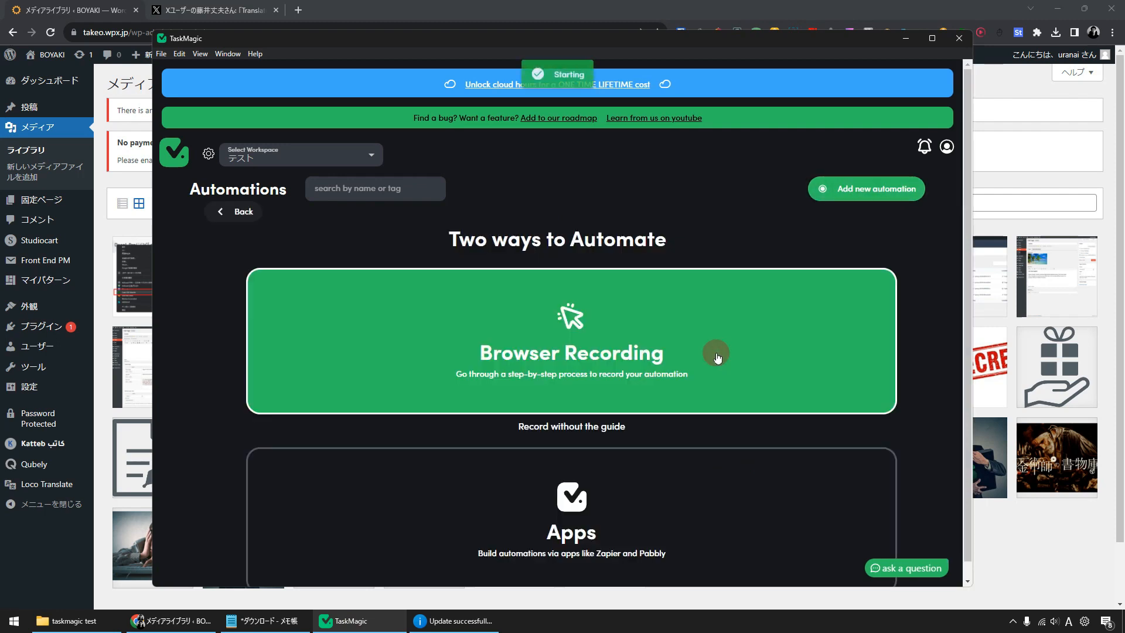
{"action": "left_click", "coordinate": [572, 352]}
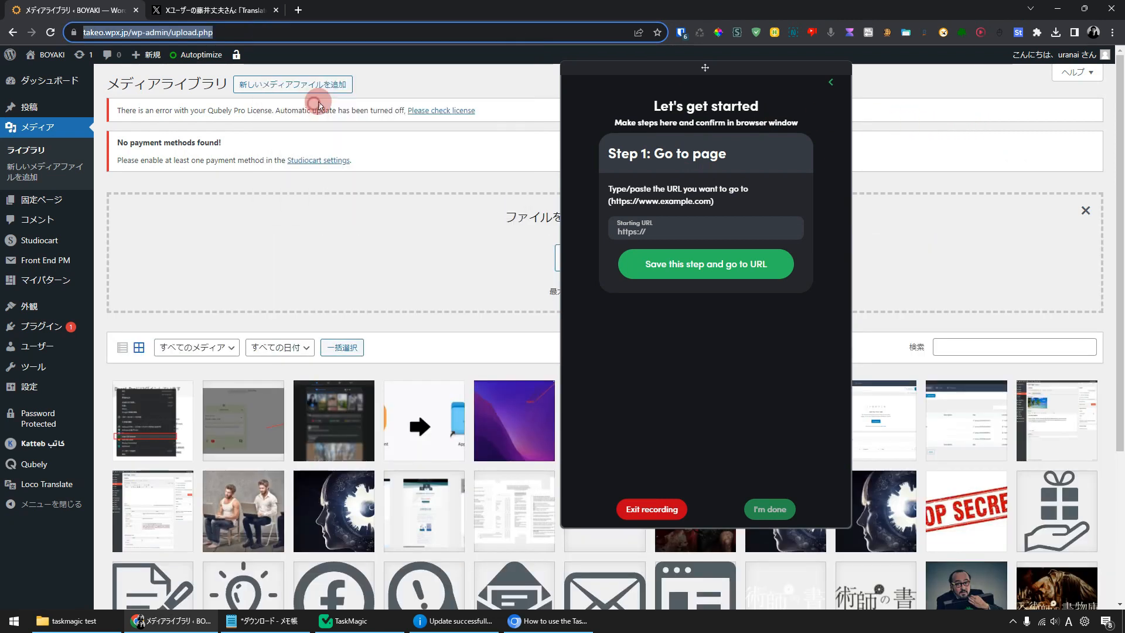
{"action": "mouse_move", "coordinate": [282, 141]}
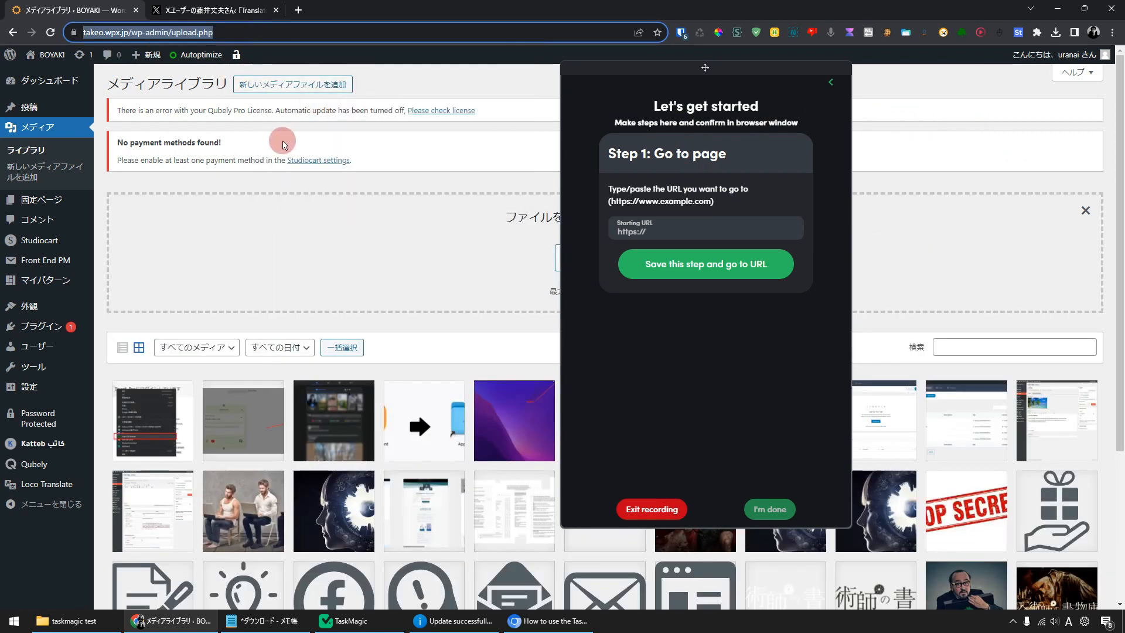
{"action": "type", "text": "https://takeo.wpx.jp/wp-admin/upload.php"}
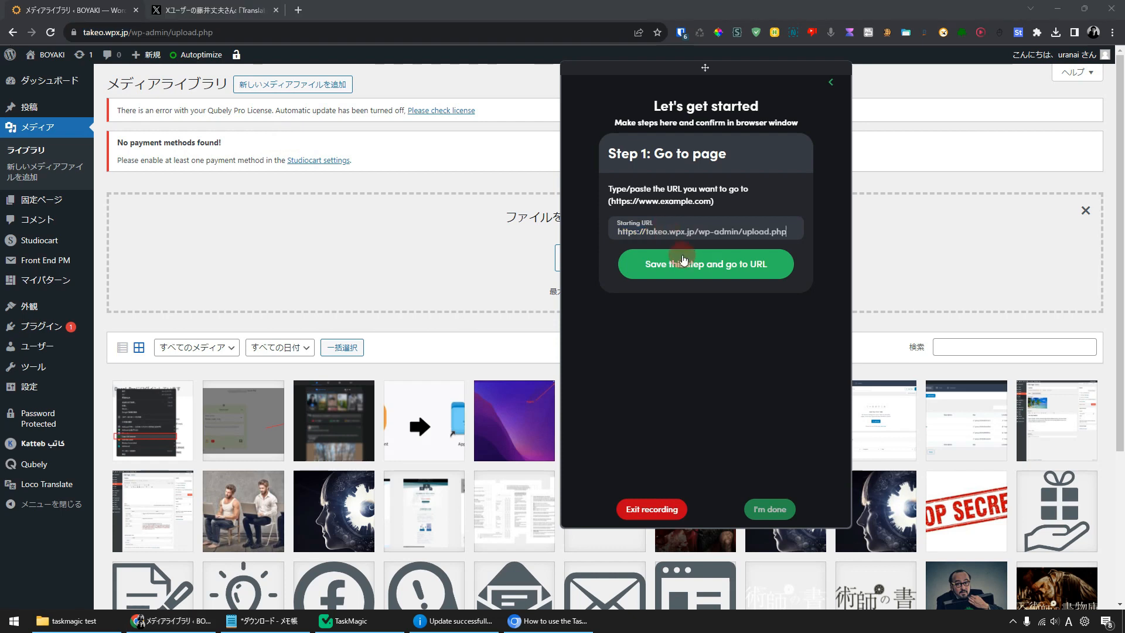
{"action": "left_click", "coordinate": [706, 264]}
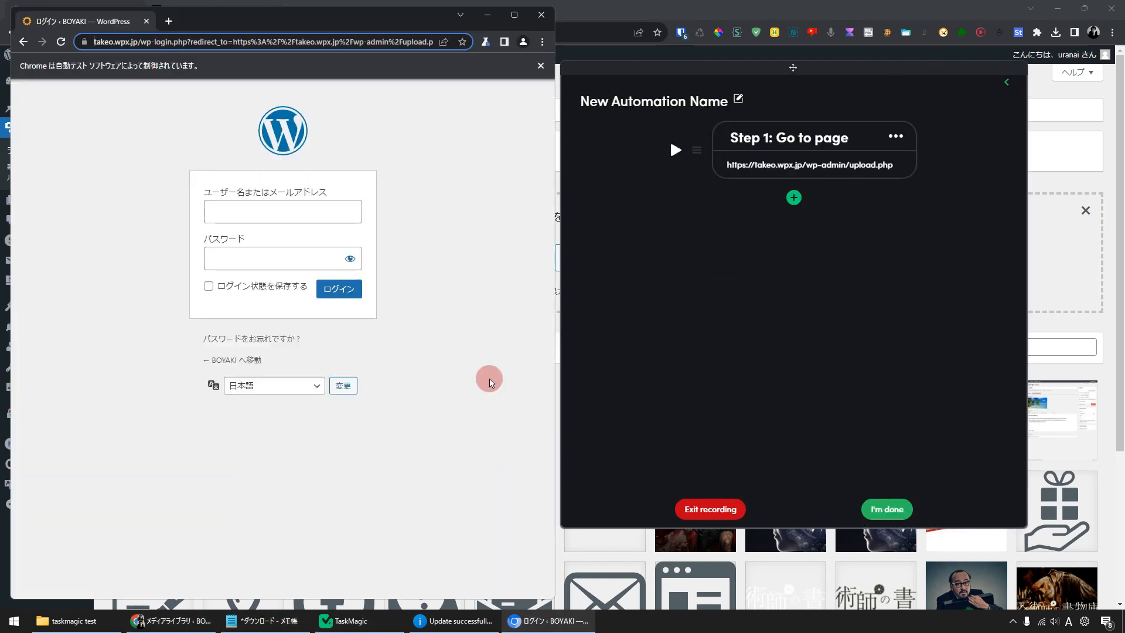
{"action": "mouse_move", "coordinate": [888, 420]}
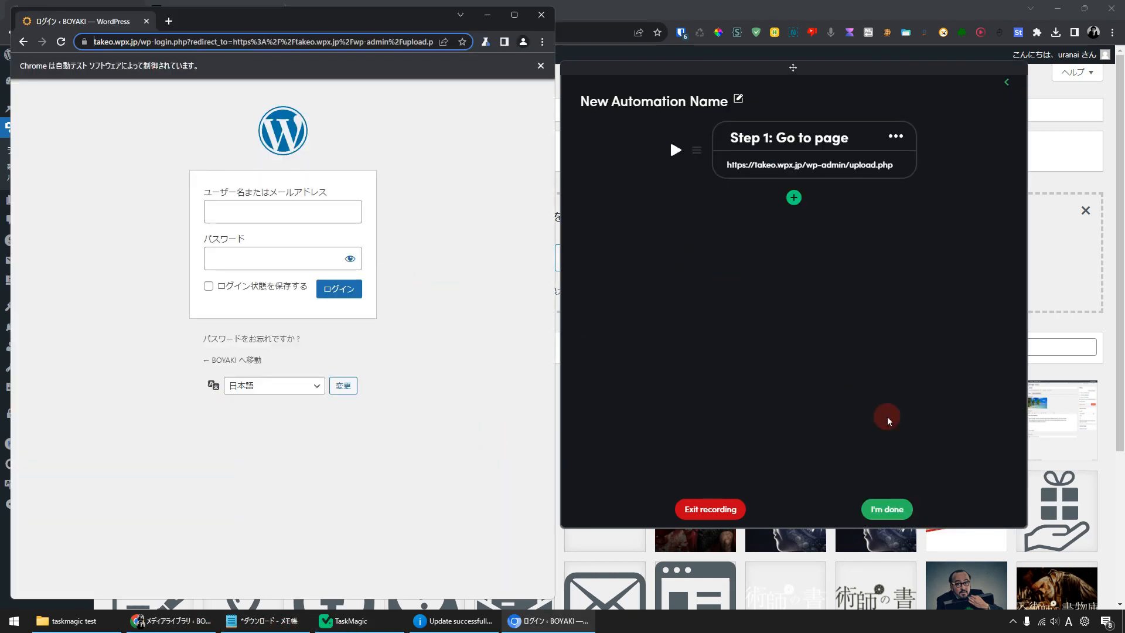
{"action": "left_click", "coordinate": [886, 509]}
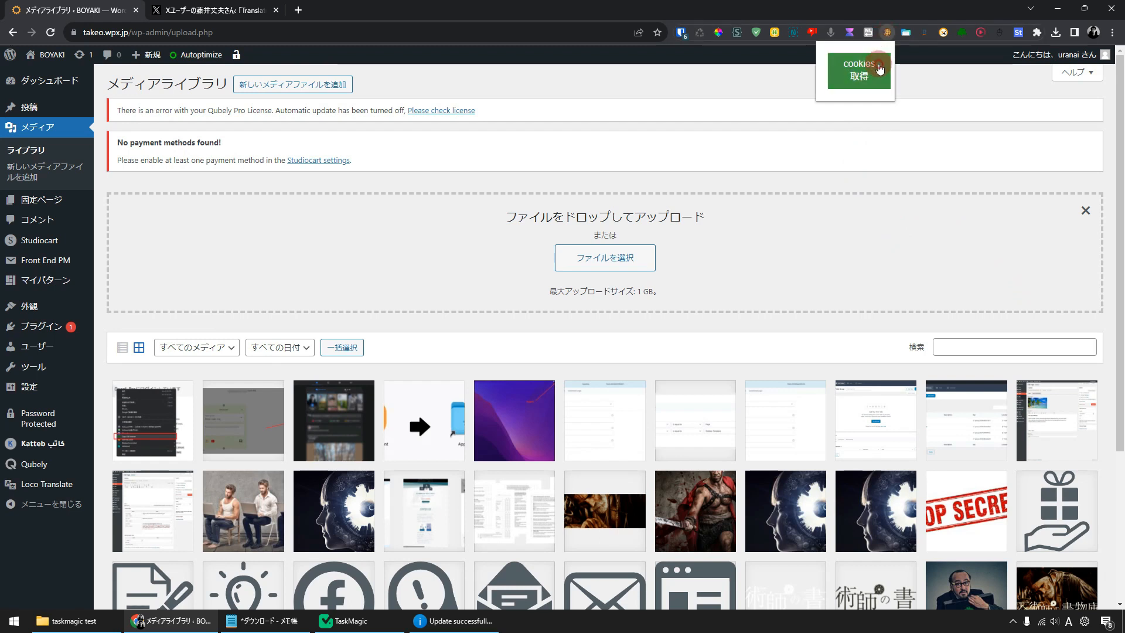
Step: Copy the WordPress site's cookies with the extension and return to the TaskMagic editor
{"action": "left_click", "coordinate": [874, 65]}
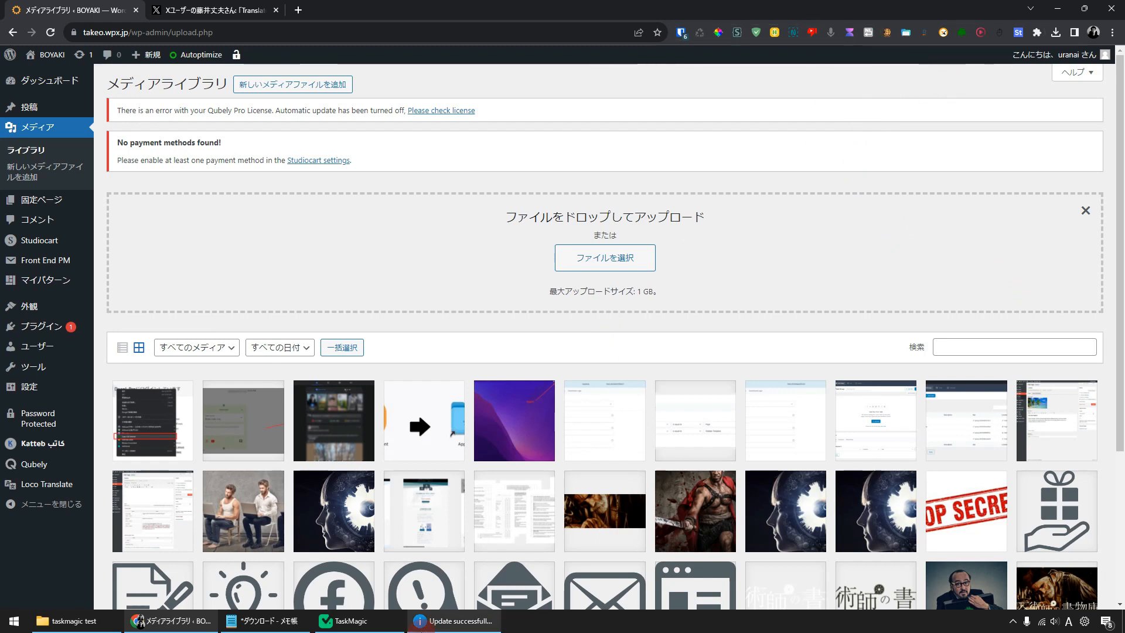
{"action": "left_click", "coordinate": [352, 621]}
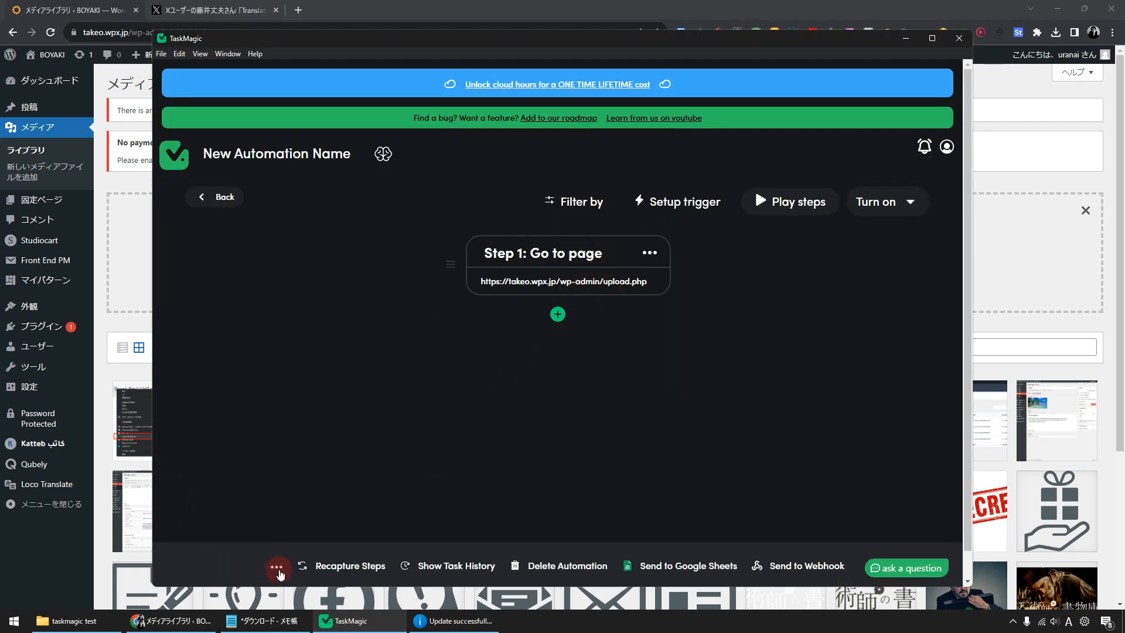
Step: Enable cookies in the automation's advanced settings, paste the copied WordPress cookies and save
{"action": "left_click", "coordinate": [278, 567]}
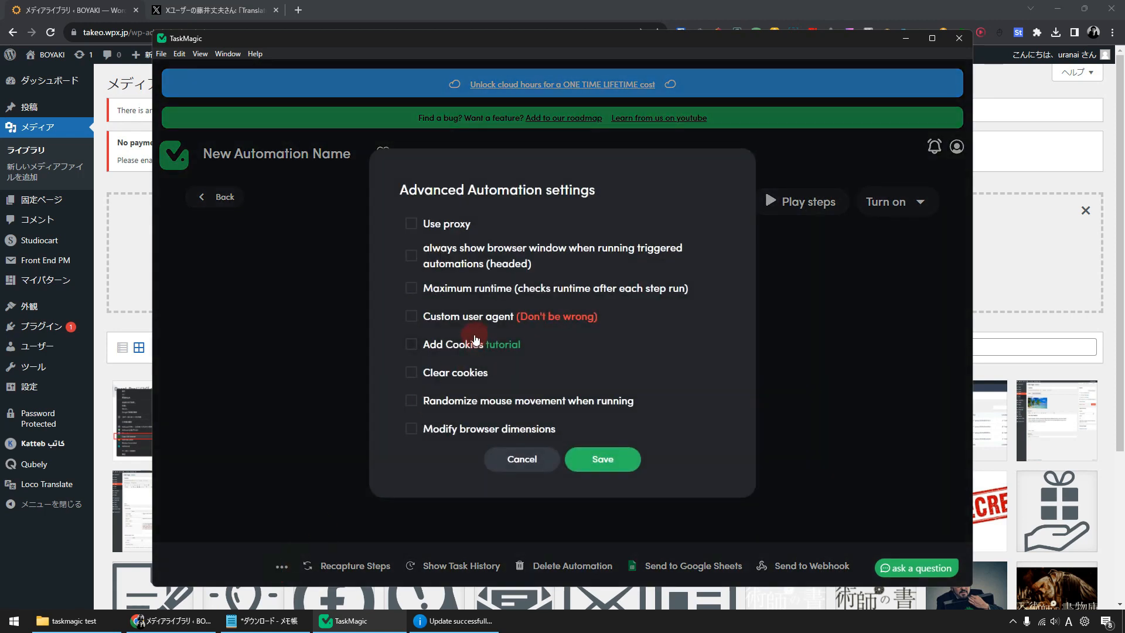
{"action": "left_click", "coordinate": [412, 344]}
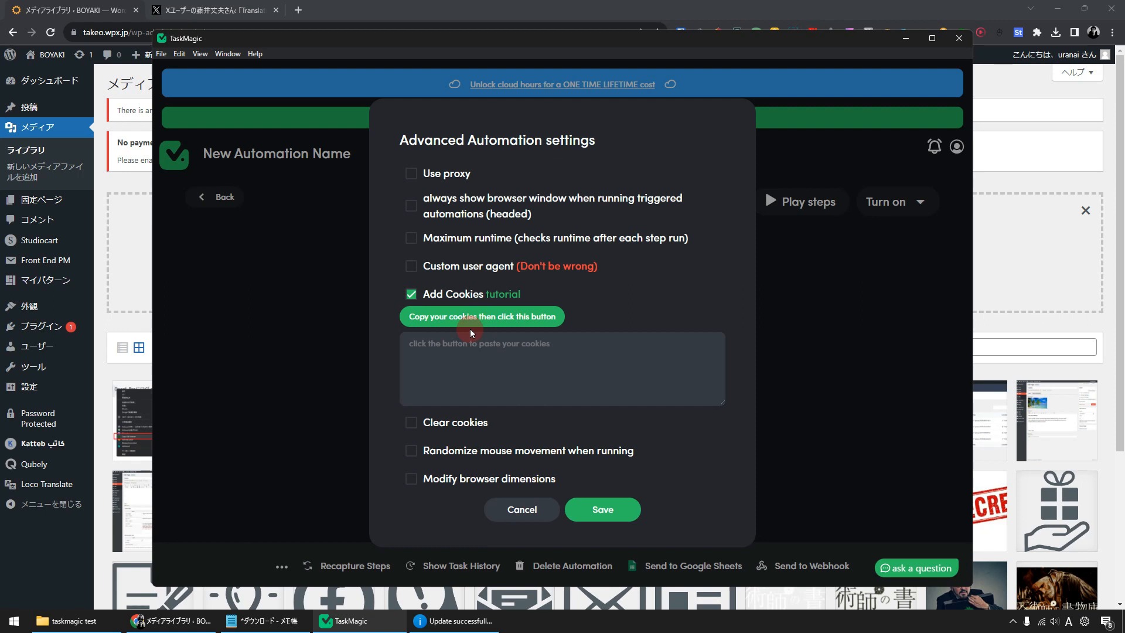
{"action": "left_click", "coordinate": [483, 317]}
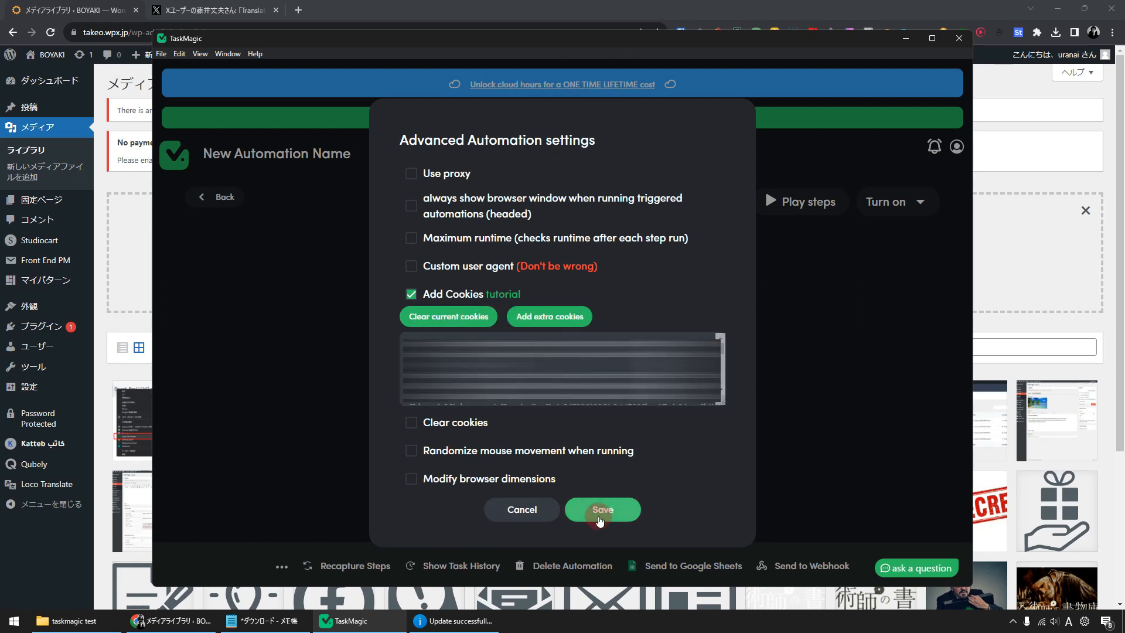
{"action": "left_click", "coordinate": [603, 508]}
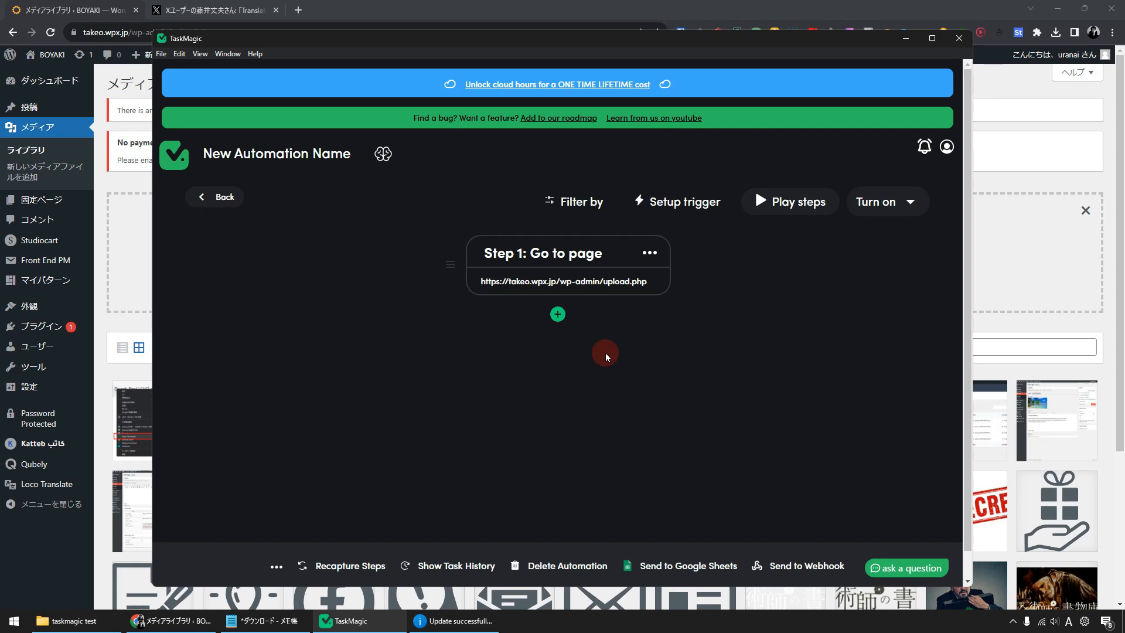
{"action": "mouse_move", "coordinate": [608, 360]}
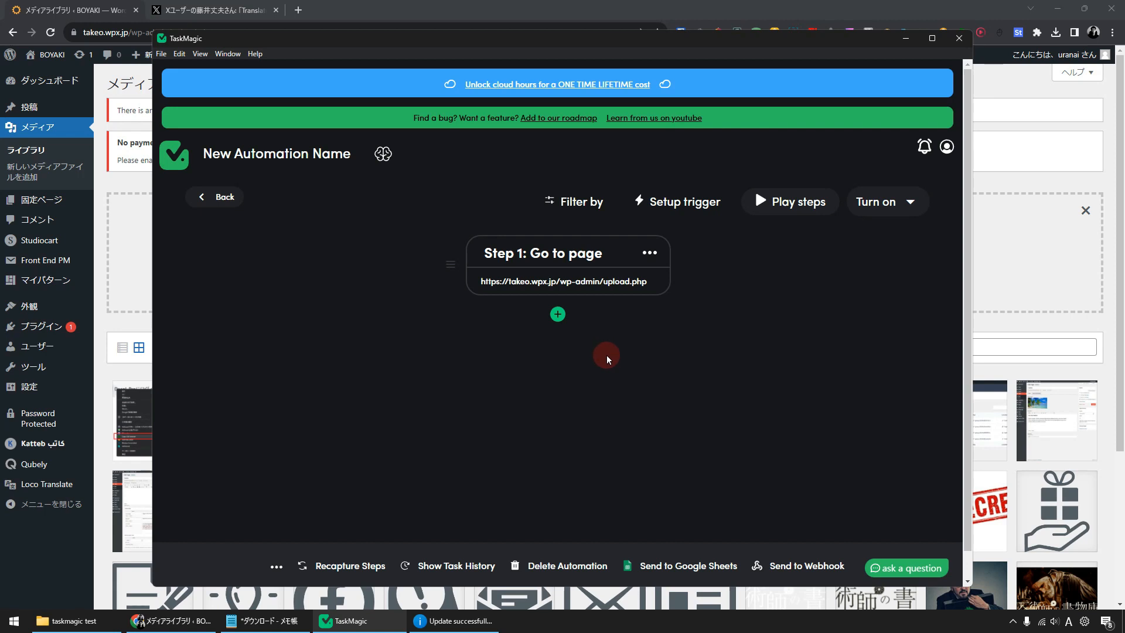
{"action": "mouse_move", "coordinate": [553, 319]}
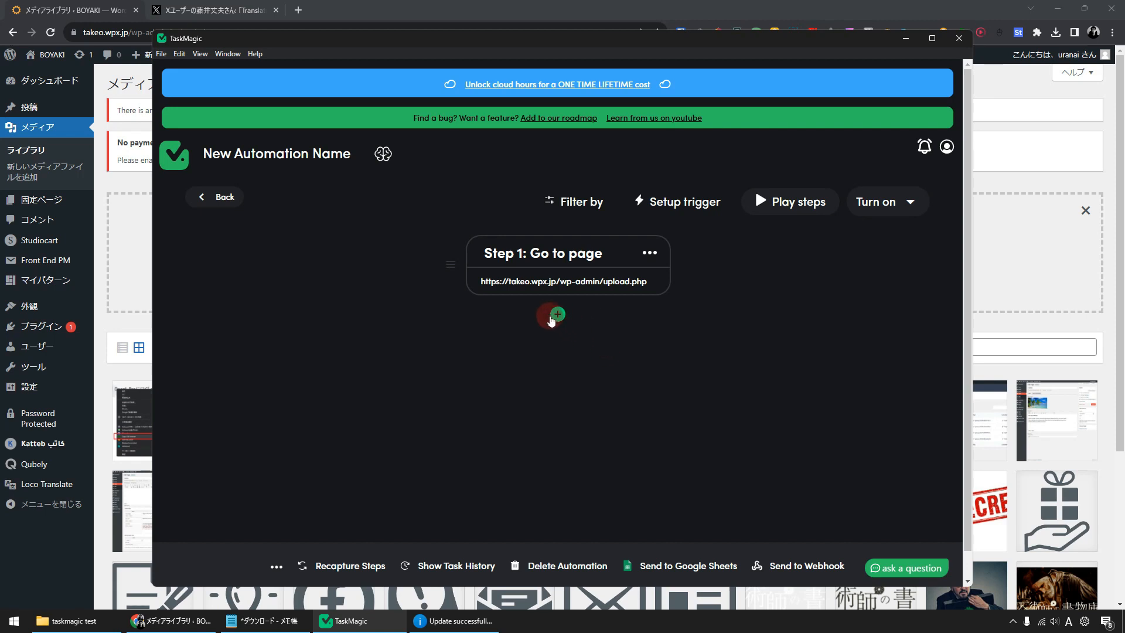
Step: Record a second step clicking WordPress's 'Add New Media File' button, opening the upload area
{"action": "left_click", "coordinate": [557, 314]}
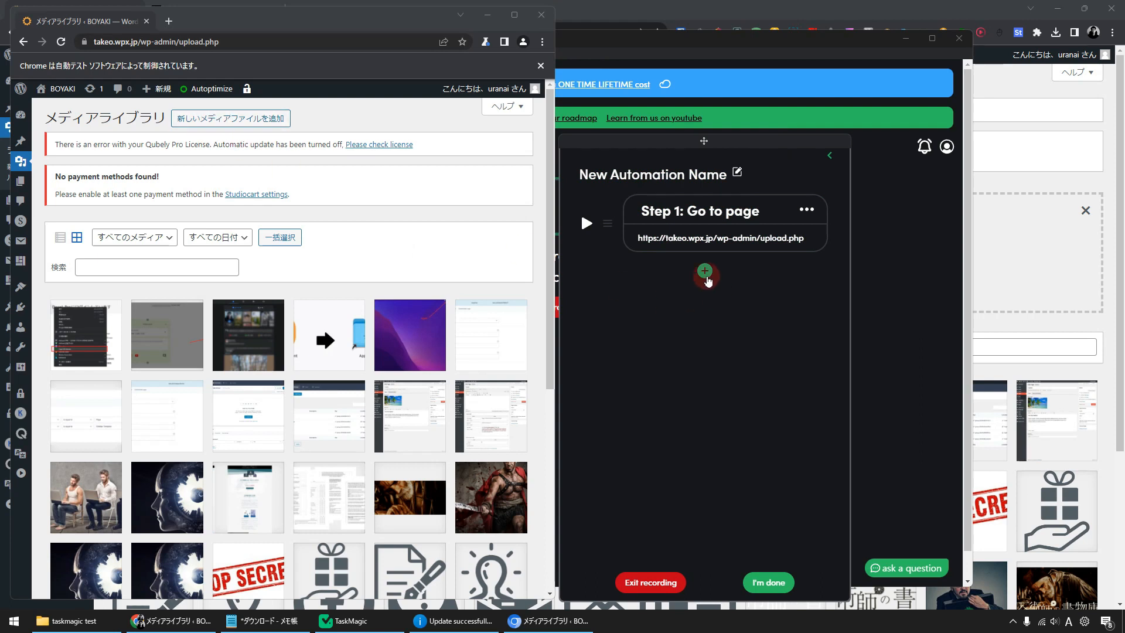
{"action": "left_click", "coordinate": [705, 271]}
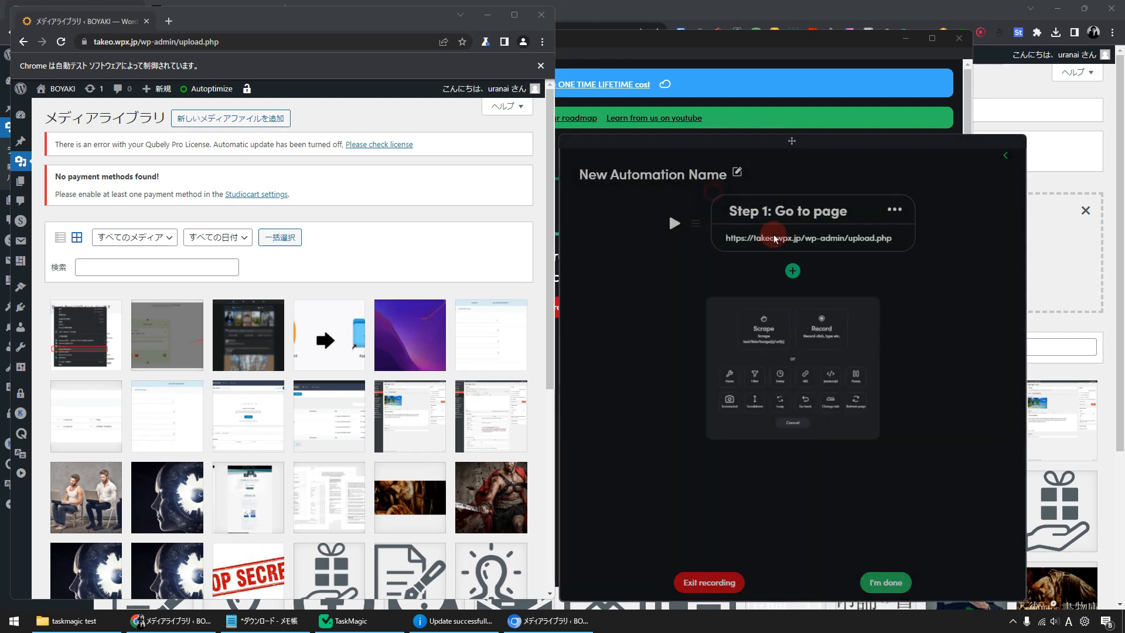
{"action": "left_click", "coordinate": [792, 271]}
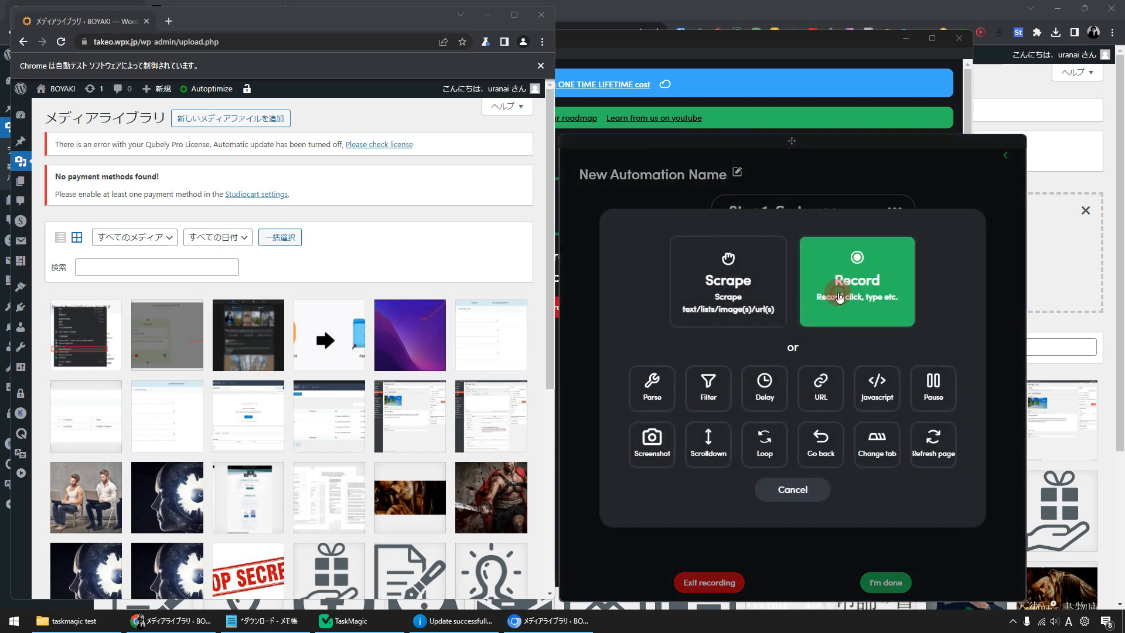
{"action": "left_click", "coordinate": [839, 296]}
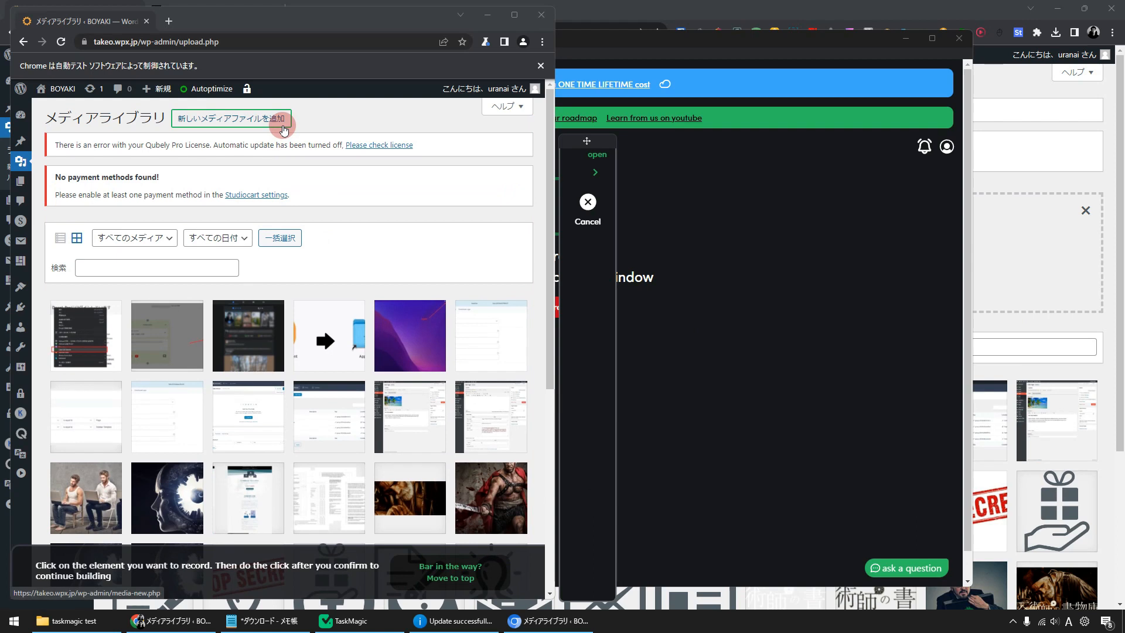
{"action": "left_click", "coordinate": [231, 118]}
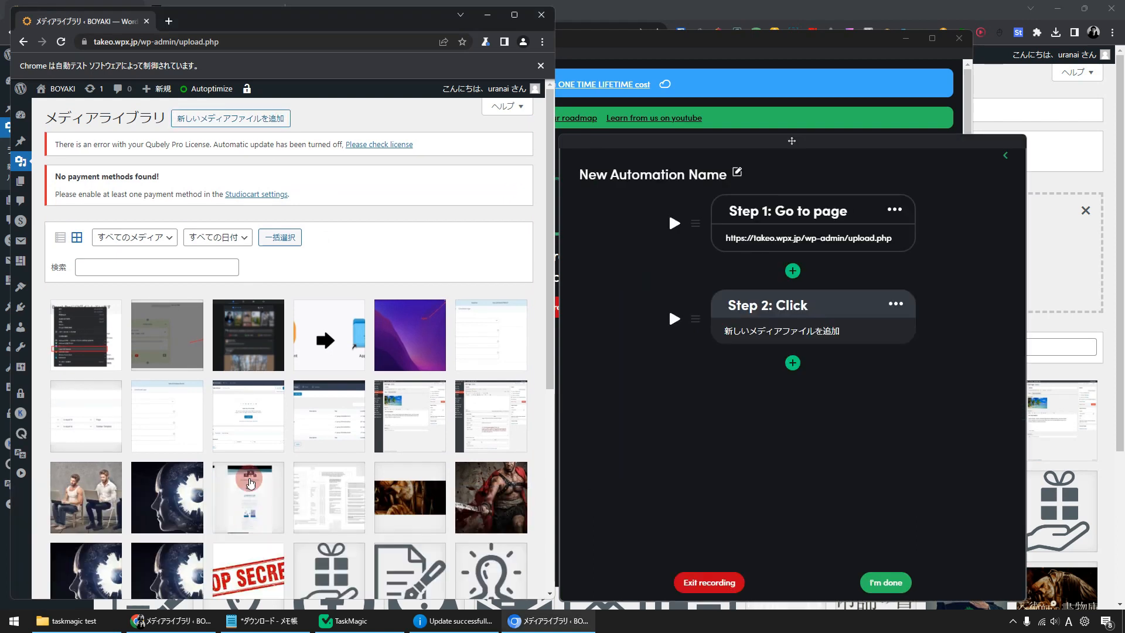
{"action": "left_click", "coordinate": [230, 117]}
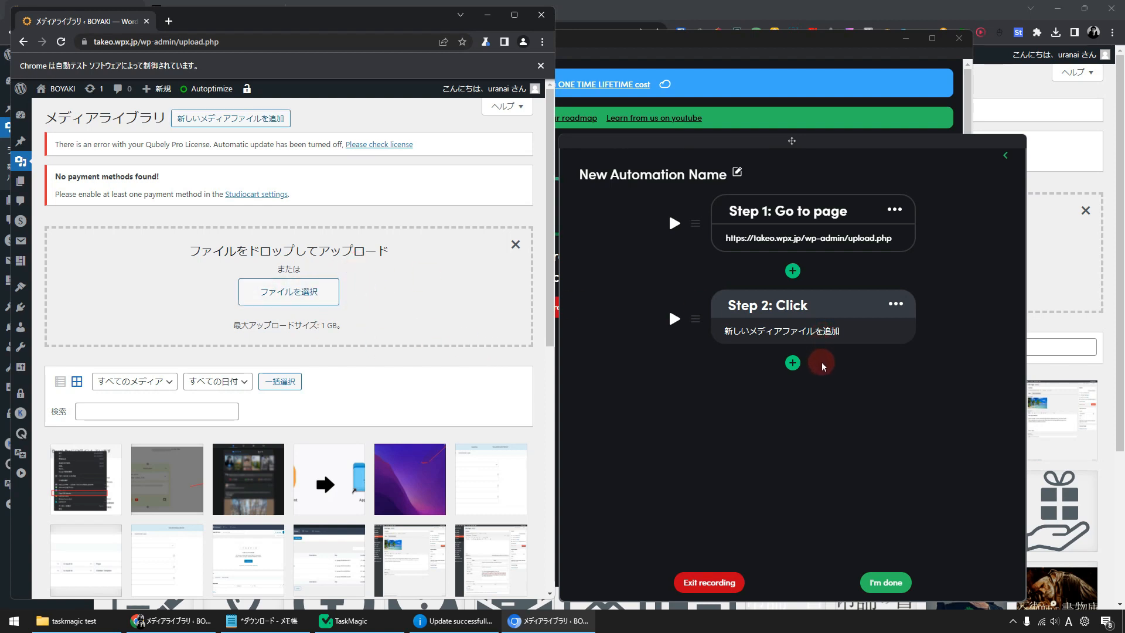
Step: Record a third step clicking the 'Select Files' button in the upload area and confirm it
{"action": "left_click", "coordinate": [792, 363]}
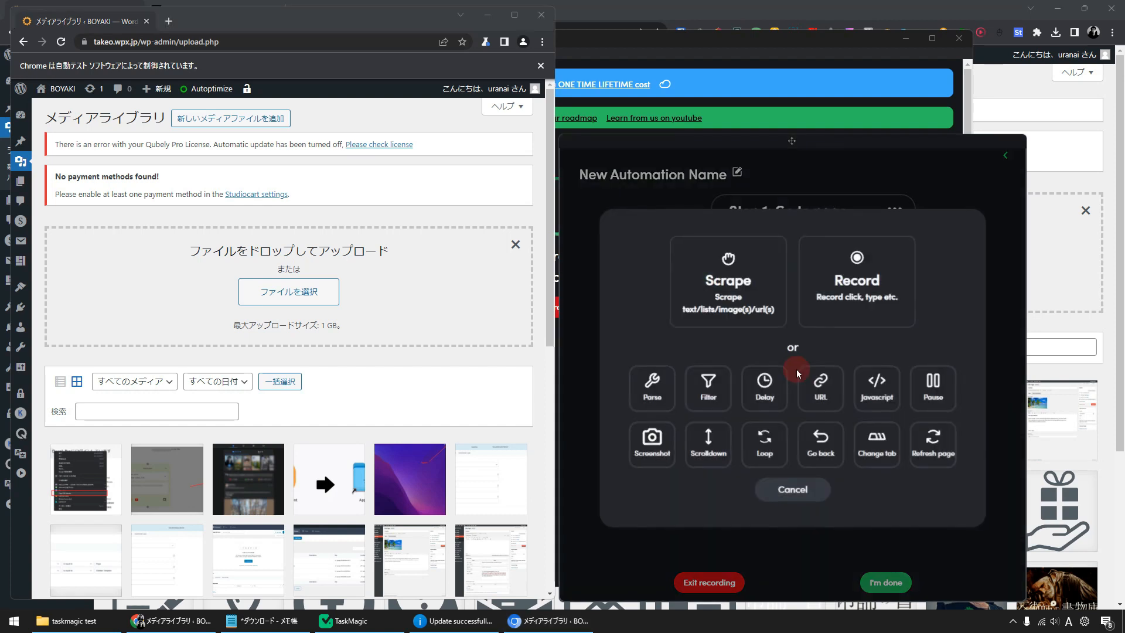
{"action": "left_click", "coordinate": [857, 282]}
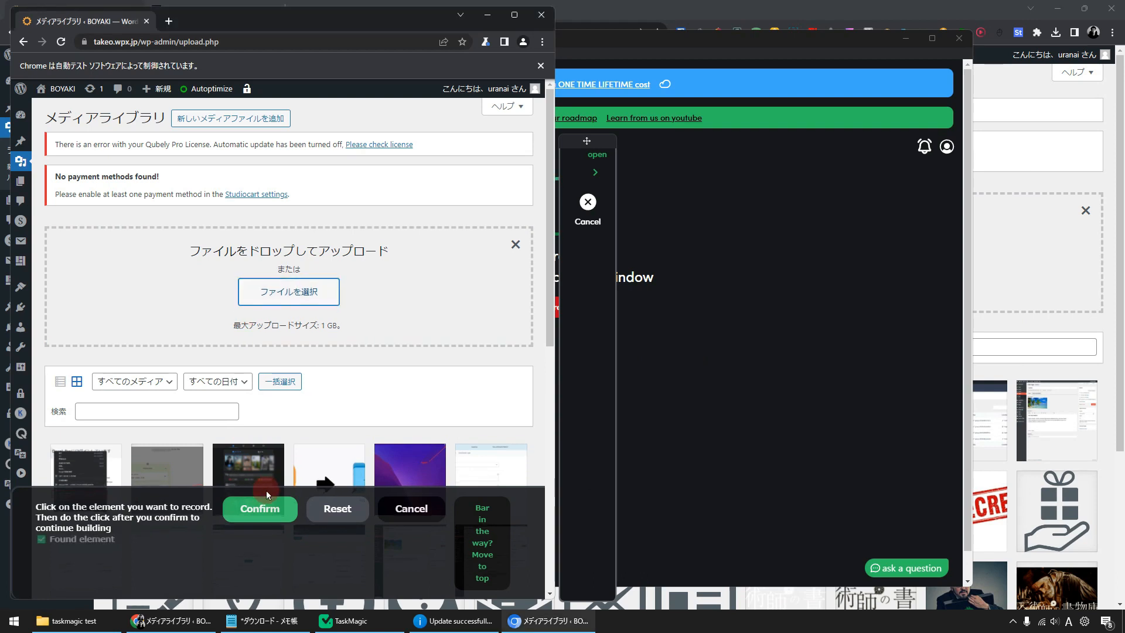
{"action": "left_click", "coordinate": [260, 508]}
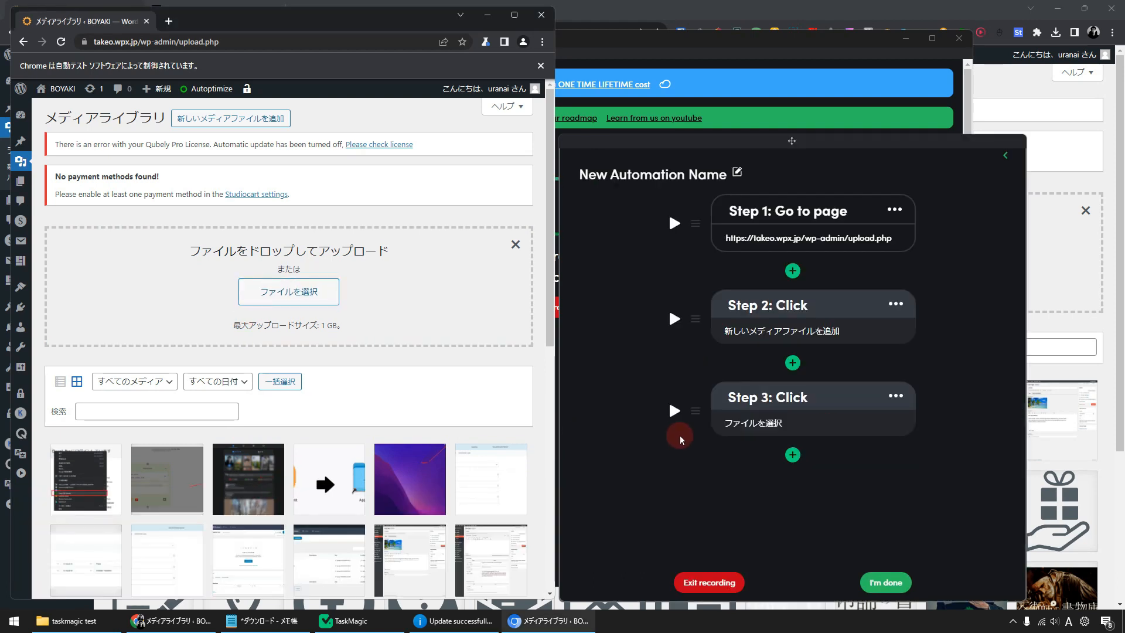
{"action": "mouse_move", "coordinate": [832, 401]}
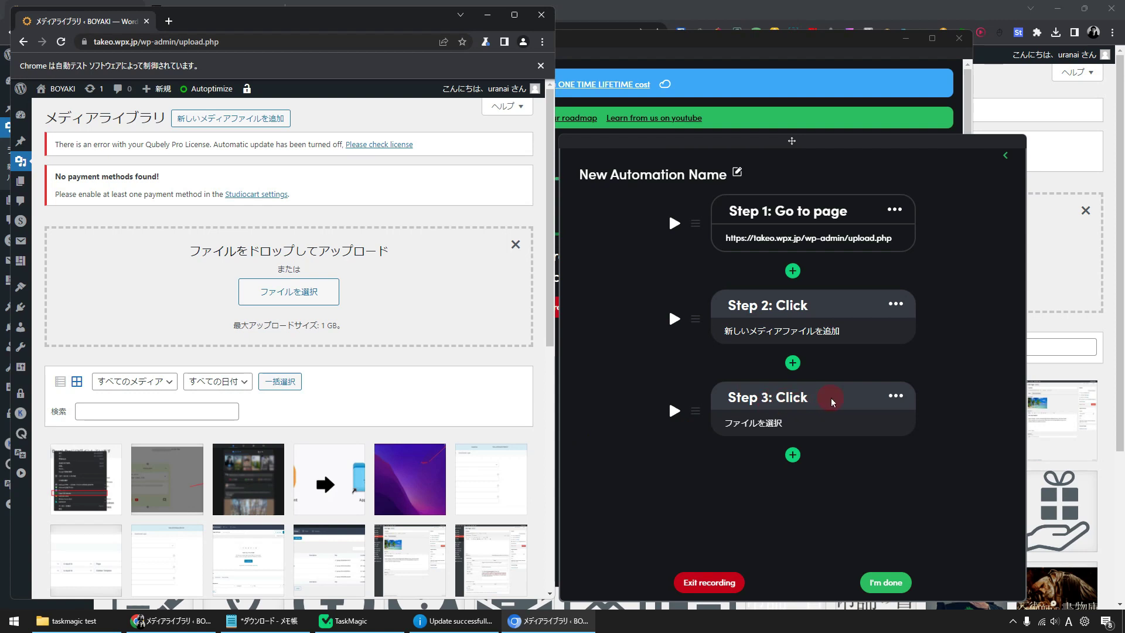
{"action": "mouse_move", "coordinate": [847, 410]}
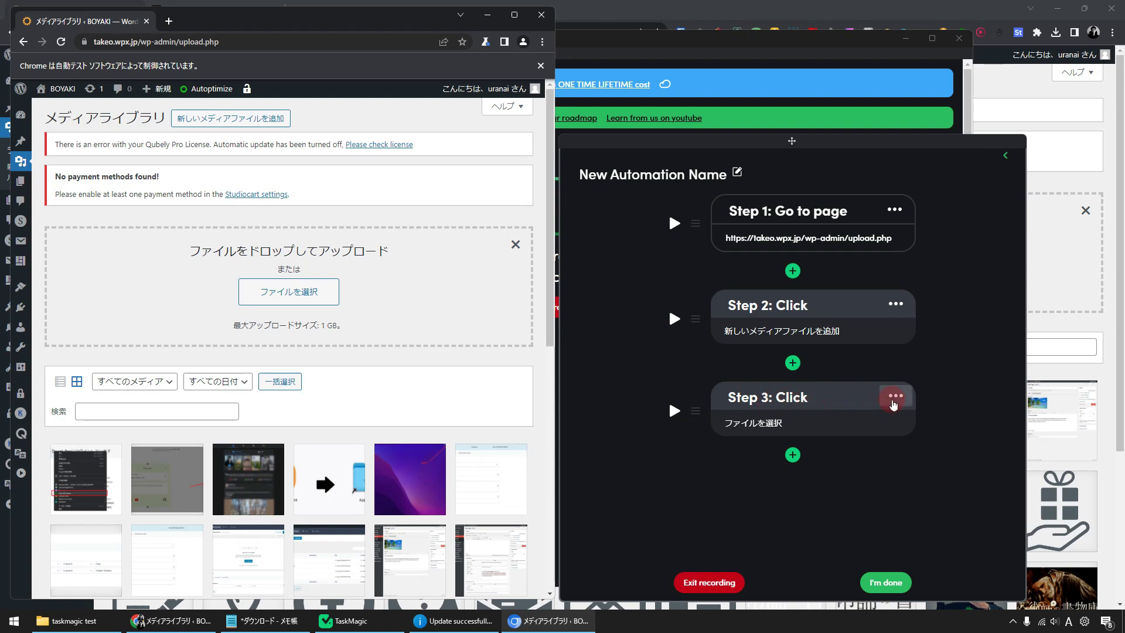
Step: Change Step 3's type from click to Upload, save, and bring up its upload settings
{"action": "left_click", "coordinate": [896, 396]}
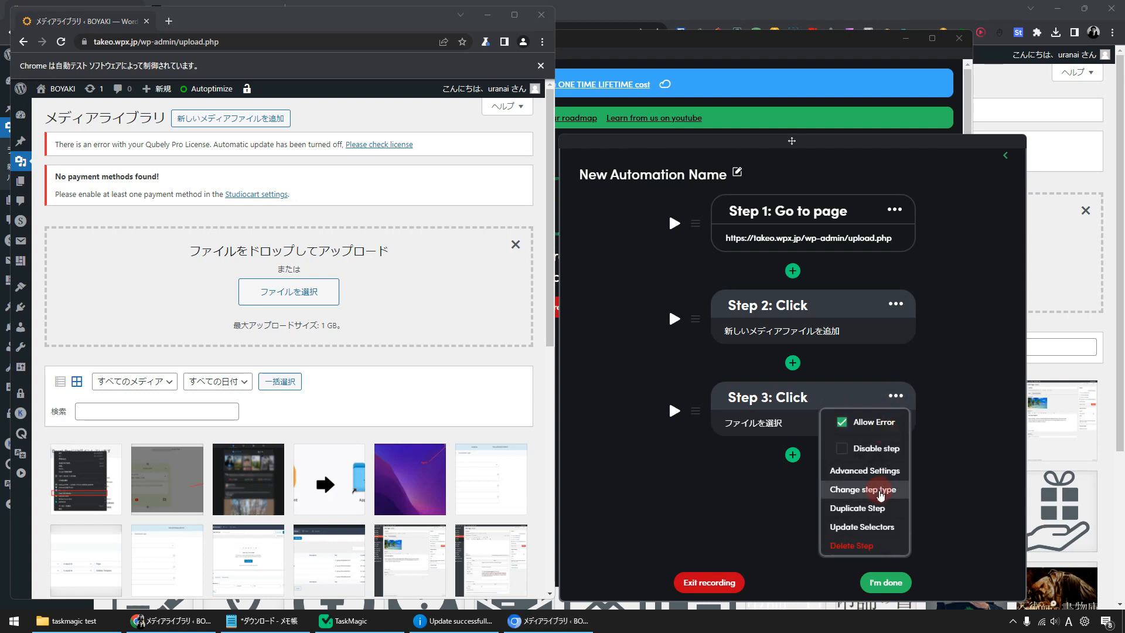
{"action": "left_click", "coordinate": [862, 490]}
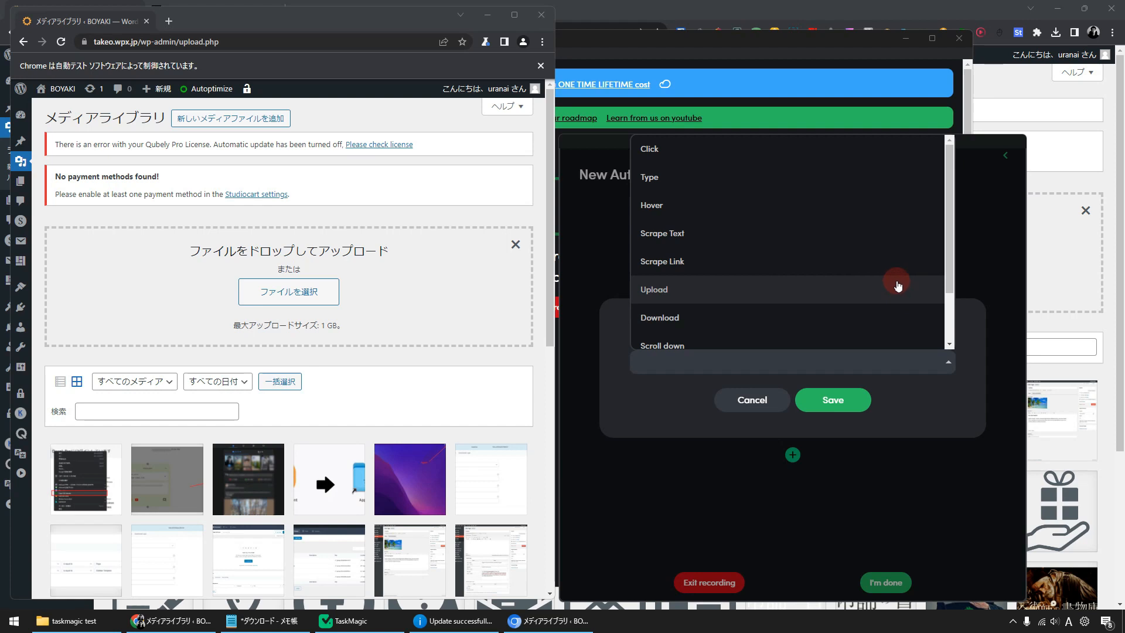
{"action": "left_click", "coordinate": [654, 289]}
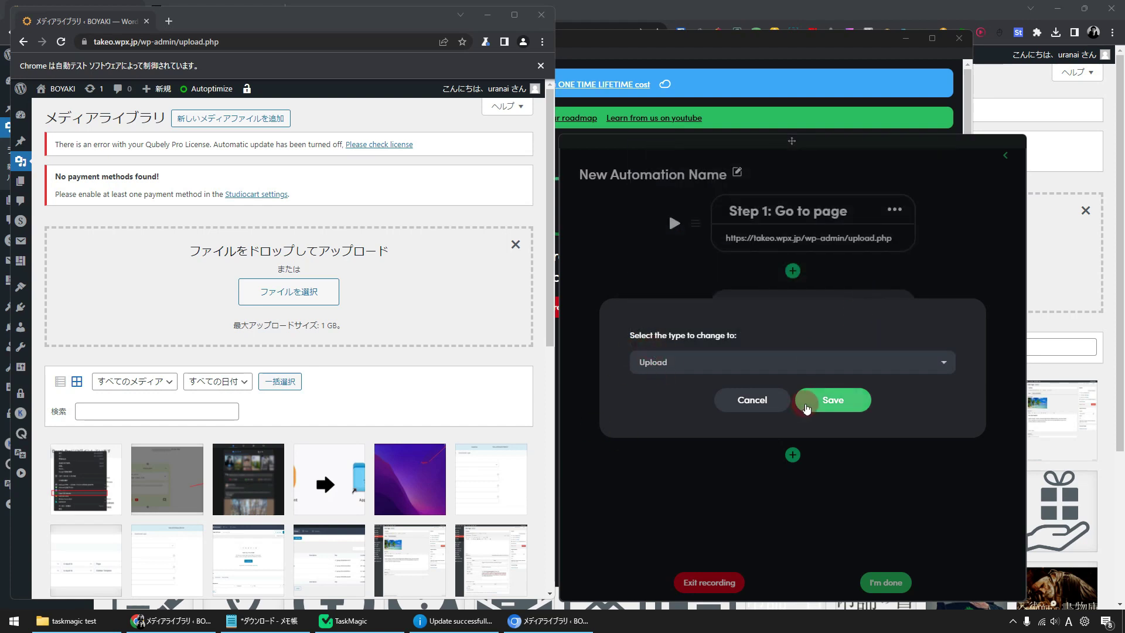
{"action": "left_click", "coordinate": [832, 400]}
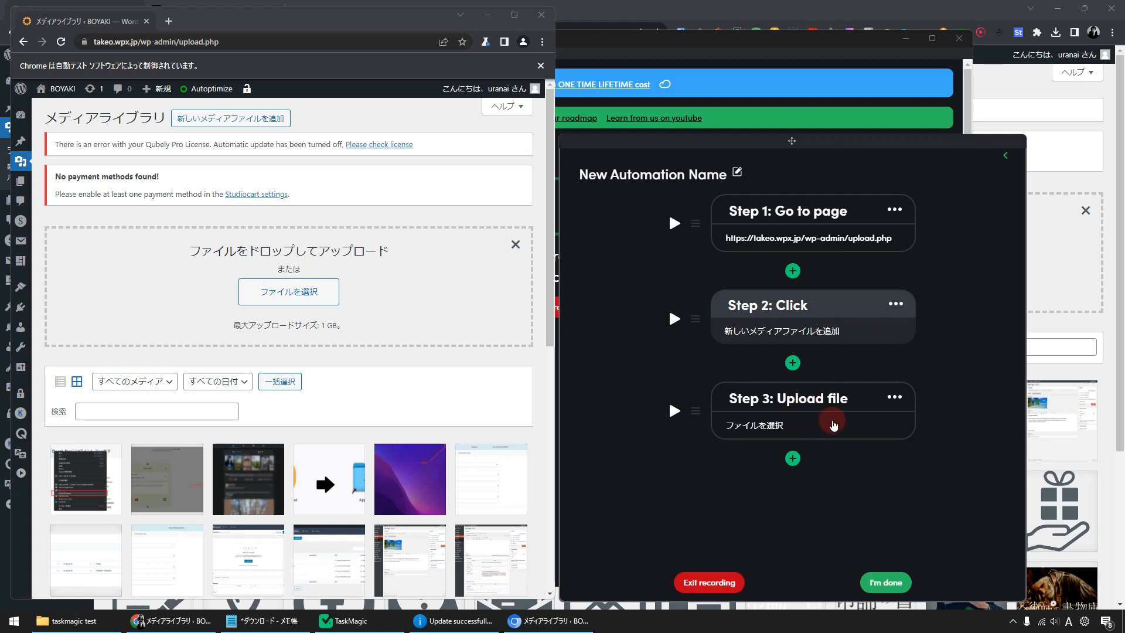
{"action": "left_click", "coordinate": [832, 426]}
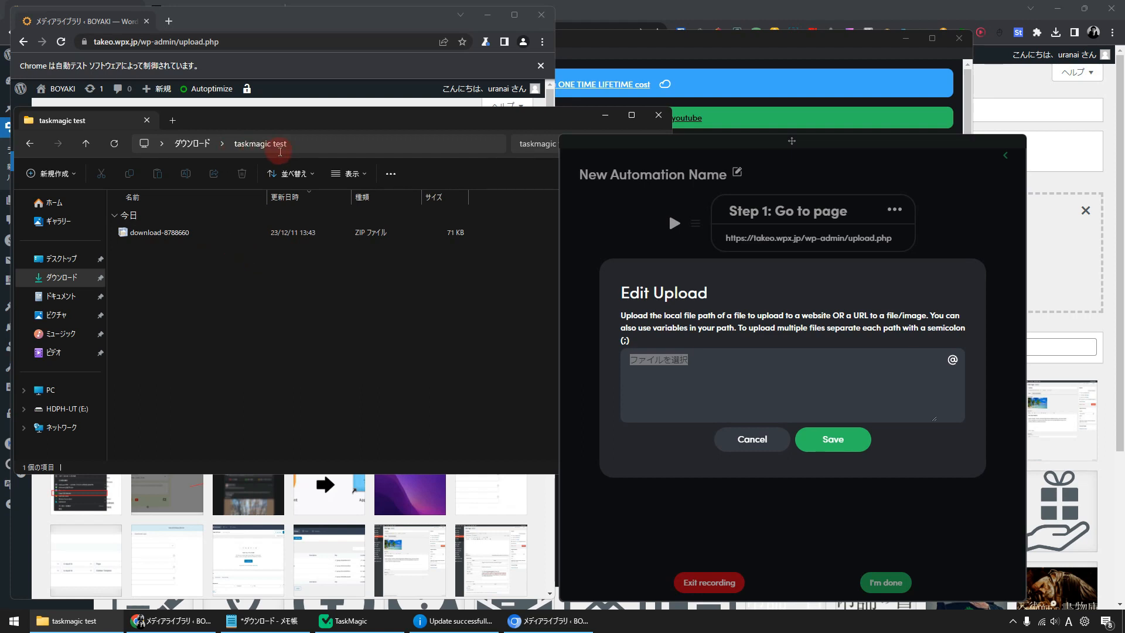
Step: Set the upload path to C:\Users\takeo\Downloads\taskmagic test\download-8788660.zip and save
{"action": "left_click", "coordinate": [164, 232]}
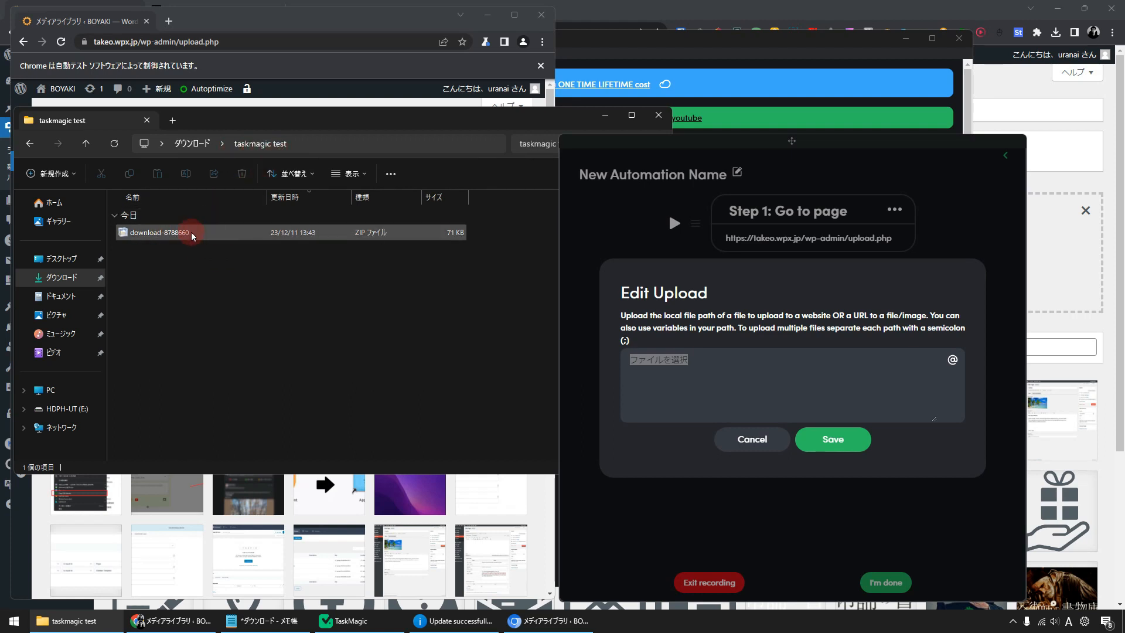
{"action": "left_click", "coordinate": [161, 232]}
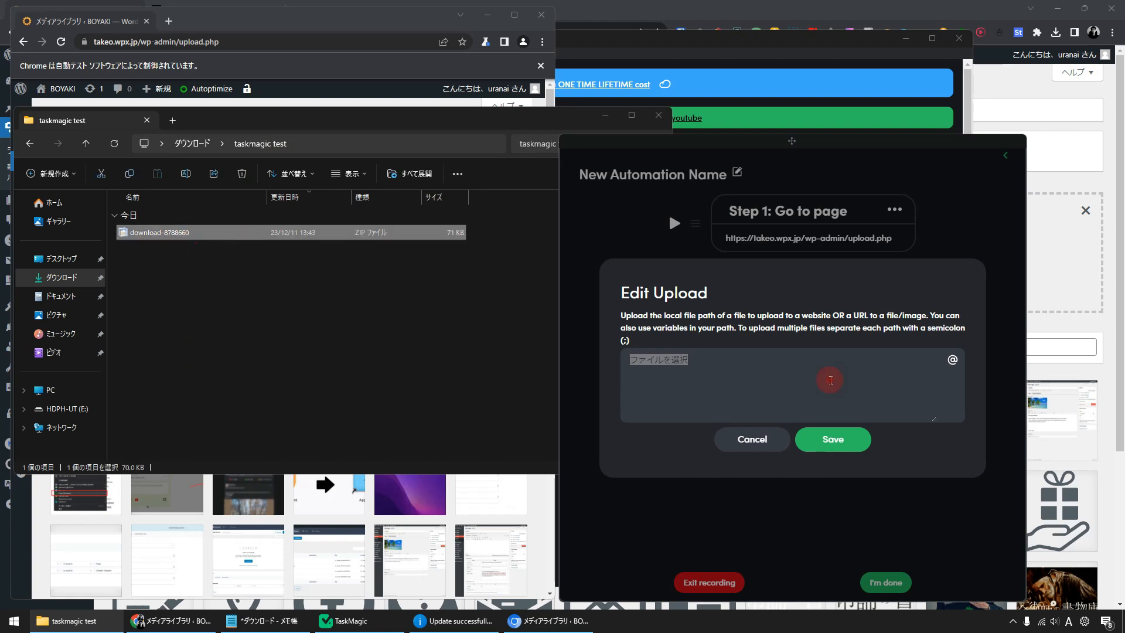
{"action": "type", "text": "\"C:\\Users\\takeo\\Downloads\\taskmagic test\\download-8788660.zip\""}
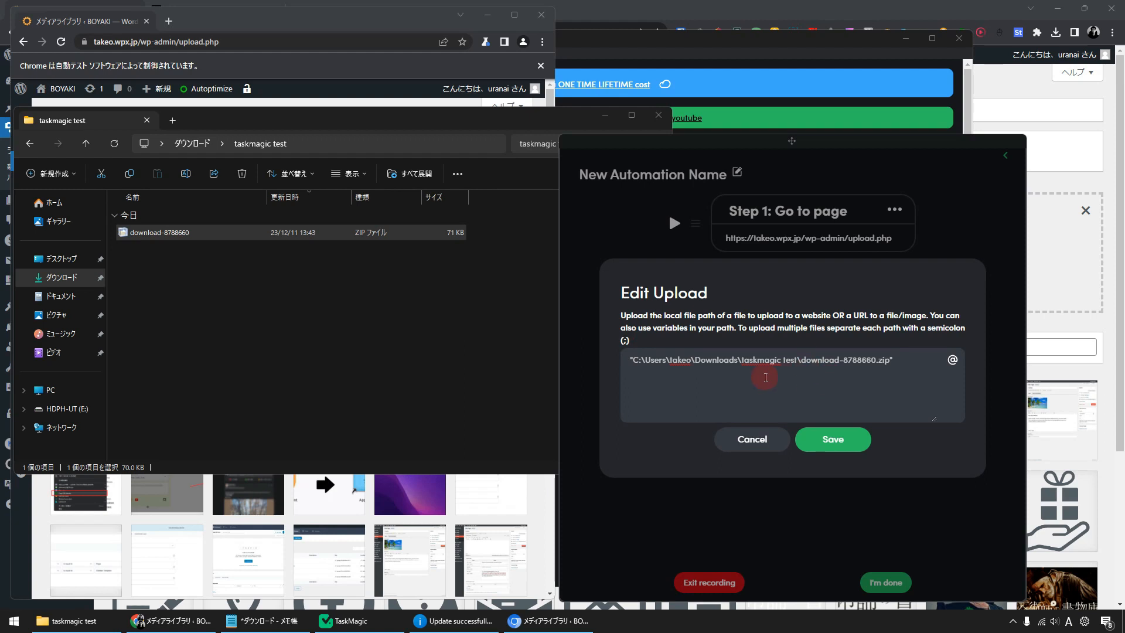
{"action": "left_click", "coordinate": [832, 439]}
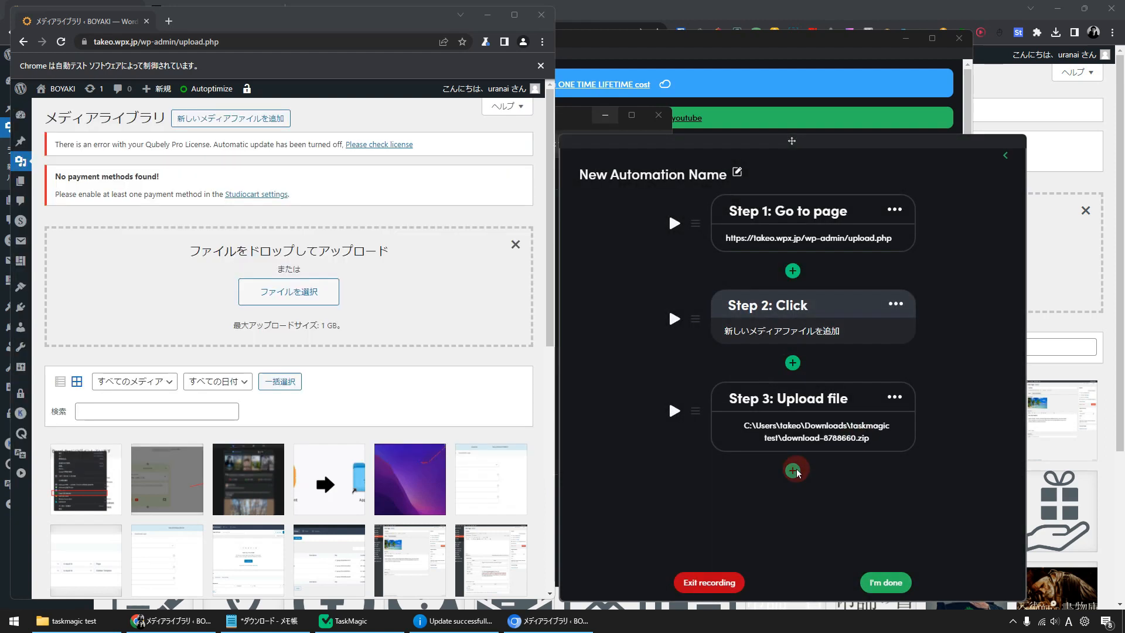
Step: Add a Delay step of .1 minute after the upload step and save it
{"action": "left_click", "coordinate": [793, 469]}
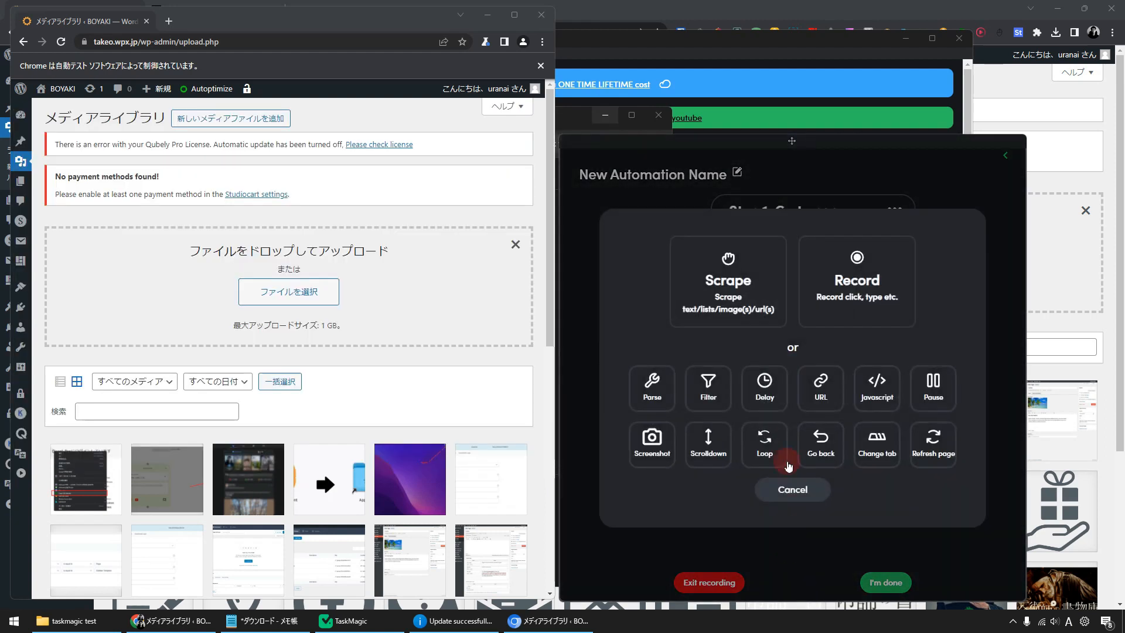
{"action": "mouse_move", "coordinate": [789, 379]}
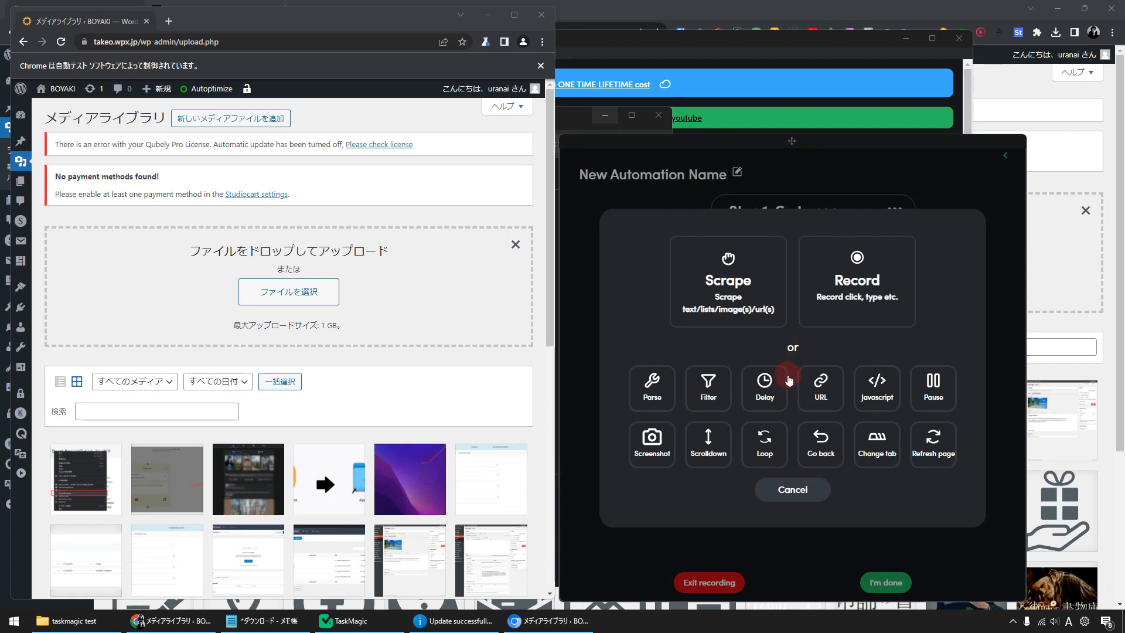
{"action": "left_click", "coordinate": [764, 388]}
{"action": "type", "text": ".1"}
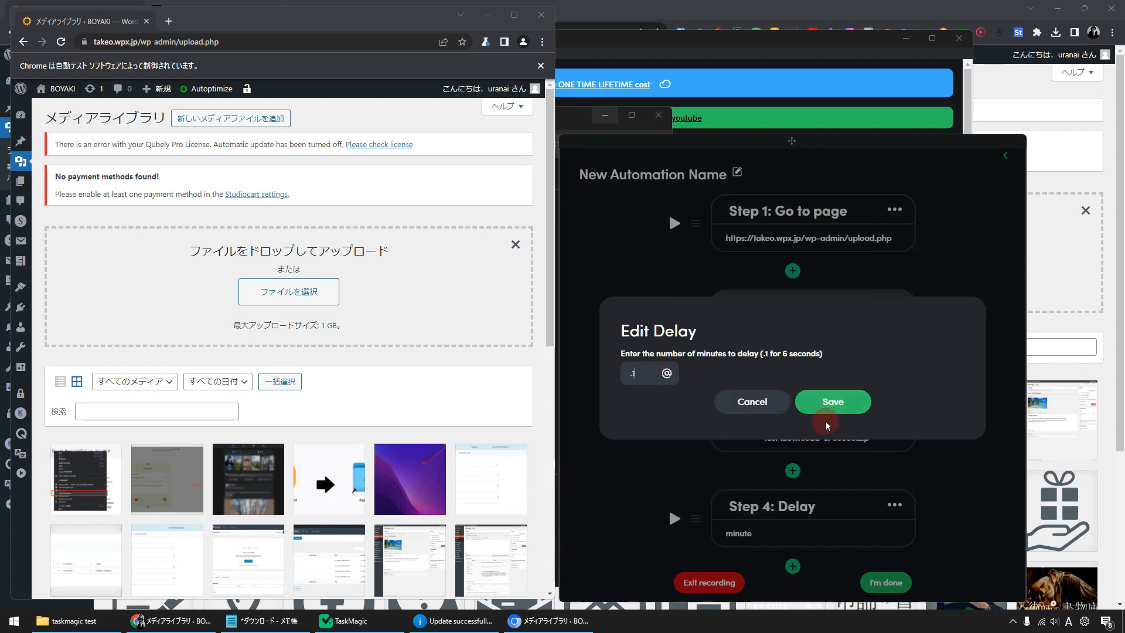
{"action": "left_click", "coordinate": [832, 401]}
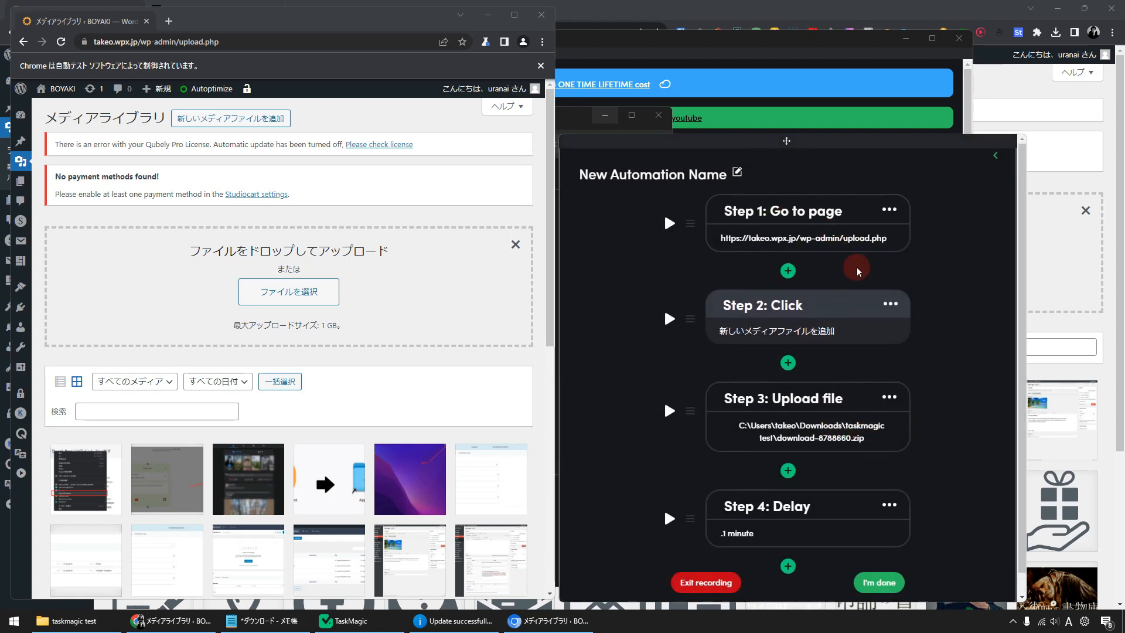
{"action": "mouse_move", "coordinate": [816, 349]}
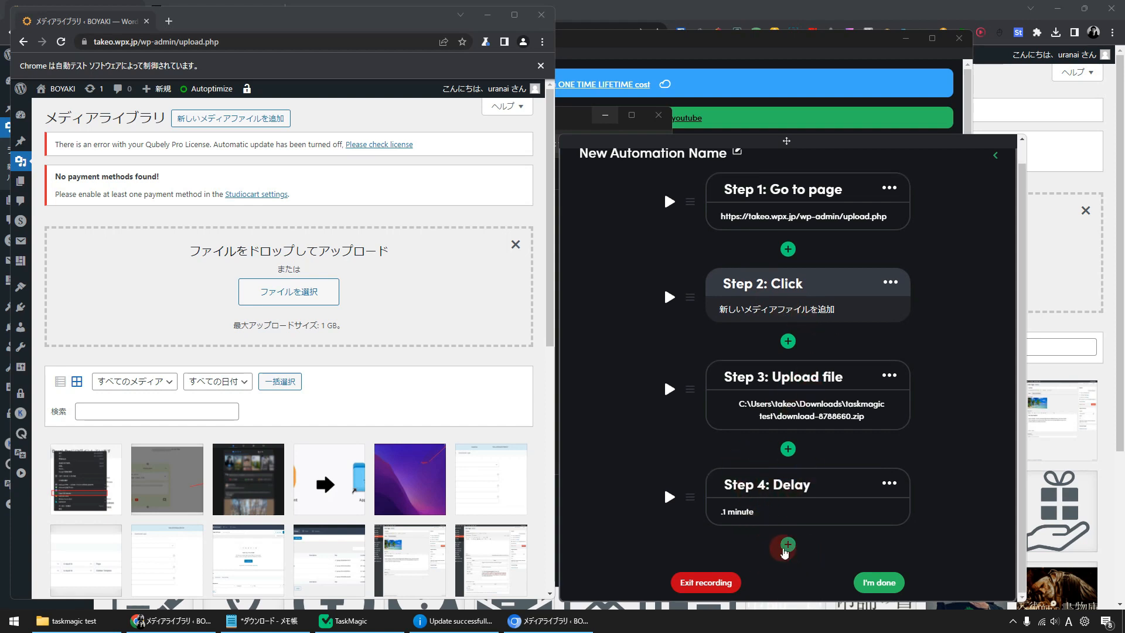
{"action": "mouse_move", "coordinate": [878, 582]}
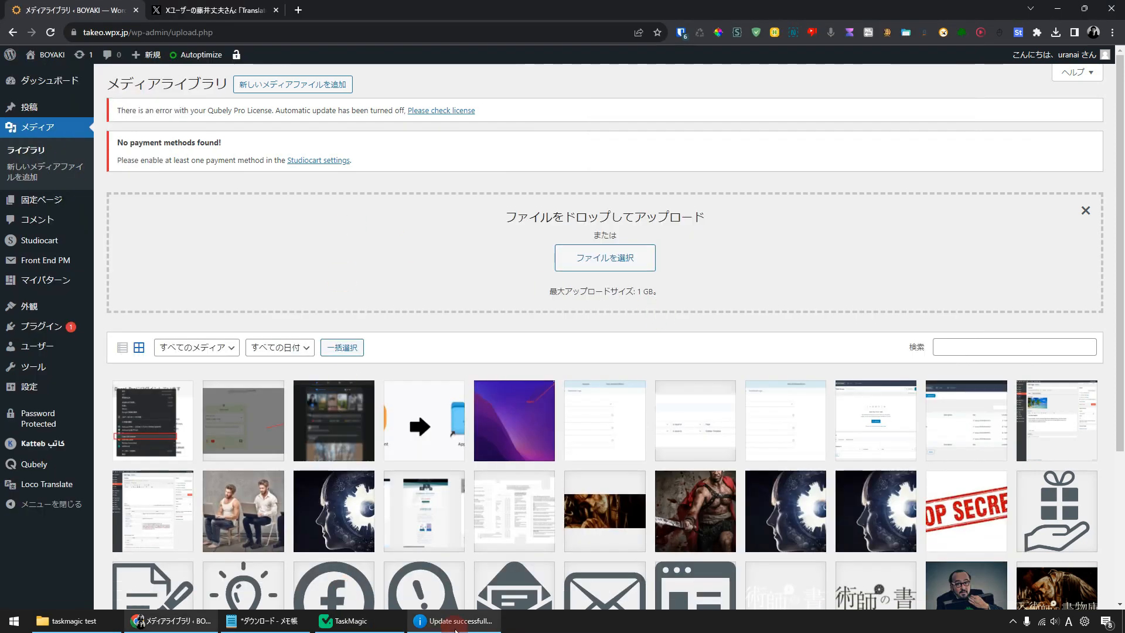
Step: Run the automation with Play steps so download-8788660.zip uploads to the media library
{"action": "left_click", "coordinate": [355, 621]}
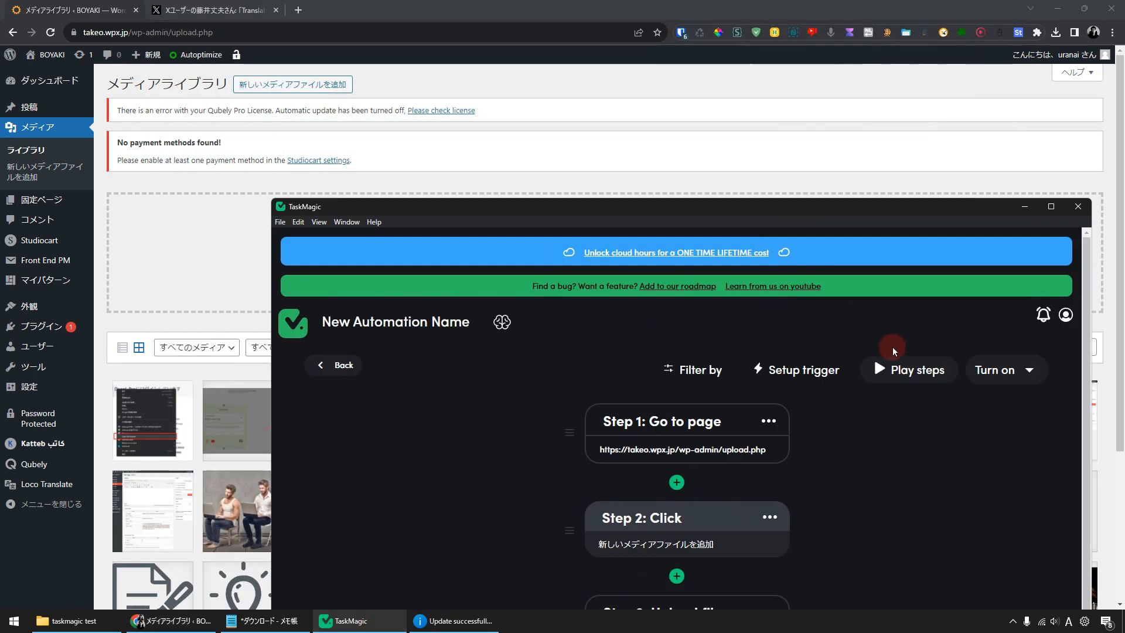
{"action": "left_click", "coordinate": [909, 369]}
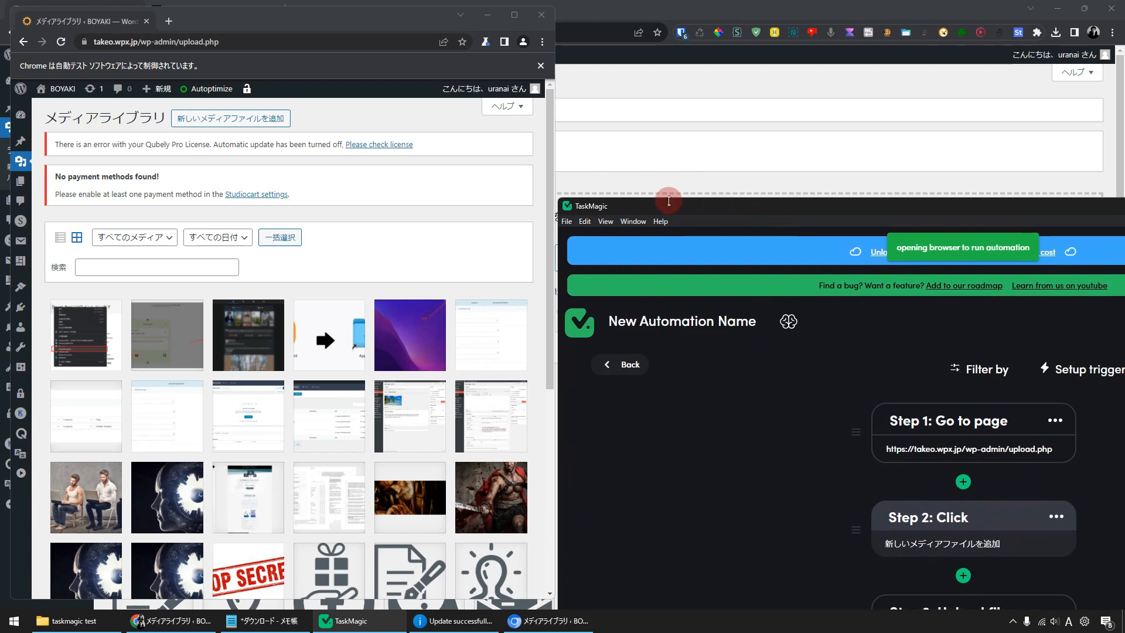
{"action": "left_click", "coordinate": [232, 117]}
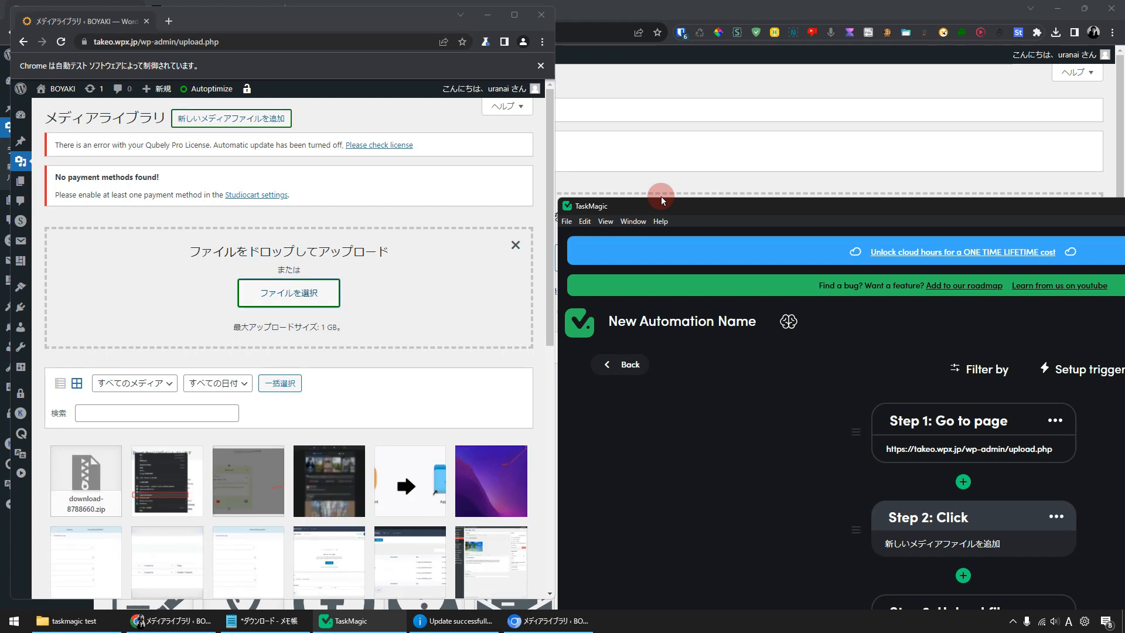
{"action": "mouse_move", "coordinate": [539, 489]}
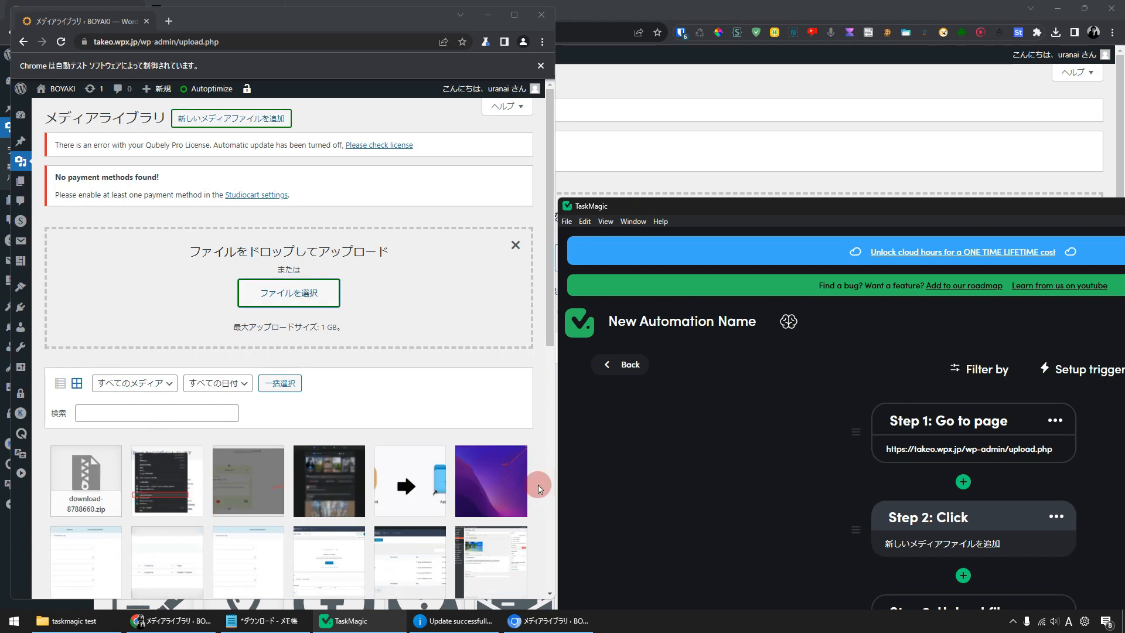
{"action": "mouse_move", "coordinate": [687, 447]}
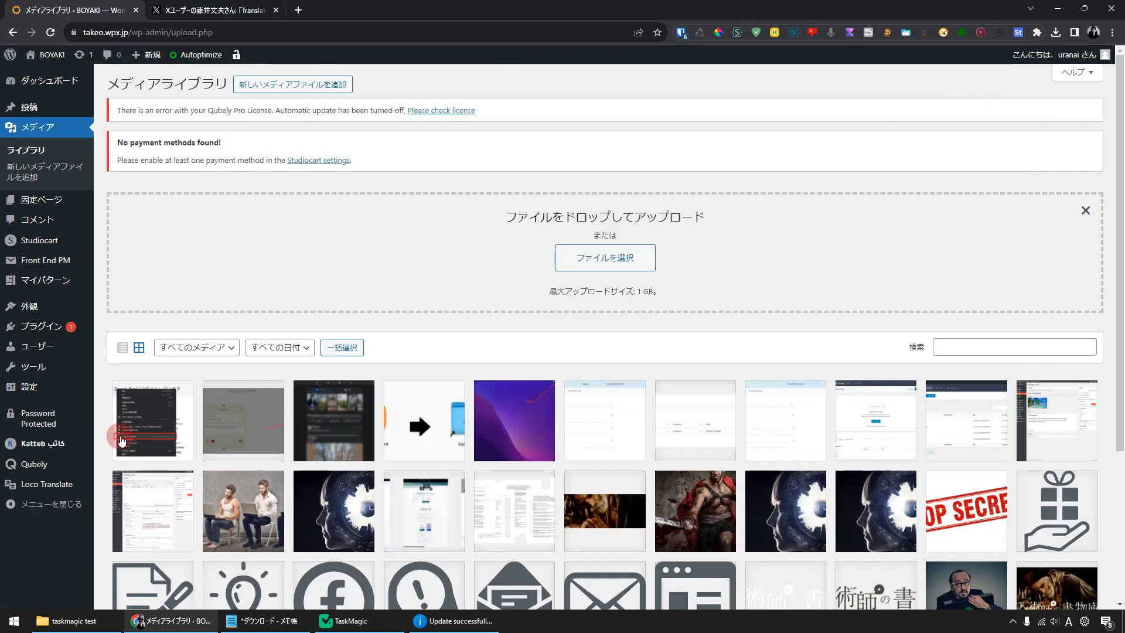
Step: Reload the Media Library and view the uploaded download-8788660.zip
{"action": "left_click", "coordinate": [1085, 209]}
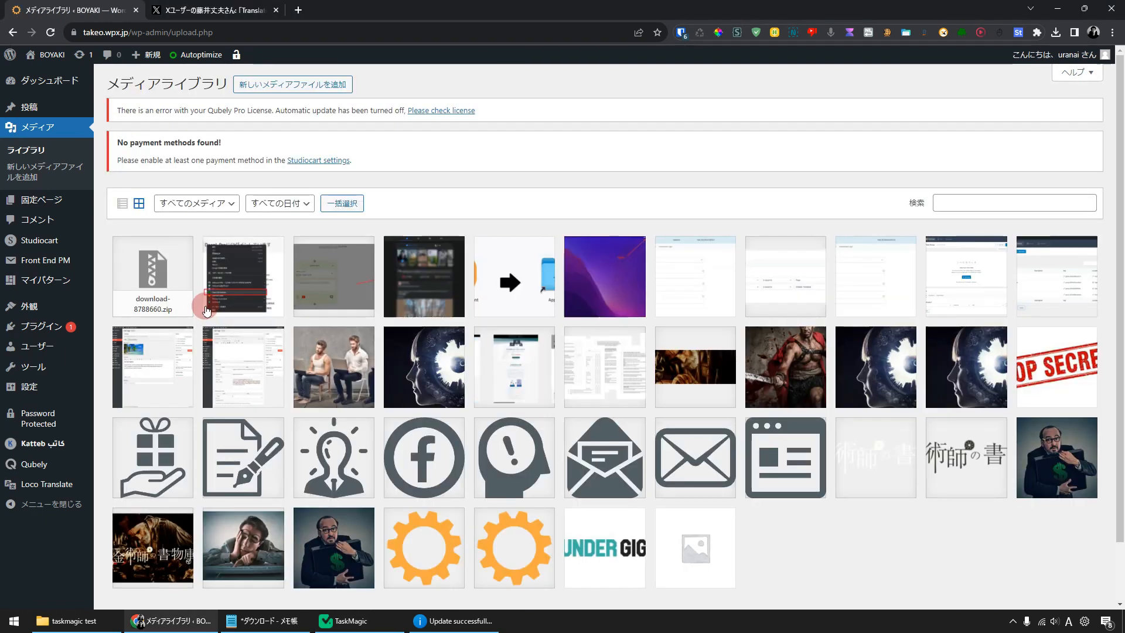
{"action": "mouse_move", "coordinate": [152, 302]}
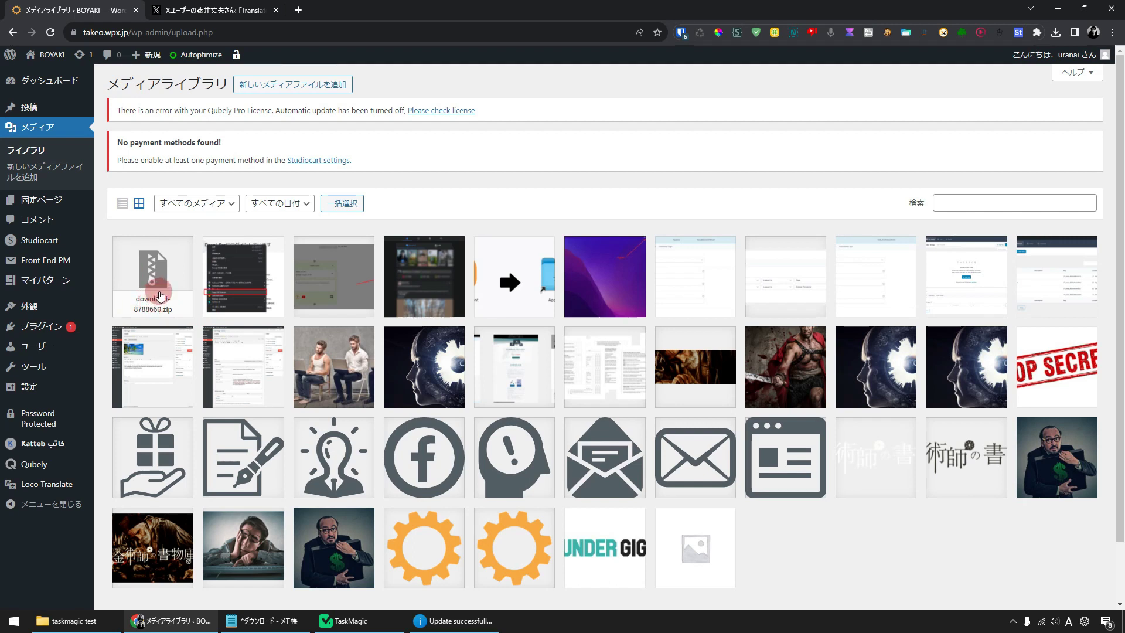
{"action": "left_click", "coordinate": [351, 621]}
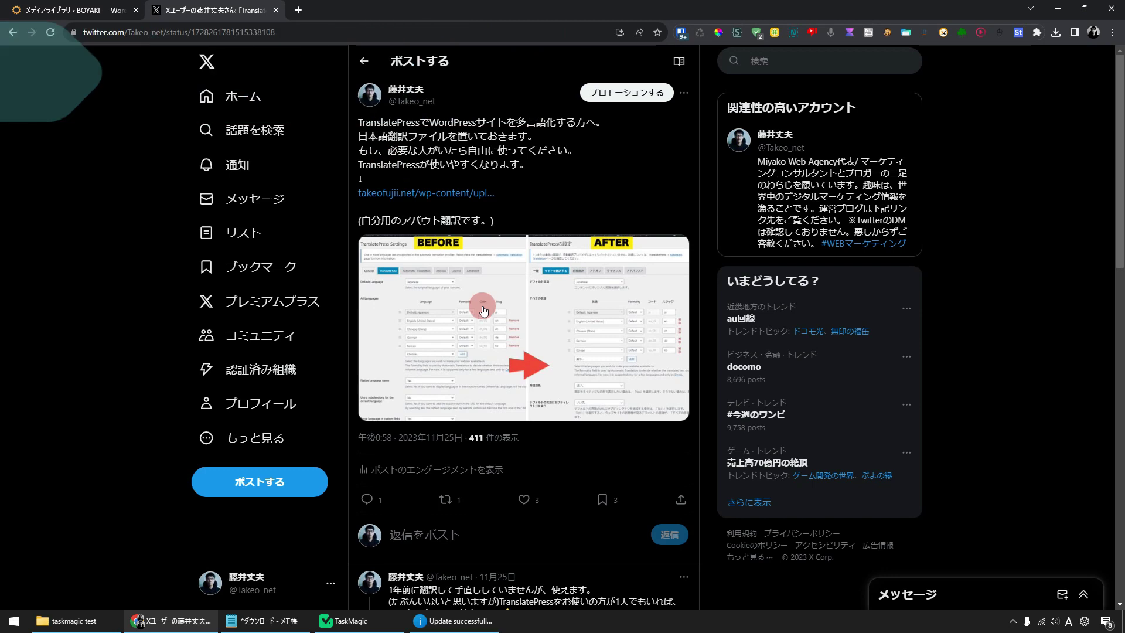
{"action": "mouse_move", "coordinate": [525, 226]}
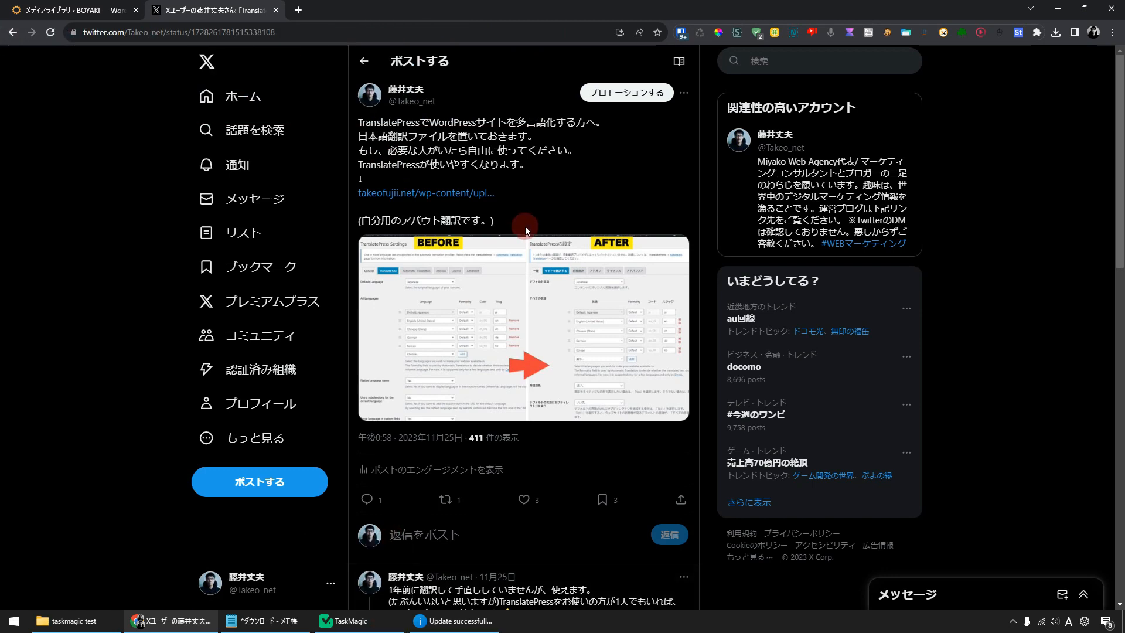
{"action": "mouse_move", "coordinate": [434, 204]}
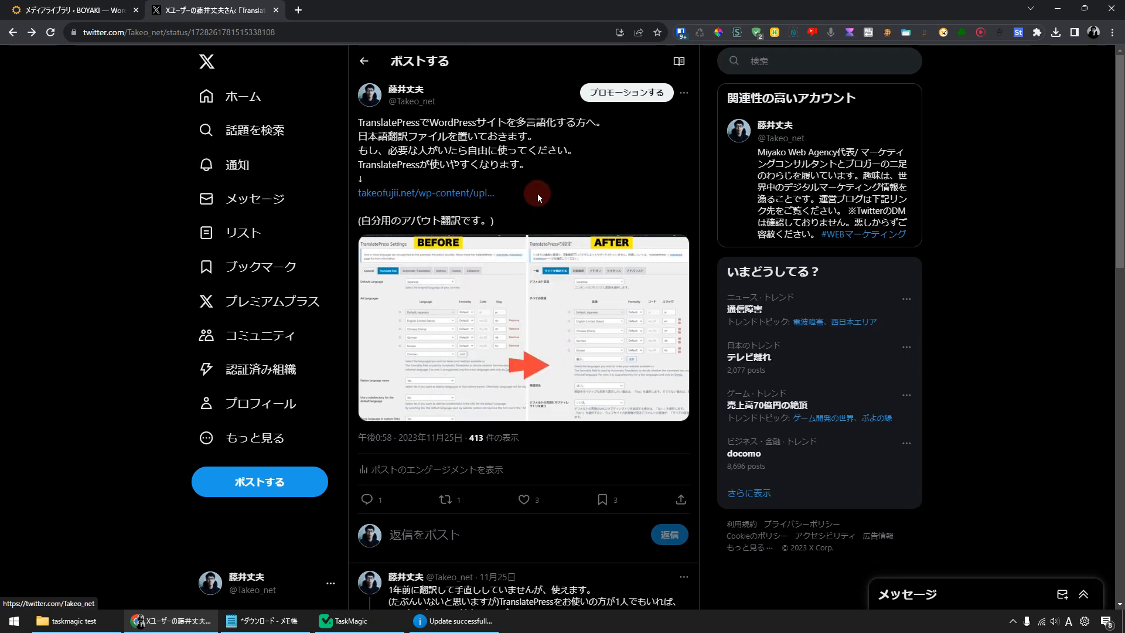
{"action": "mouse_move", "coordinate": [463, 199]}
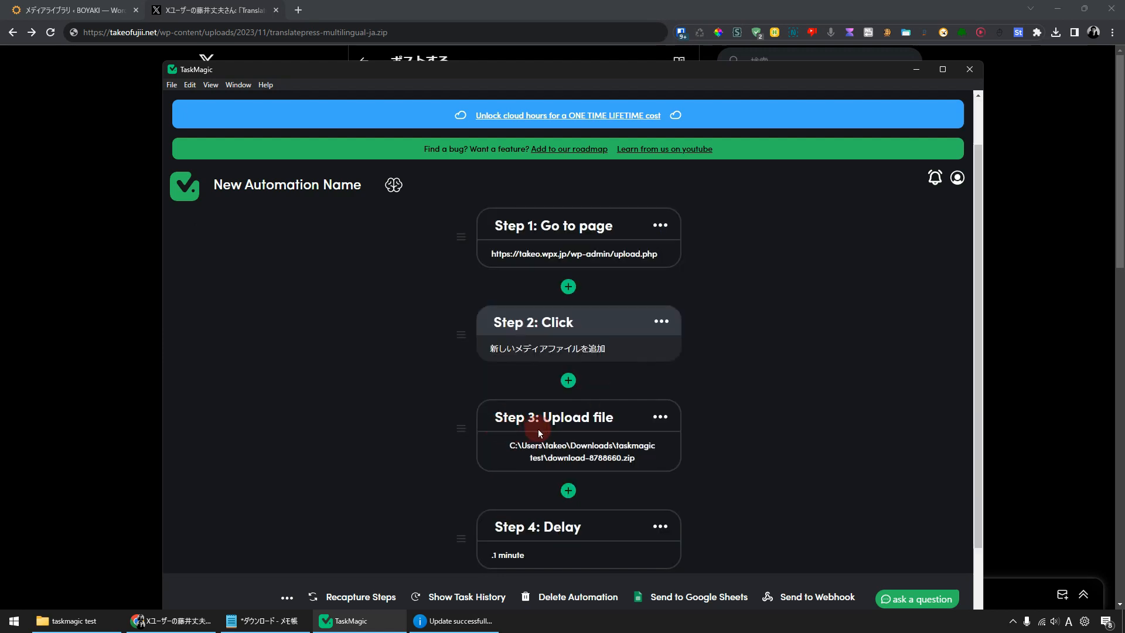
Step: Replace the upload path with the translatepress-multilingual-ja.zip URL and permanently delete the earlier zip in WordPress
{"action": "left_click", "coordinate": [539, 434]}
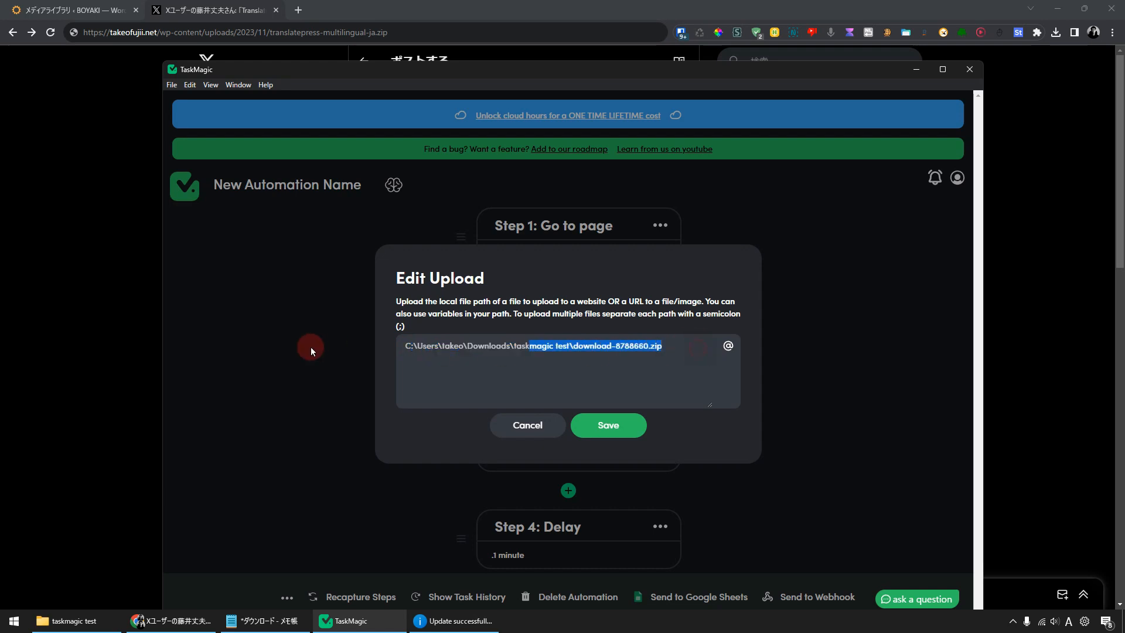
{"action": "key", "text": "Delete"}
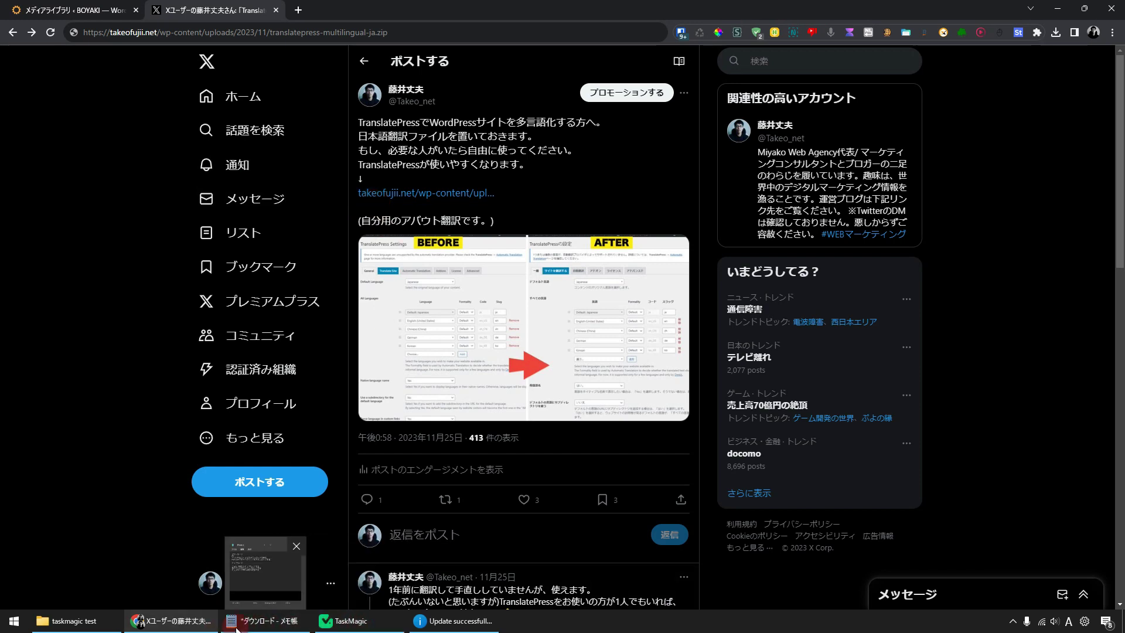
{"action": "left_click", "coordinate": [338, 621]}
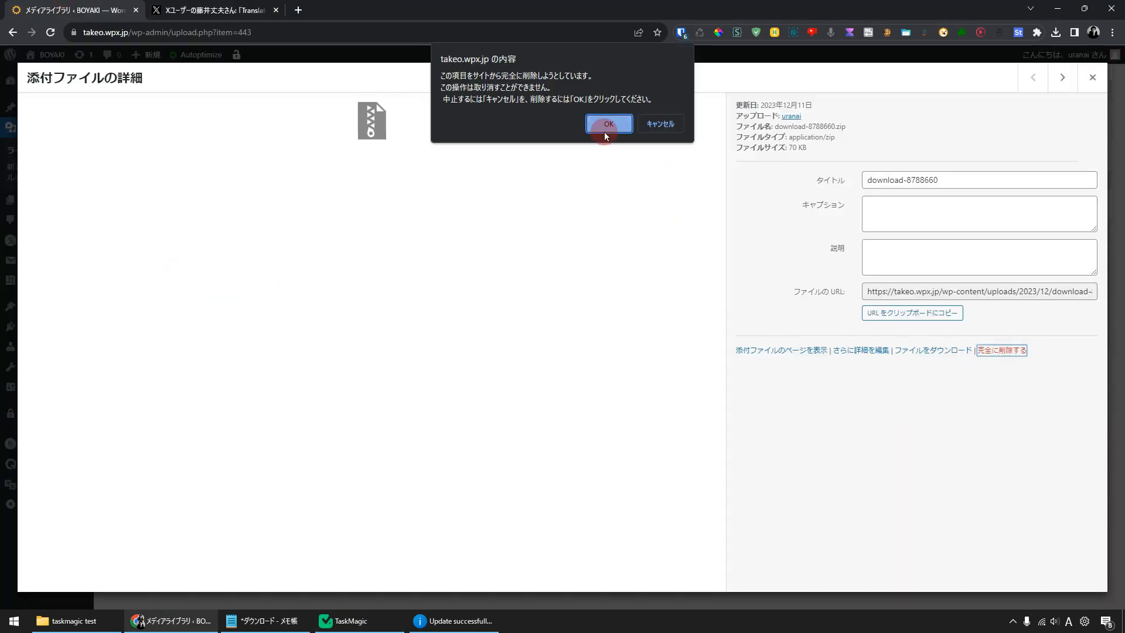
{"action": "left_click", "coordinate": [610, 124]}
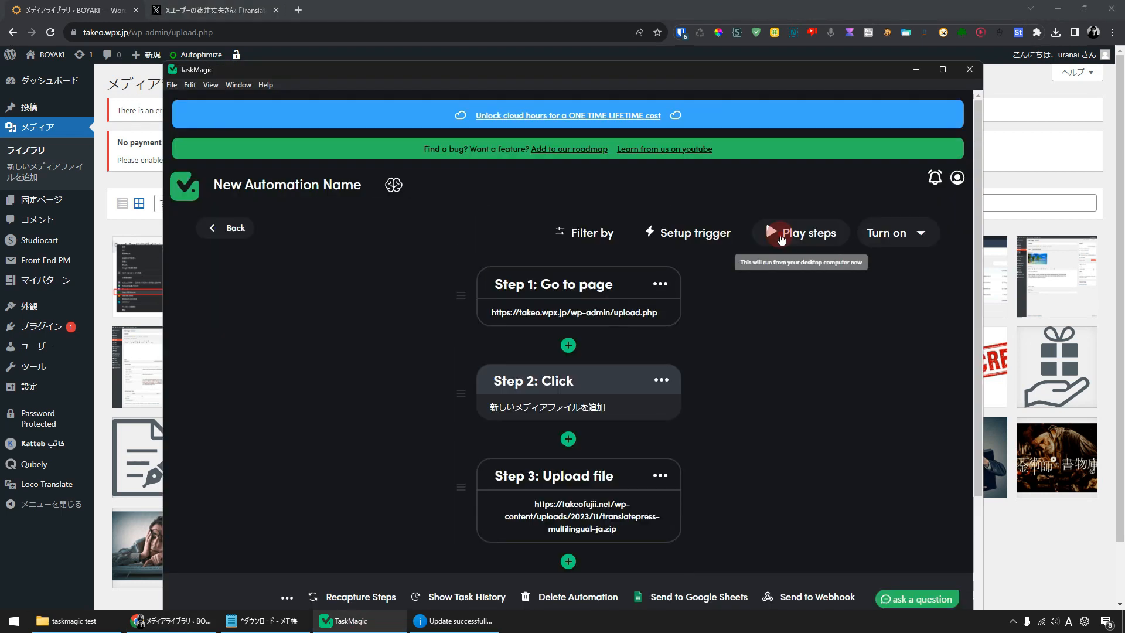
Step: Run the automation again so the URL-based zip uploads into the media library
{"action": "left_click", "coordinate": [799, 232]}
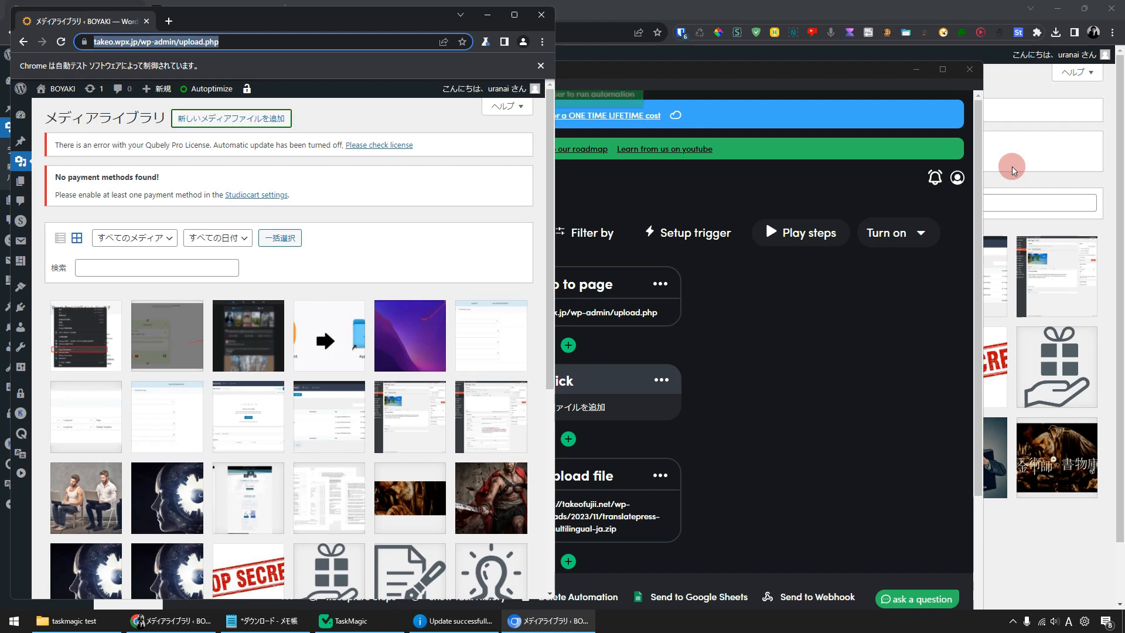
{"action": "left_click", "coordinate": [232, 117]}
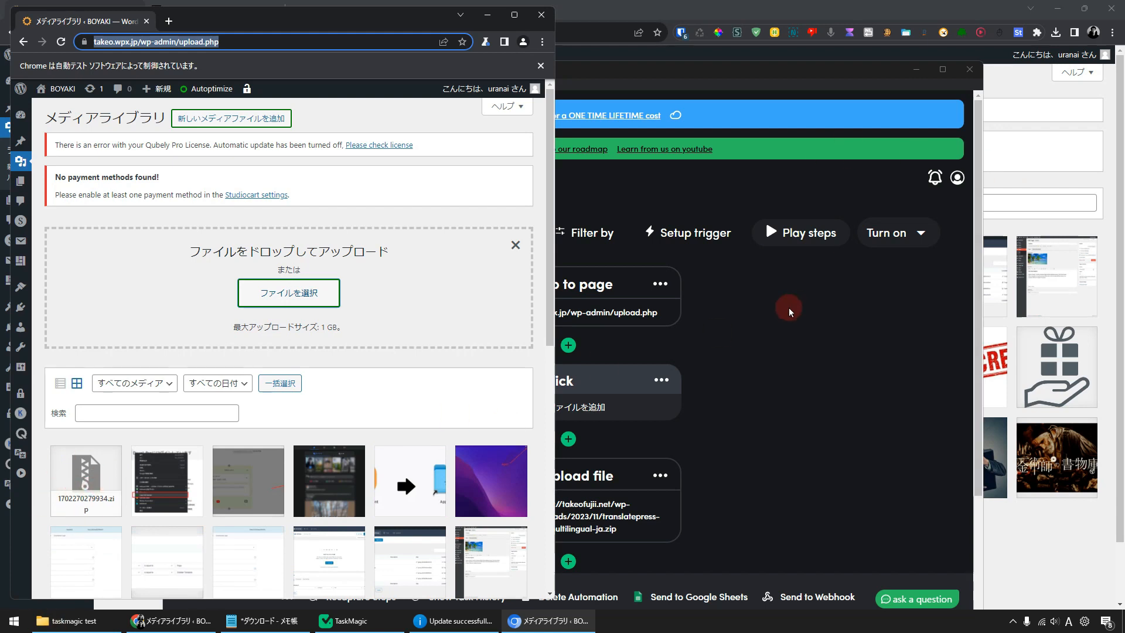
{"action": "mouse_move", "coordinate": [792, 316]}
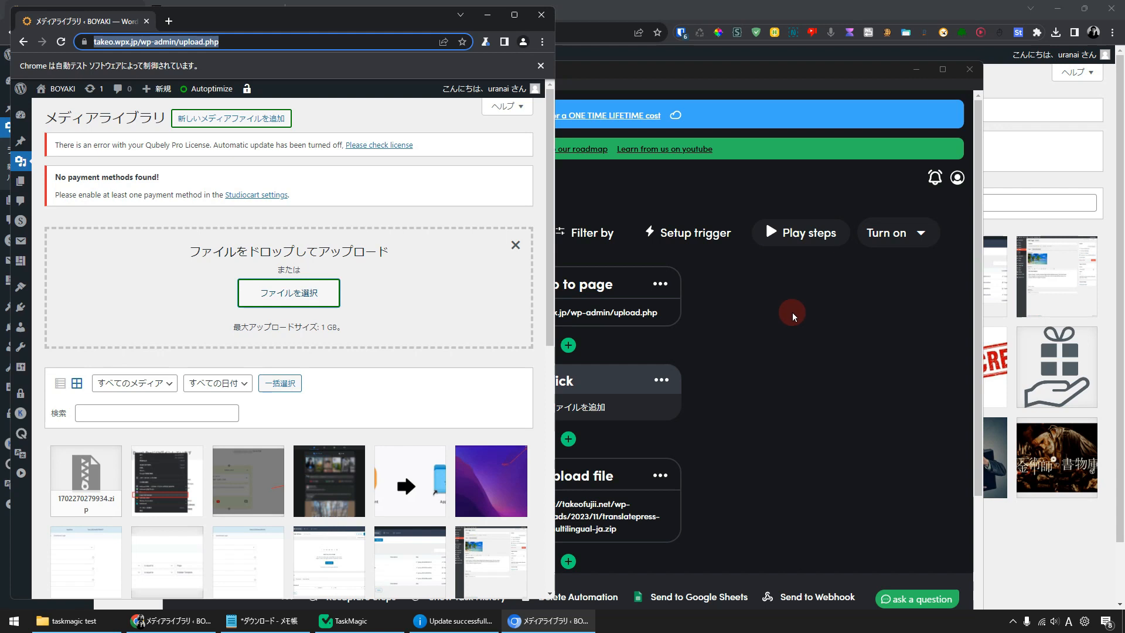
{"action": "mouse_move", "coordinate": [797, 311]}
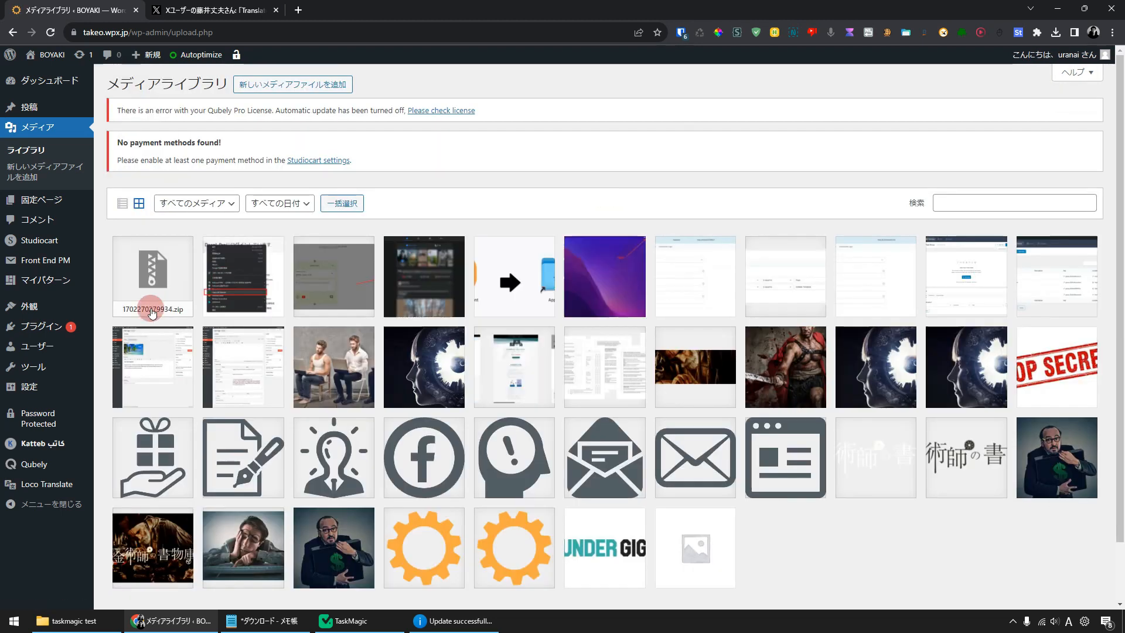
{"action": "mouse_move", "coordinate": [153, 293]}
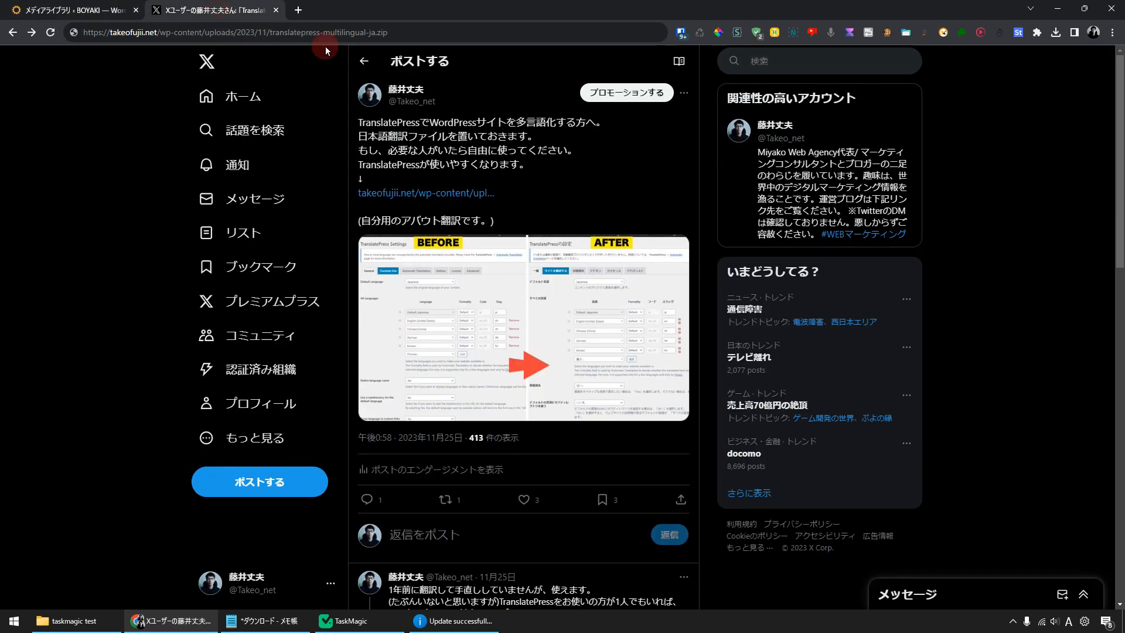
{"action": "mouse_move", "coordinate": [412, 192]}
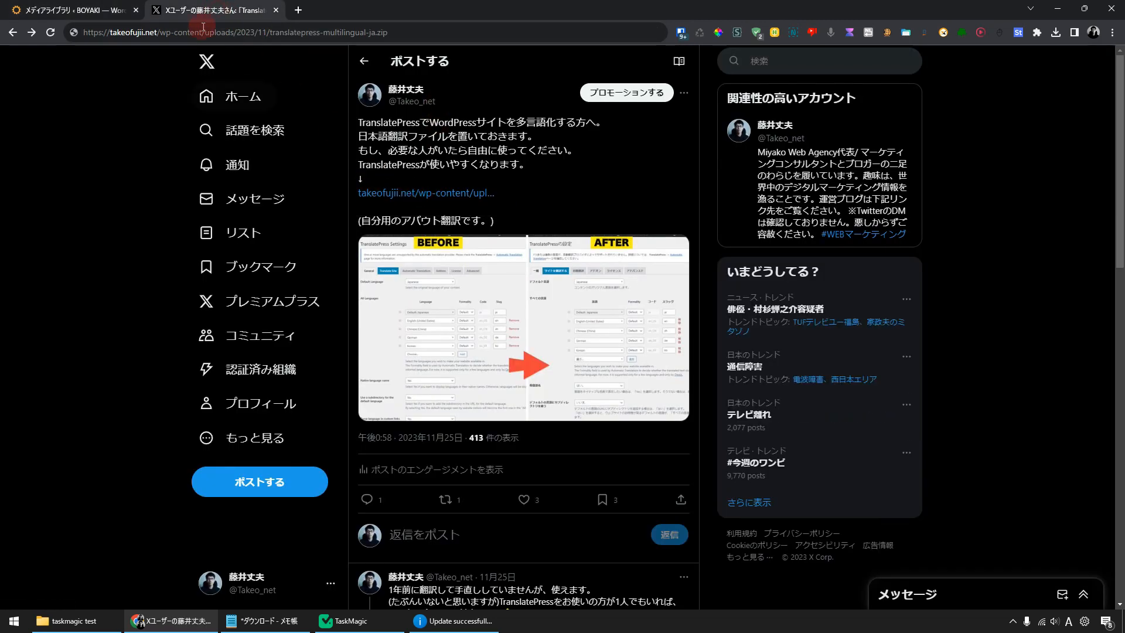
Step: Confirm 1702270279934.zip appears in the WordPress media library, then return to the completed TaskMagic run
{"action": "left_click", "coordinate": [76, 10]}
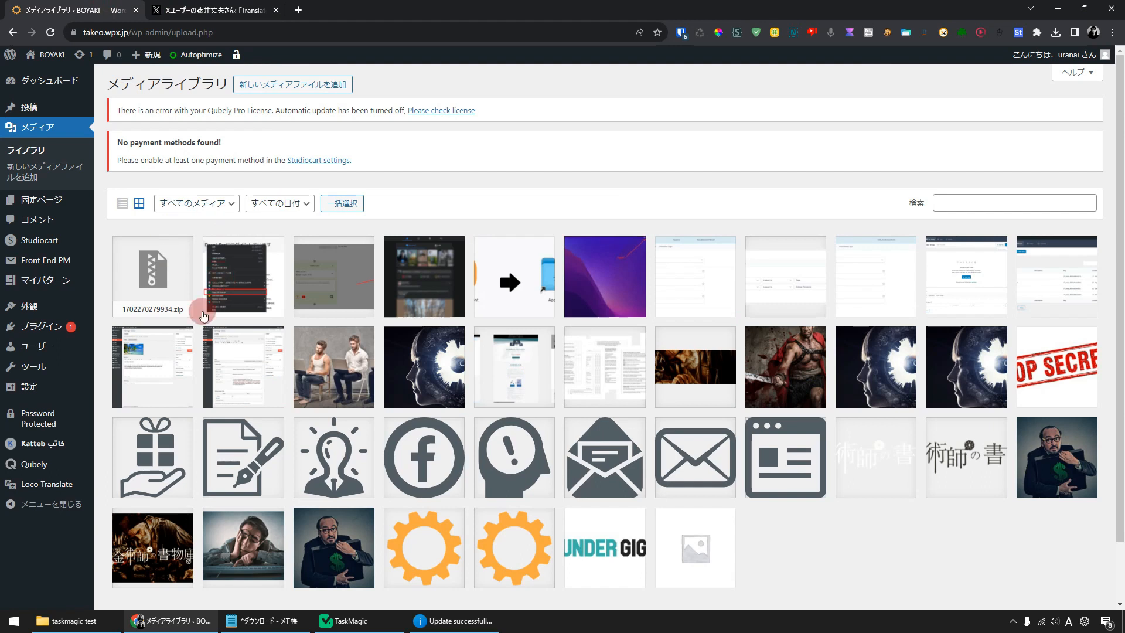
{"action": "mouse_move", "coordinate": [181, 287]}
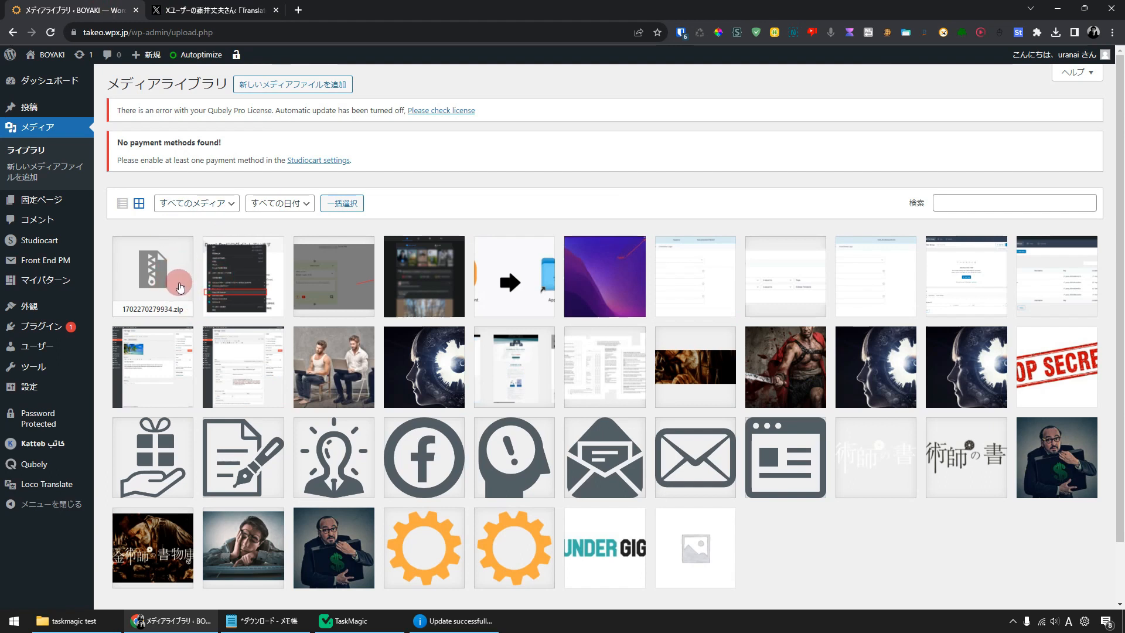
{"action": "left_click", "coordinate": [351, 621]}
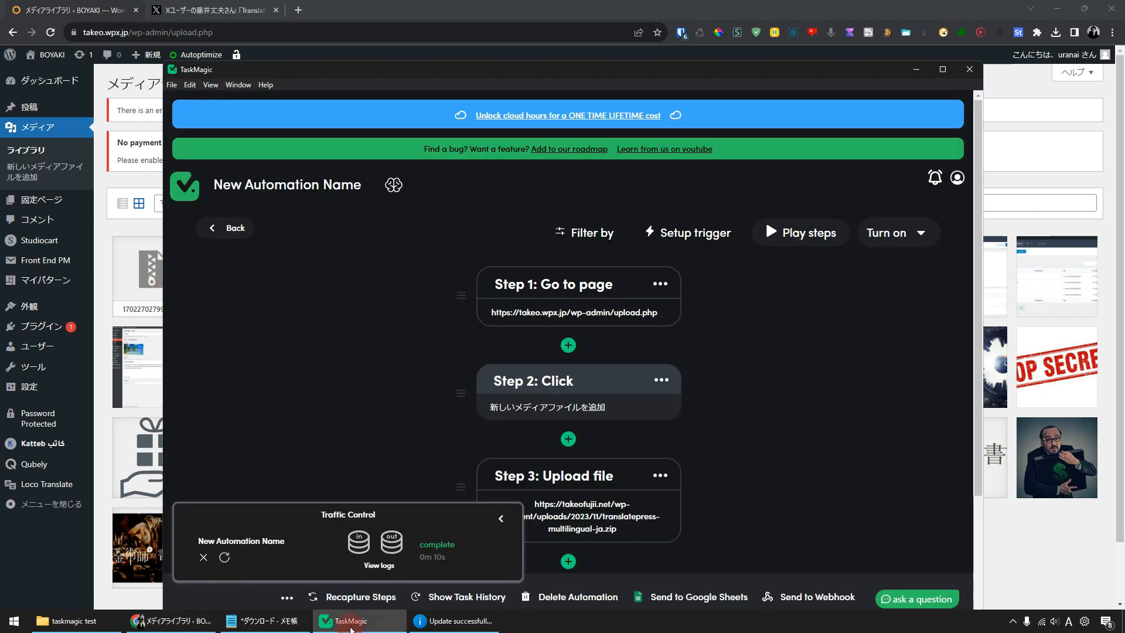